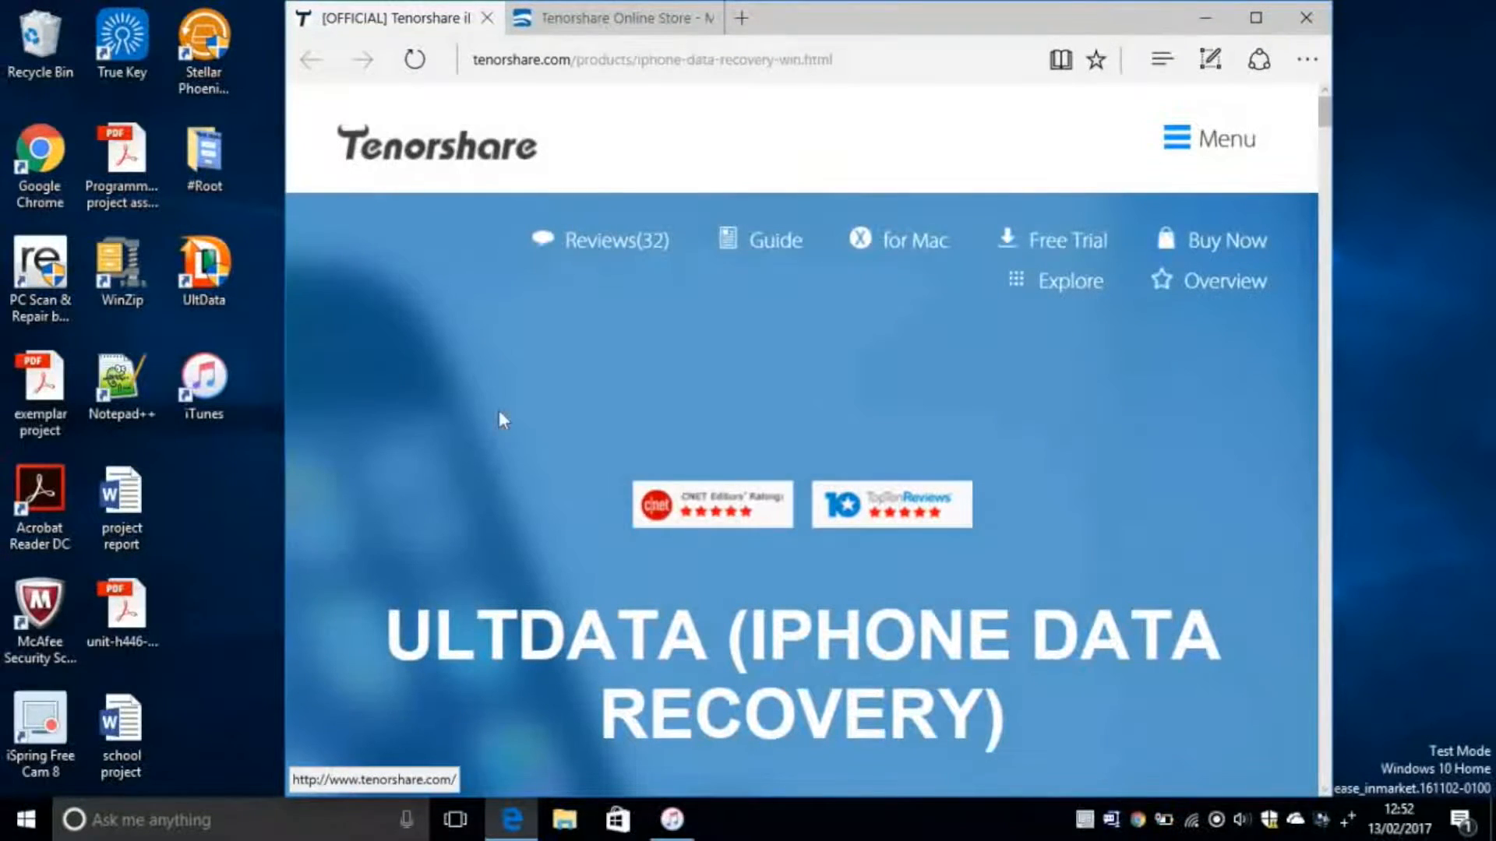
# - Scroll the UltData product page down through the data-loss reasons toward the data-type grid
pyautogui.scroll(-3)
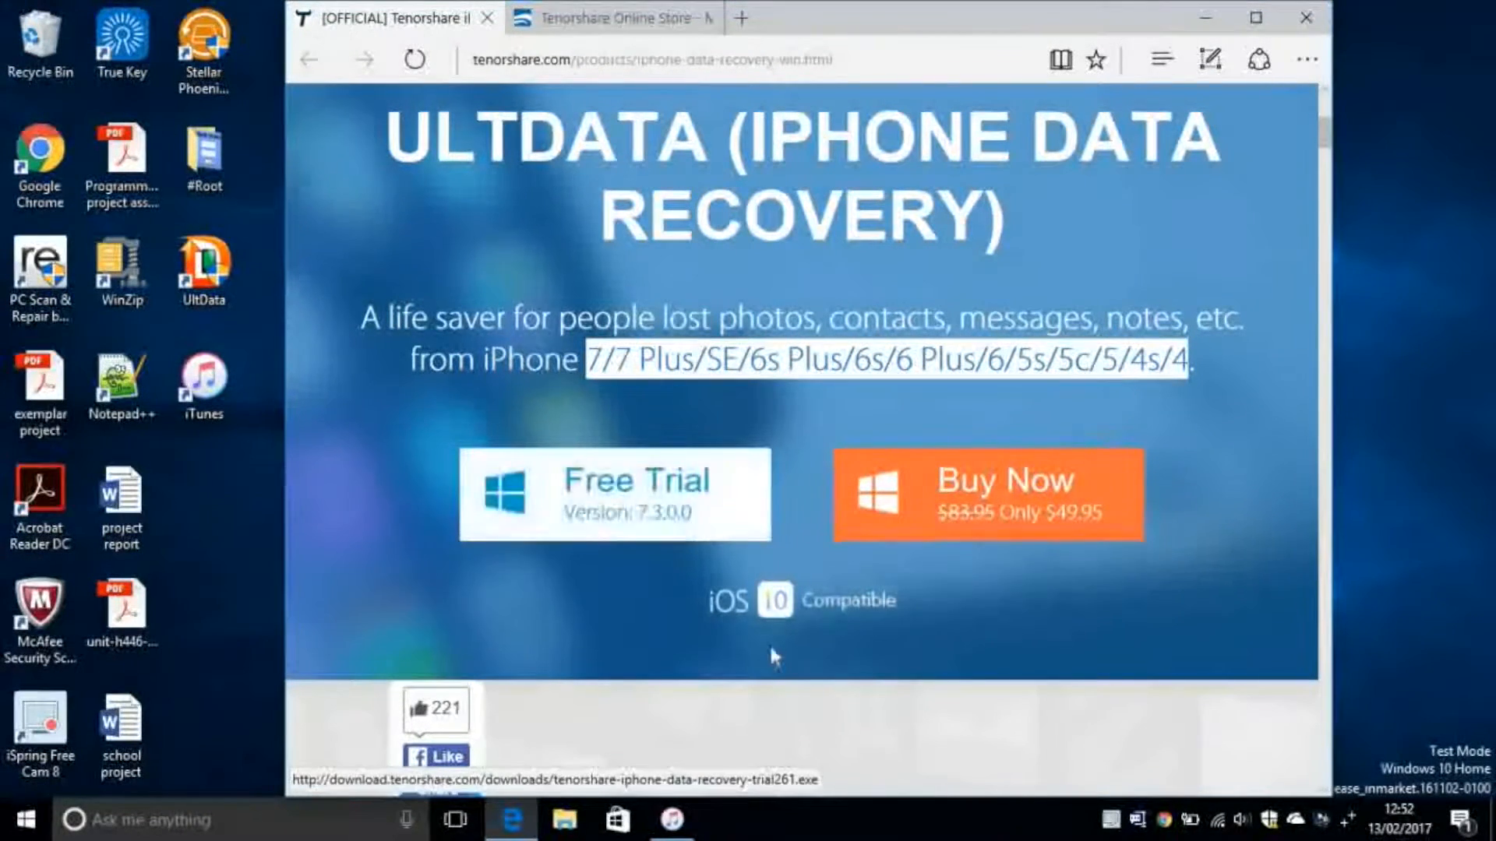
pyautogui.scroll(-3)
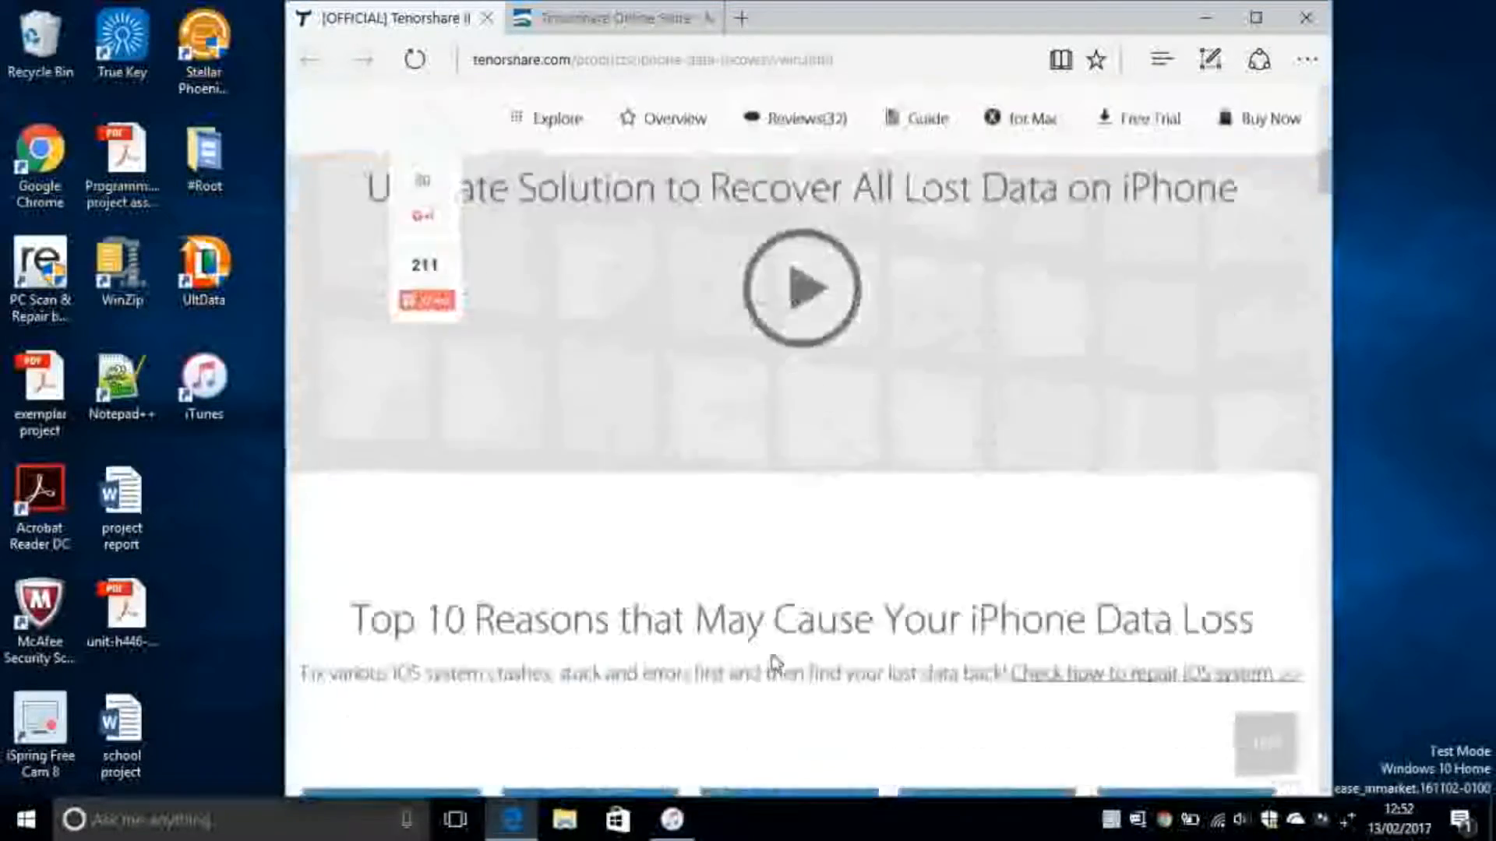
pyautogui.scroll(-3)
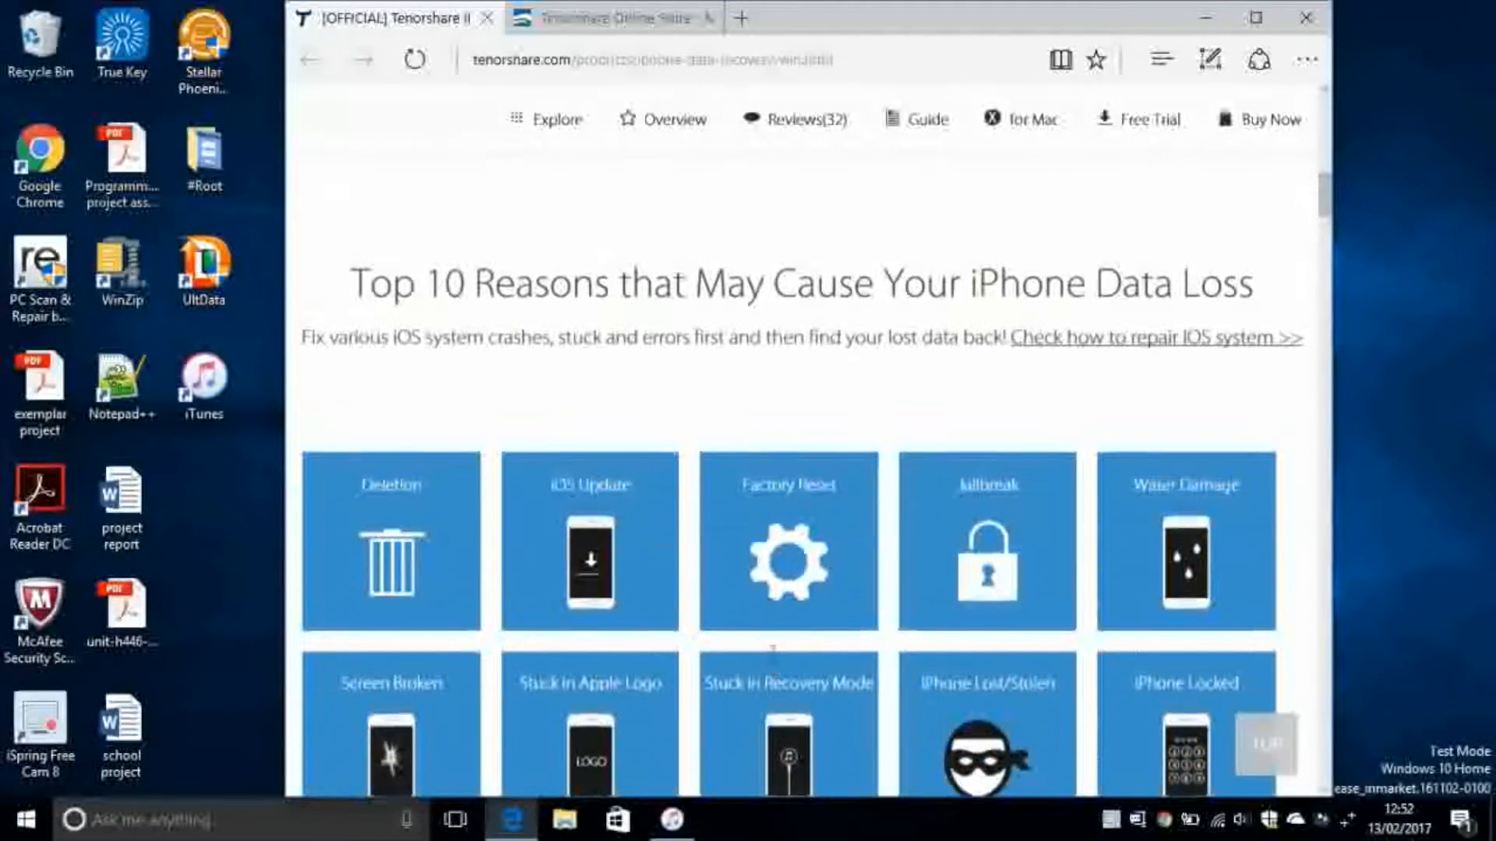
pyautogui.scroll(-3)
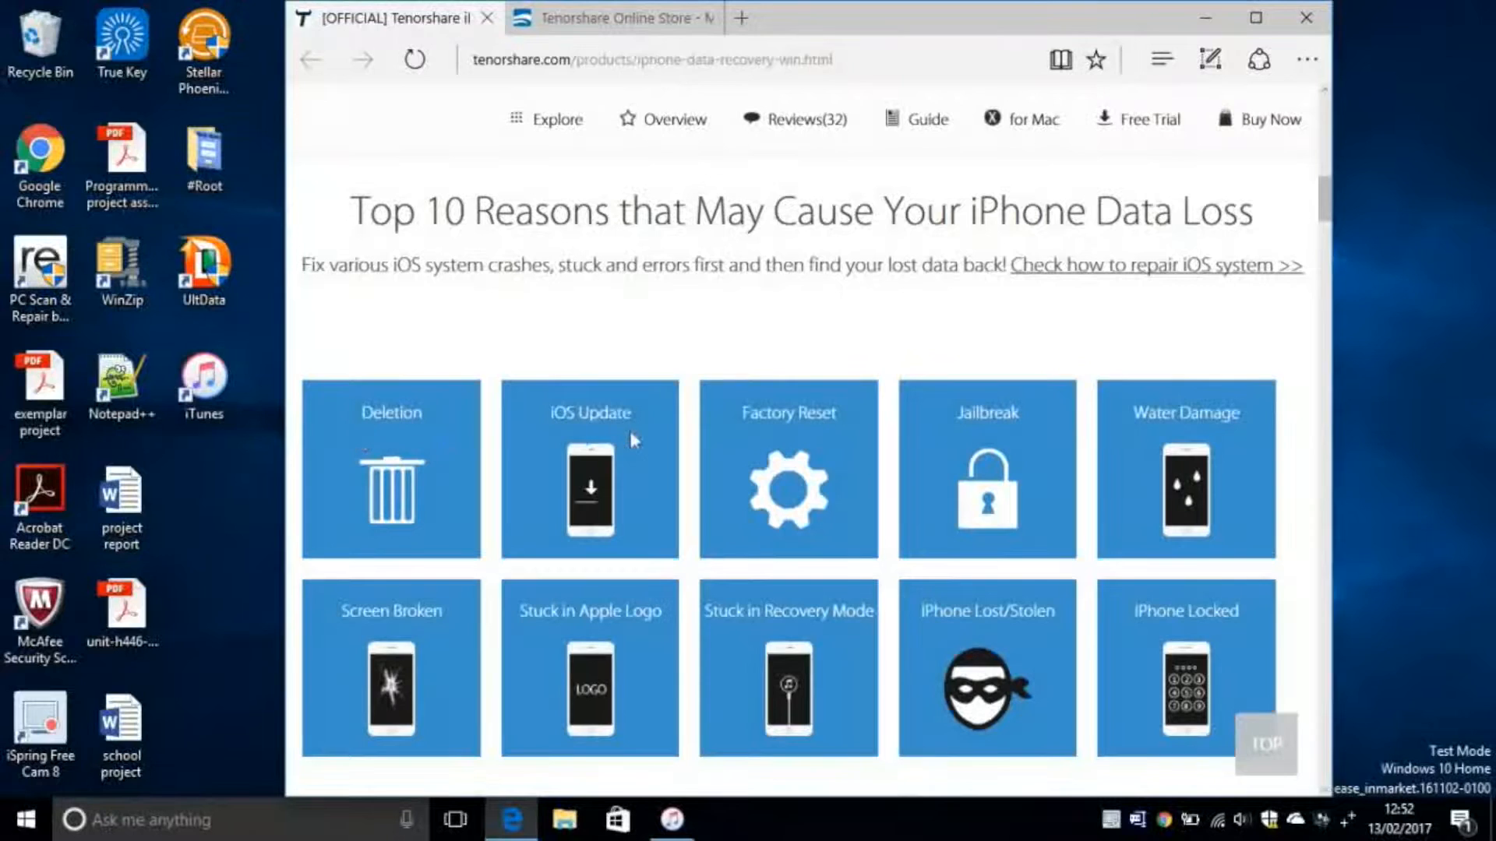
pyautogui.moveTo(692, 507)
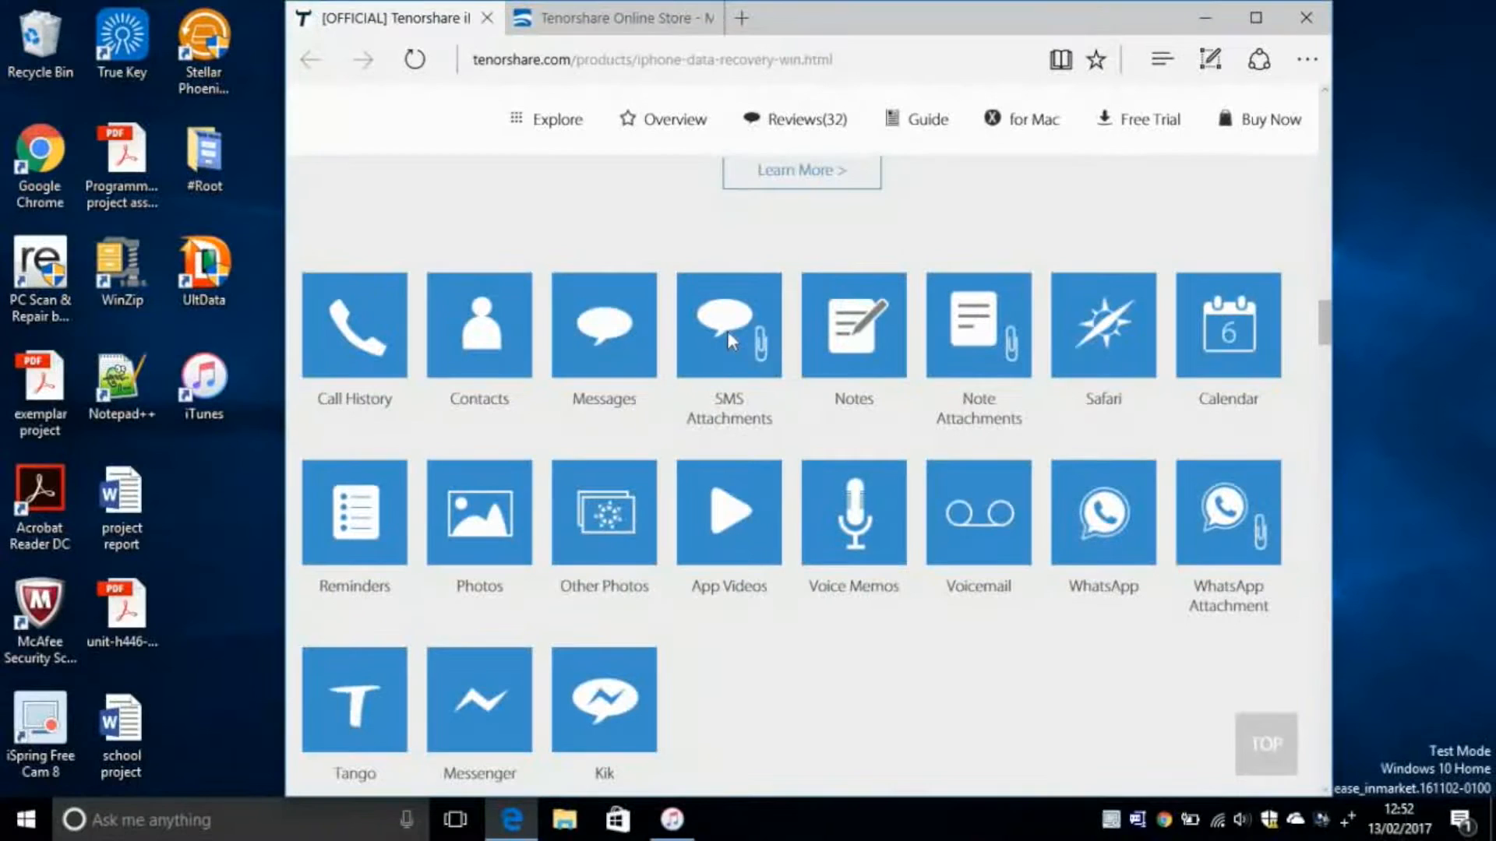
pyautogui.moveTo(752, 490)
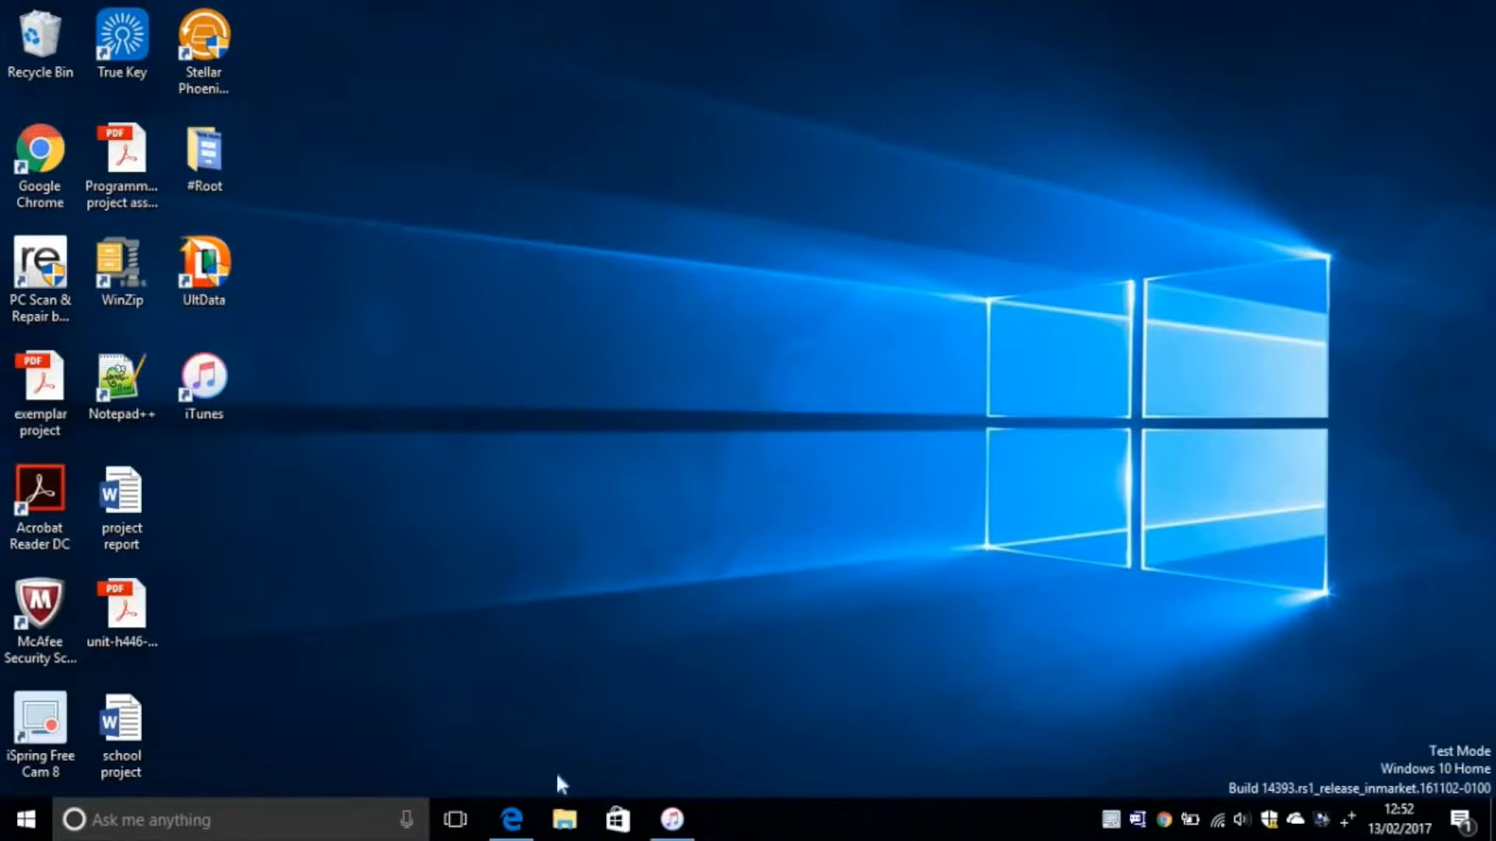
# - Launch UltData from the desktop so the connected iPhone 6 is detected
pyautogui.doubleClick(203, 264)
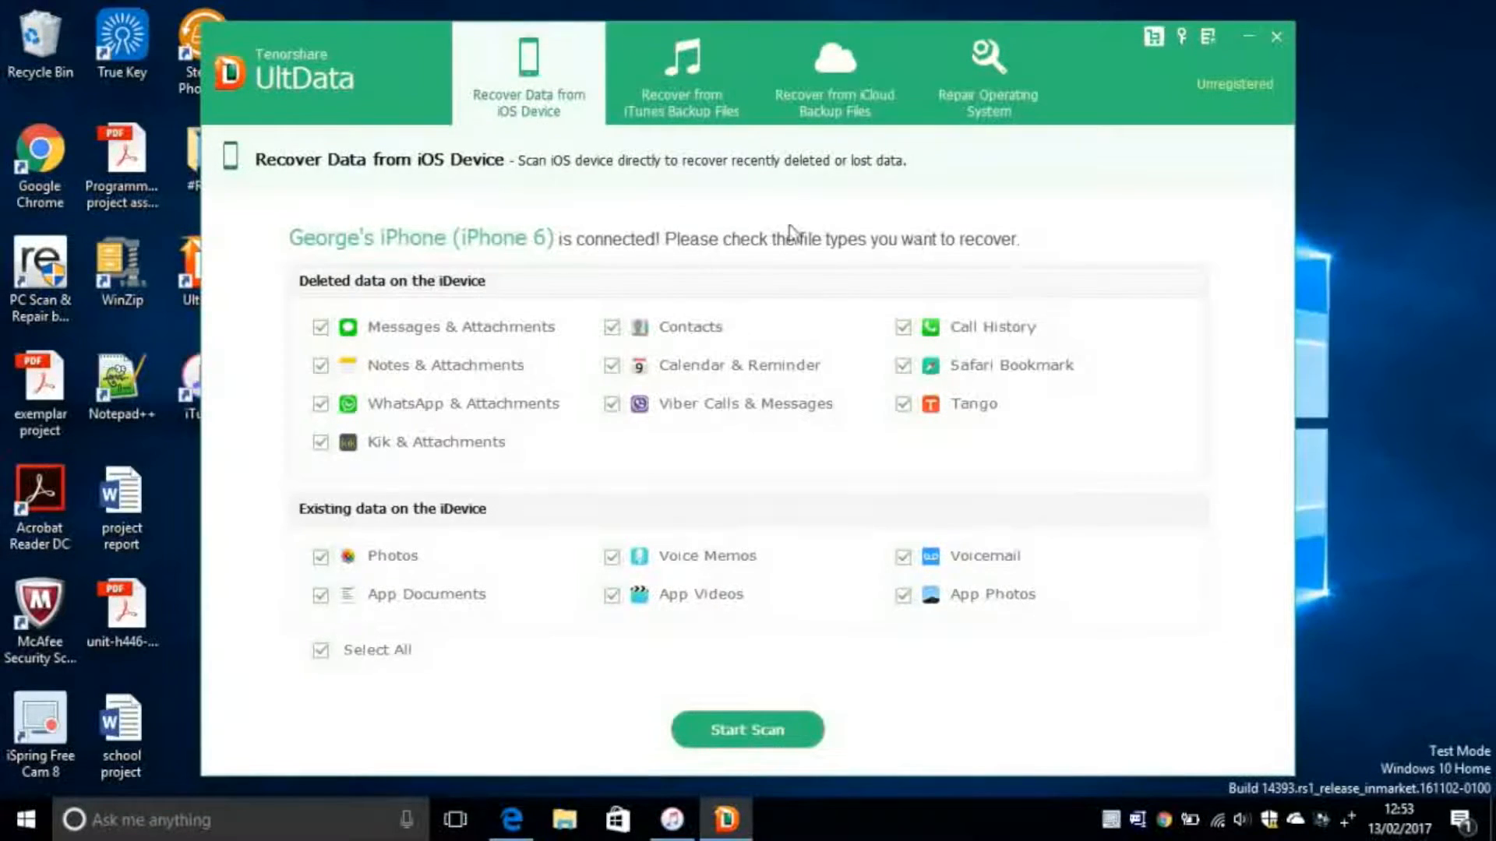
pyautogui.moveTo(905, 203)
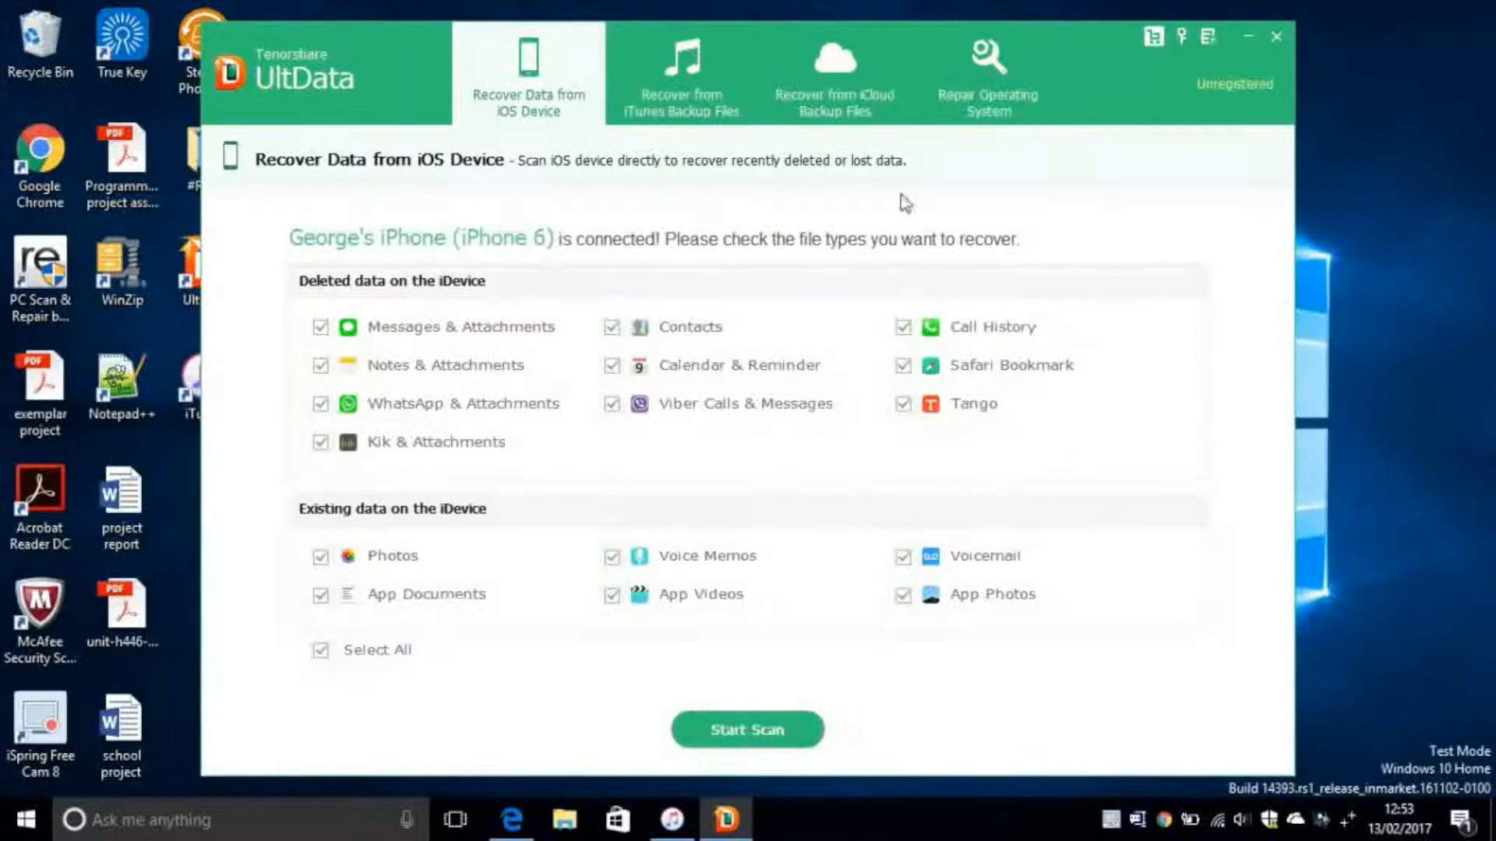
pyautogui.moveTo(753, 476)
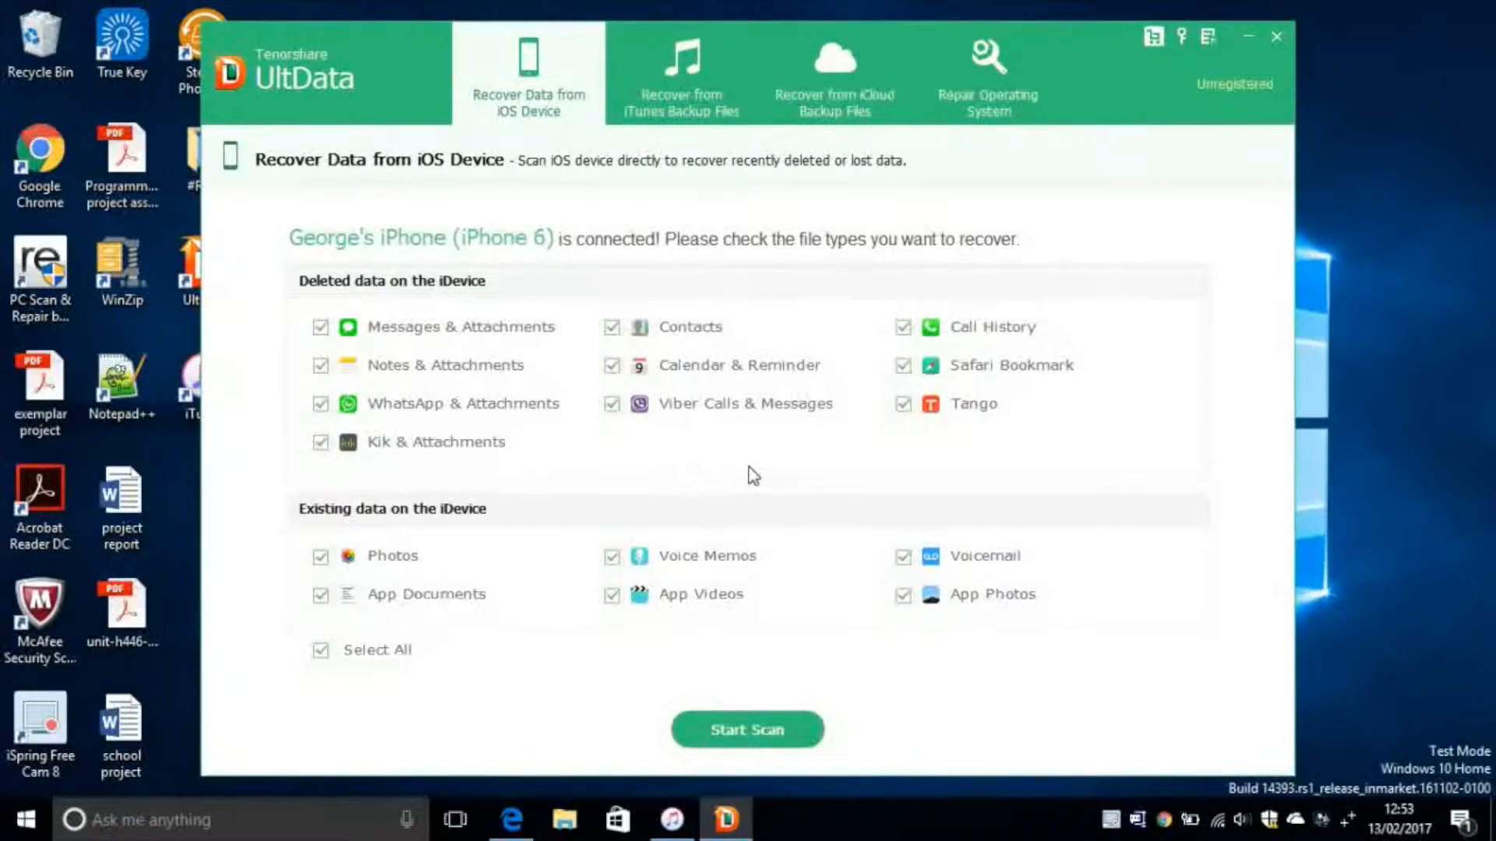
pyautogui.moveTo(399, 417)
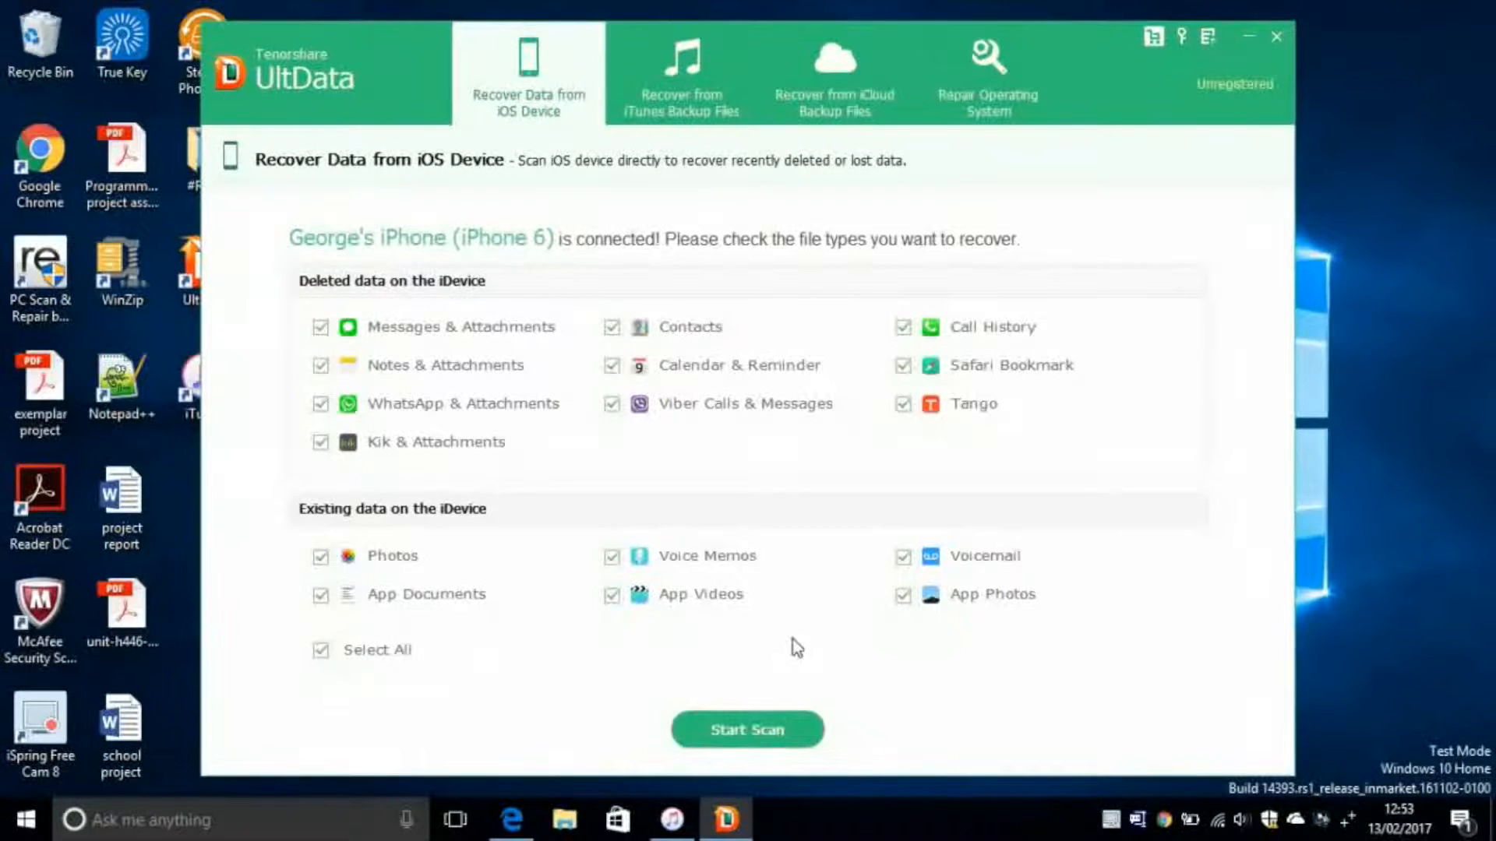
pyautogui.moveTo(296, 734)
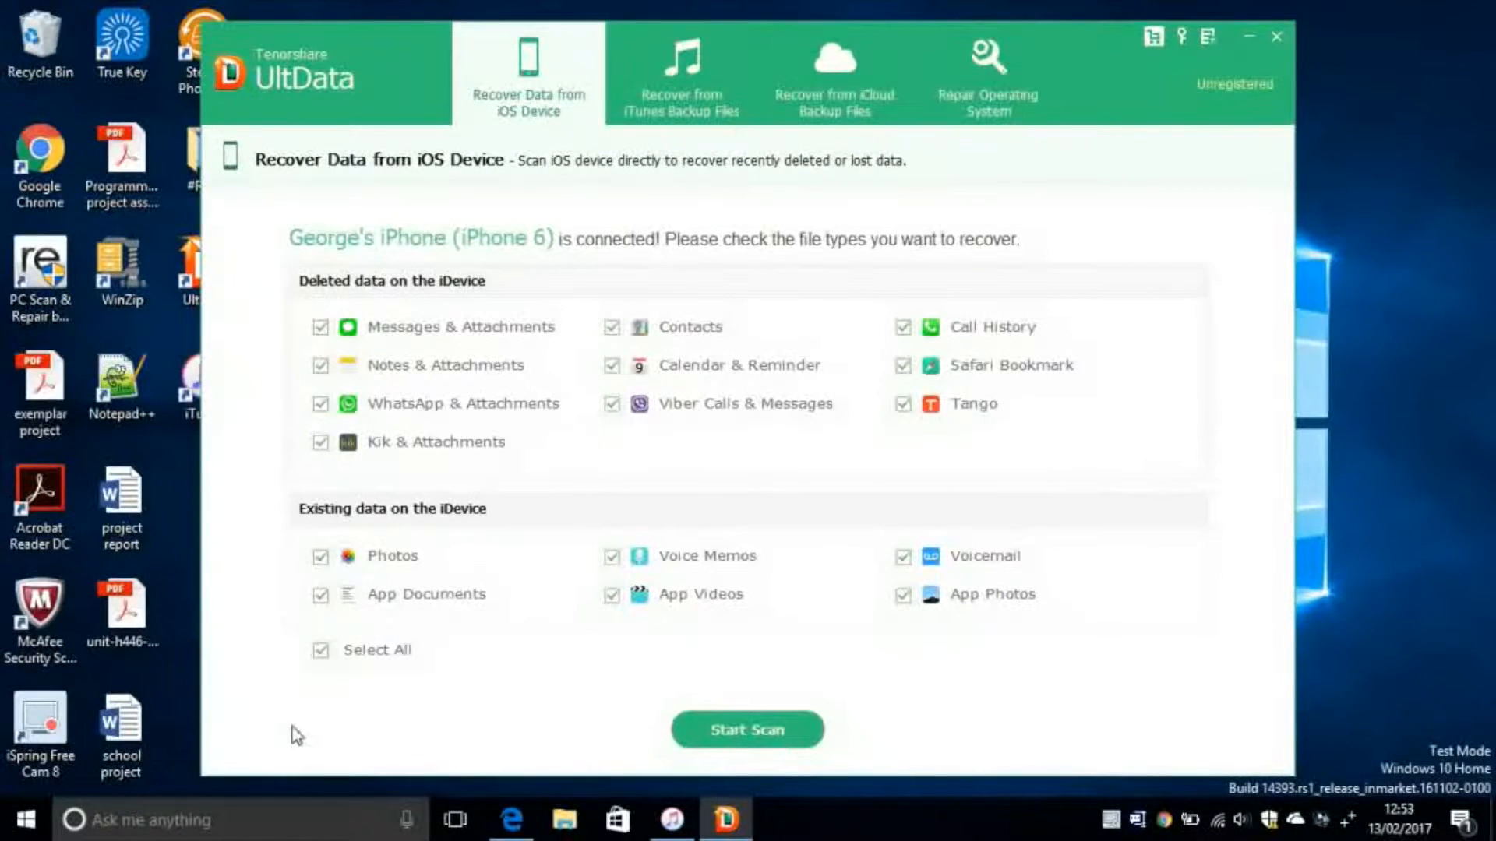
pyautogui.moveTo(291, 561)
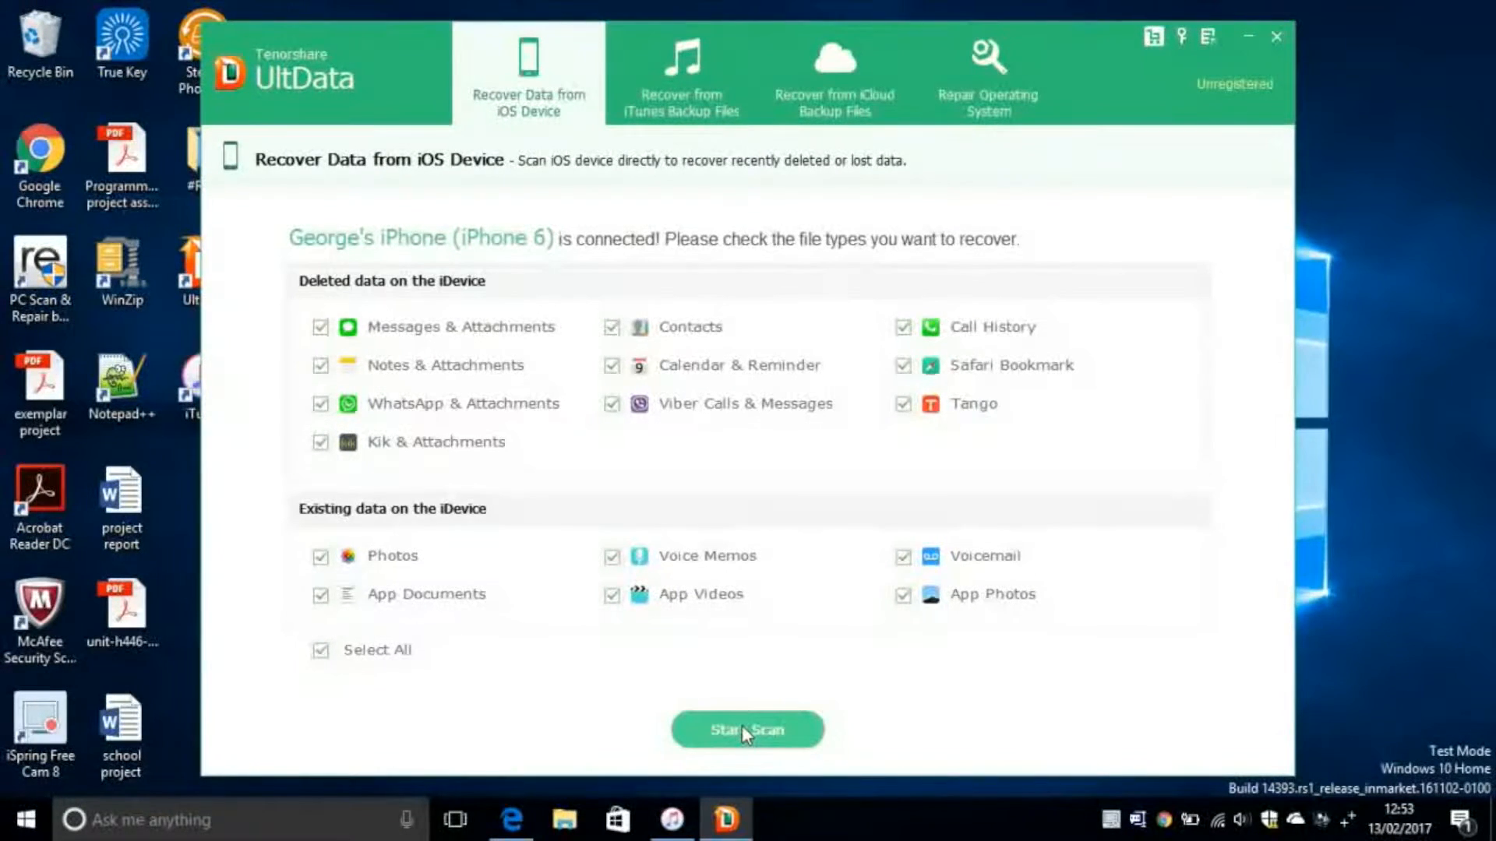
pyautogui.click(748, 730)
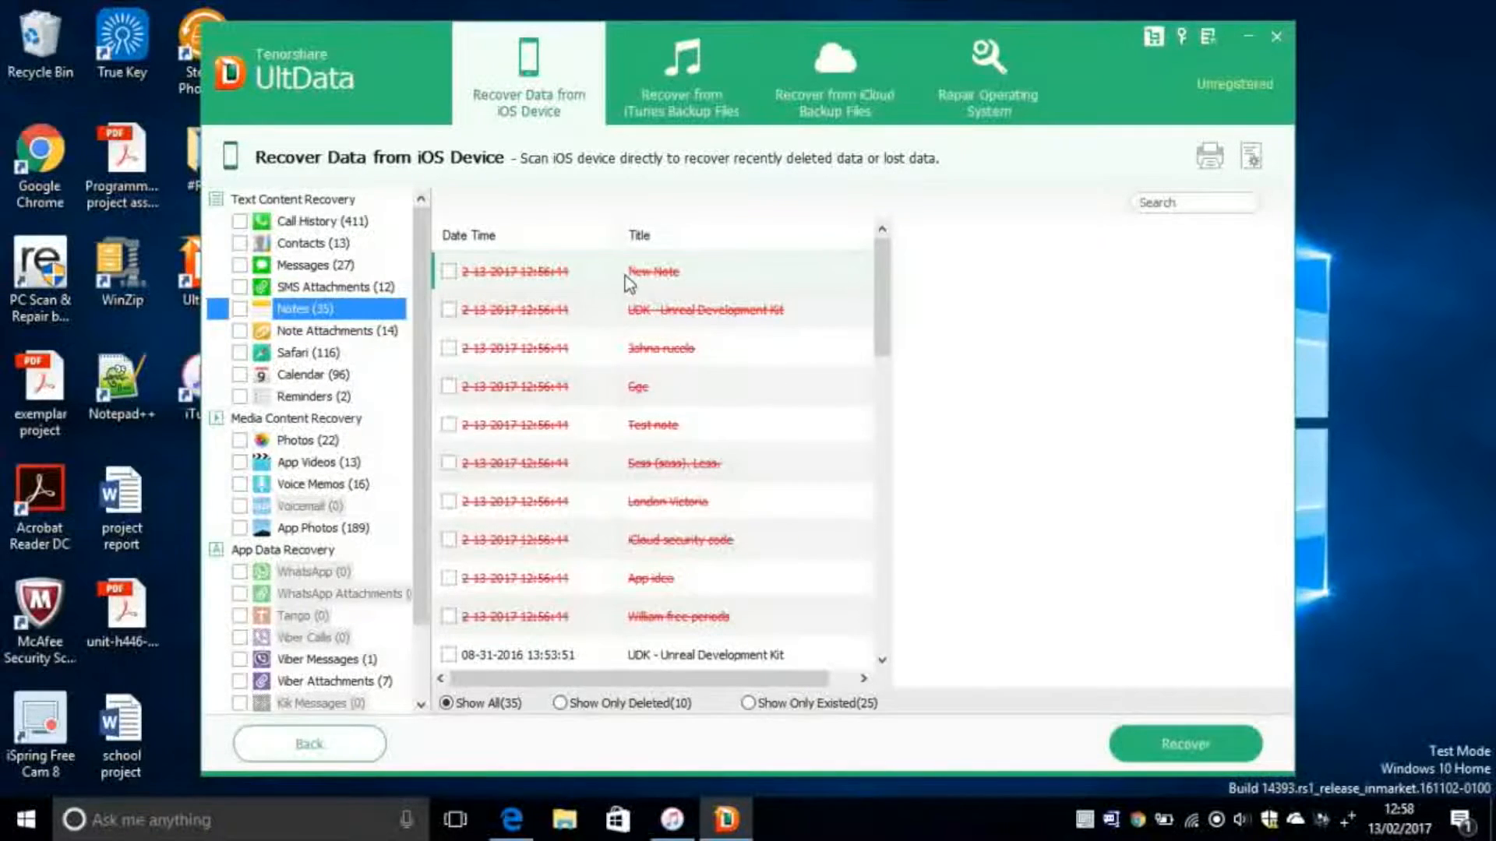
pyautogui.moveTo(677, 609)
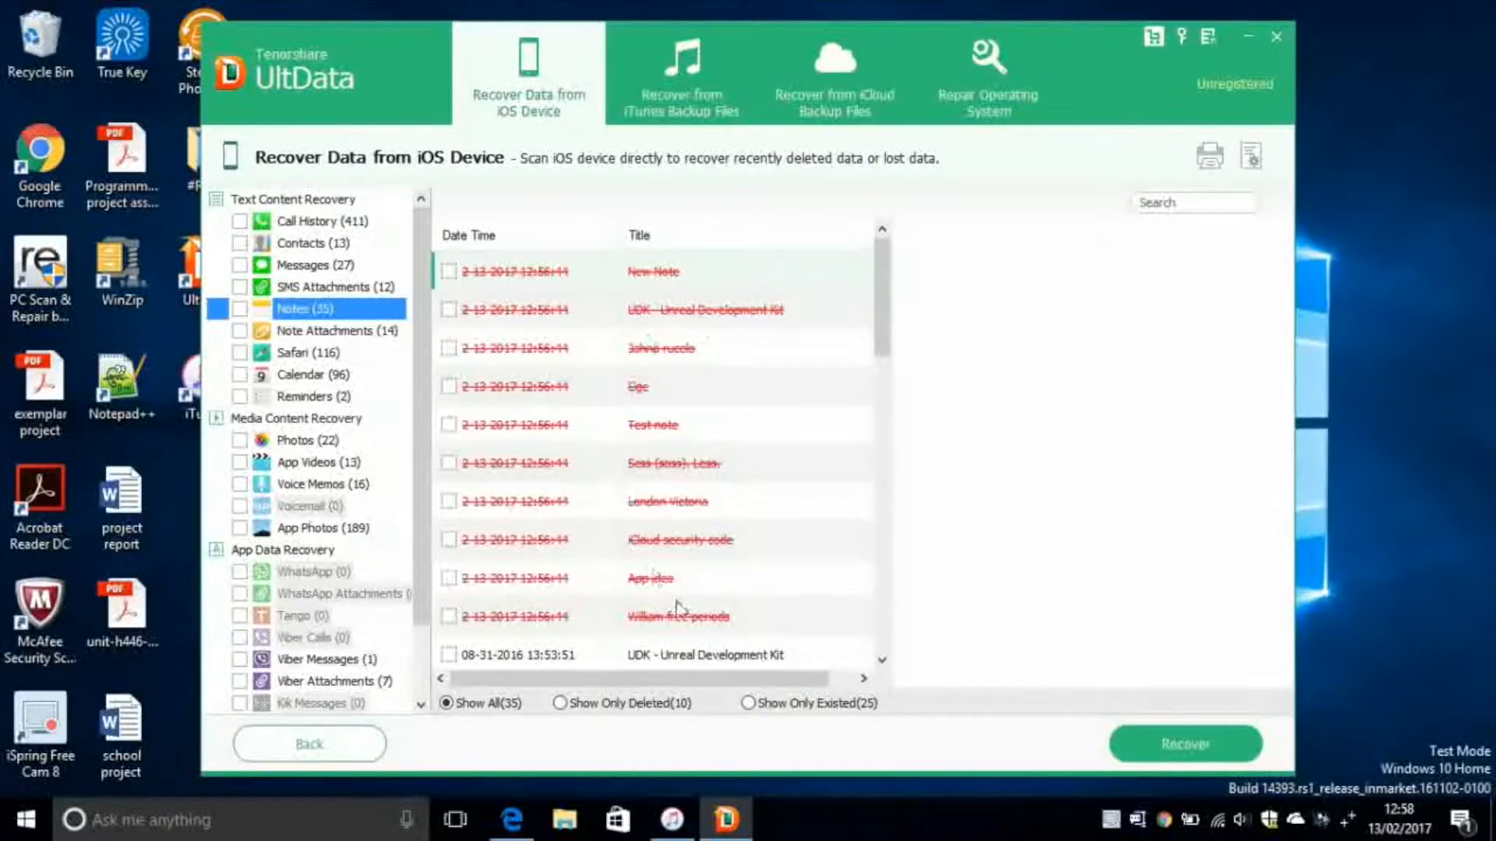
pyautogui.moveTo(675, 513)
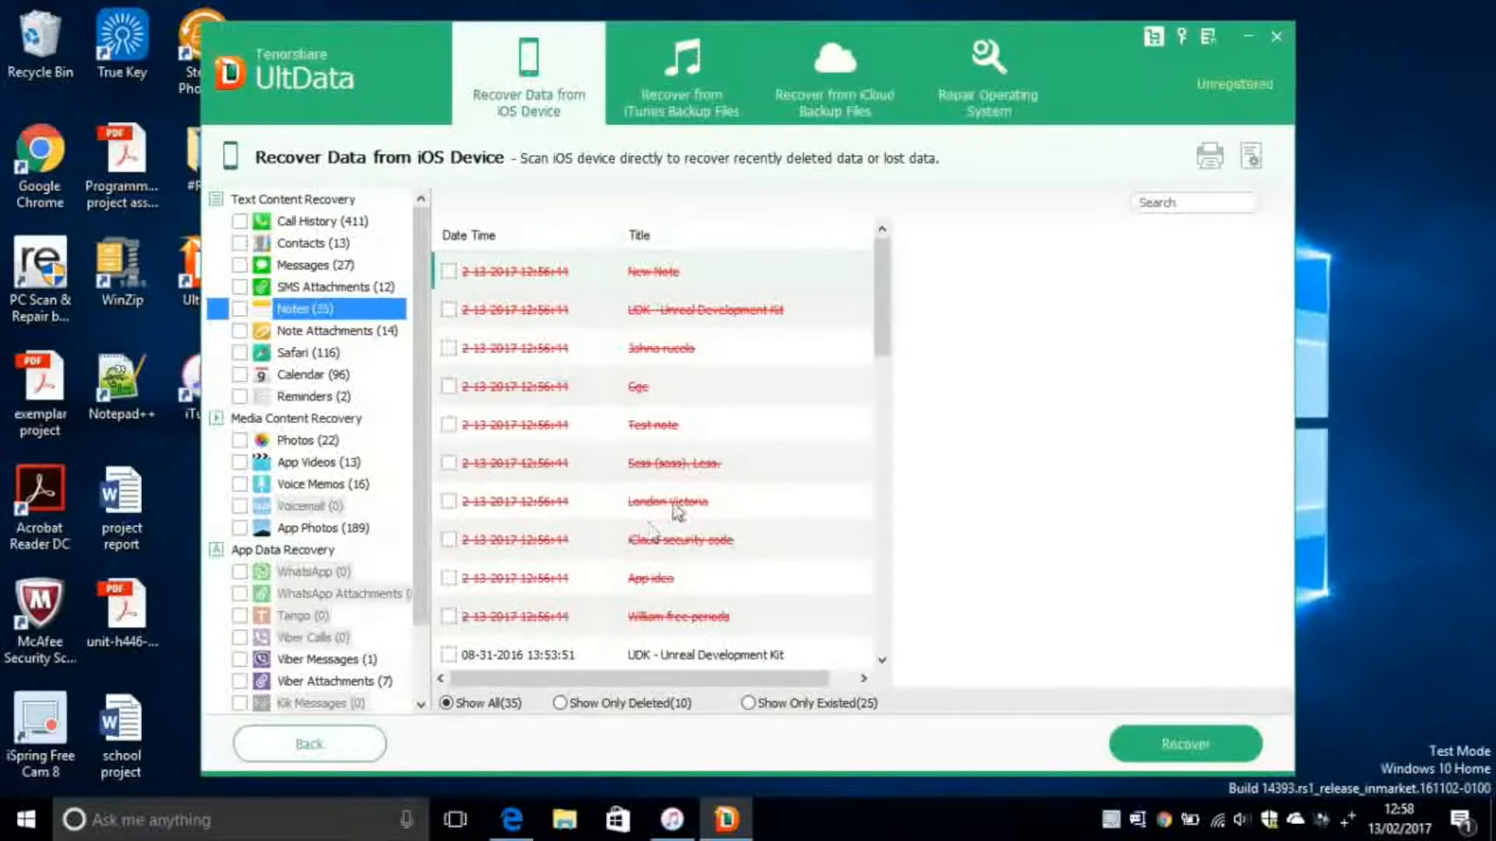
pyautogui.moveTo(715, 345)
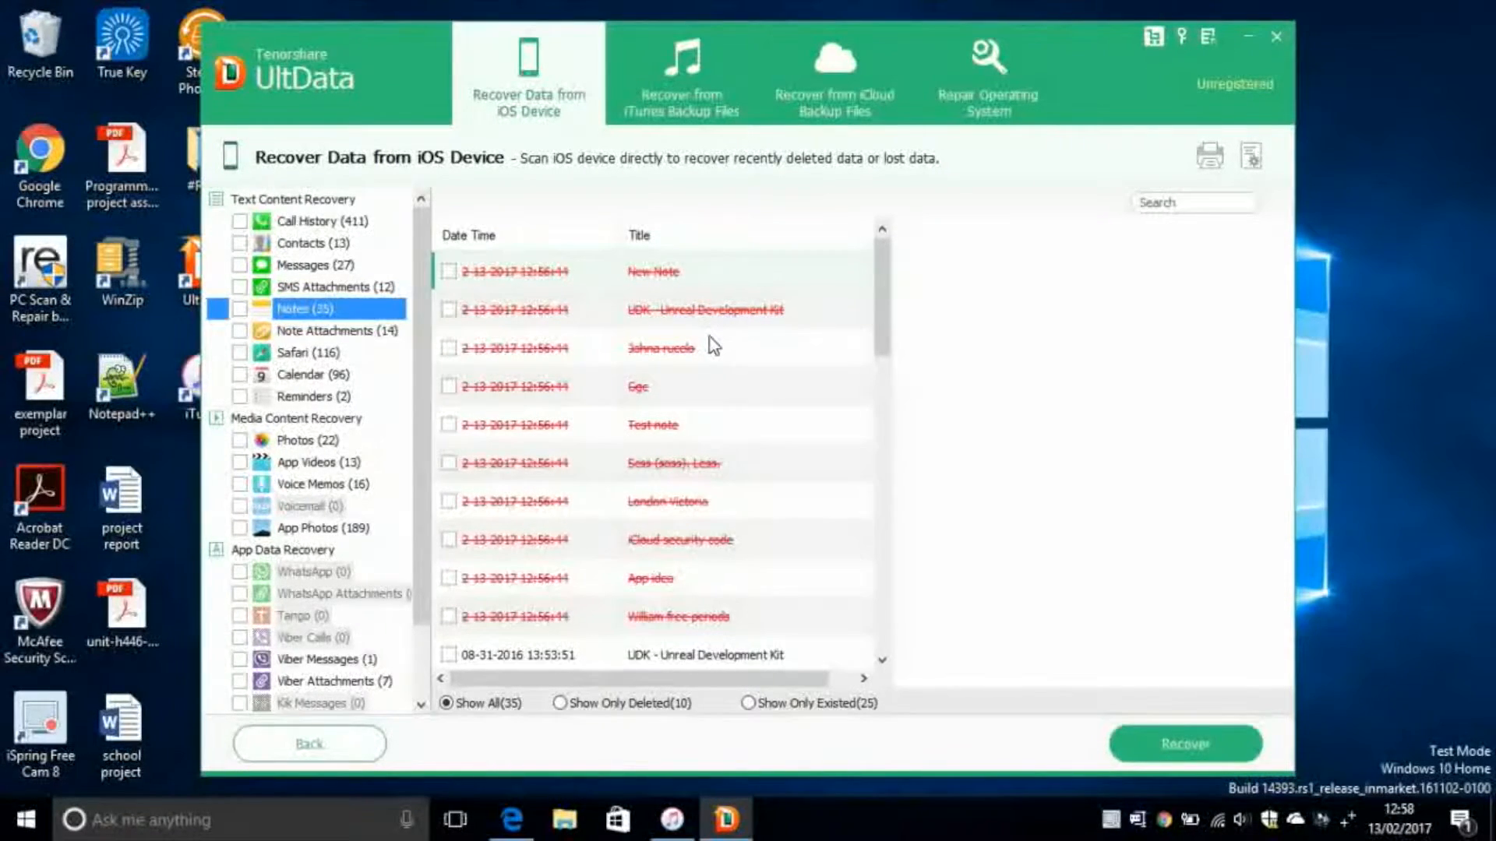
pyautogui.moveTo(739, 316)
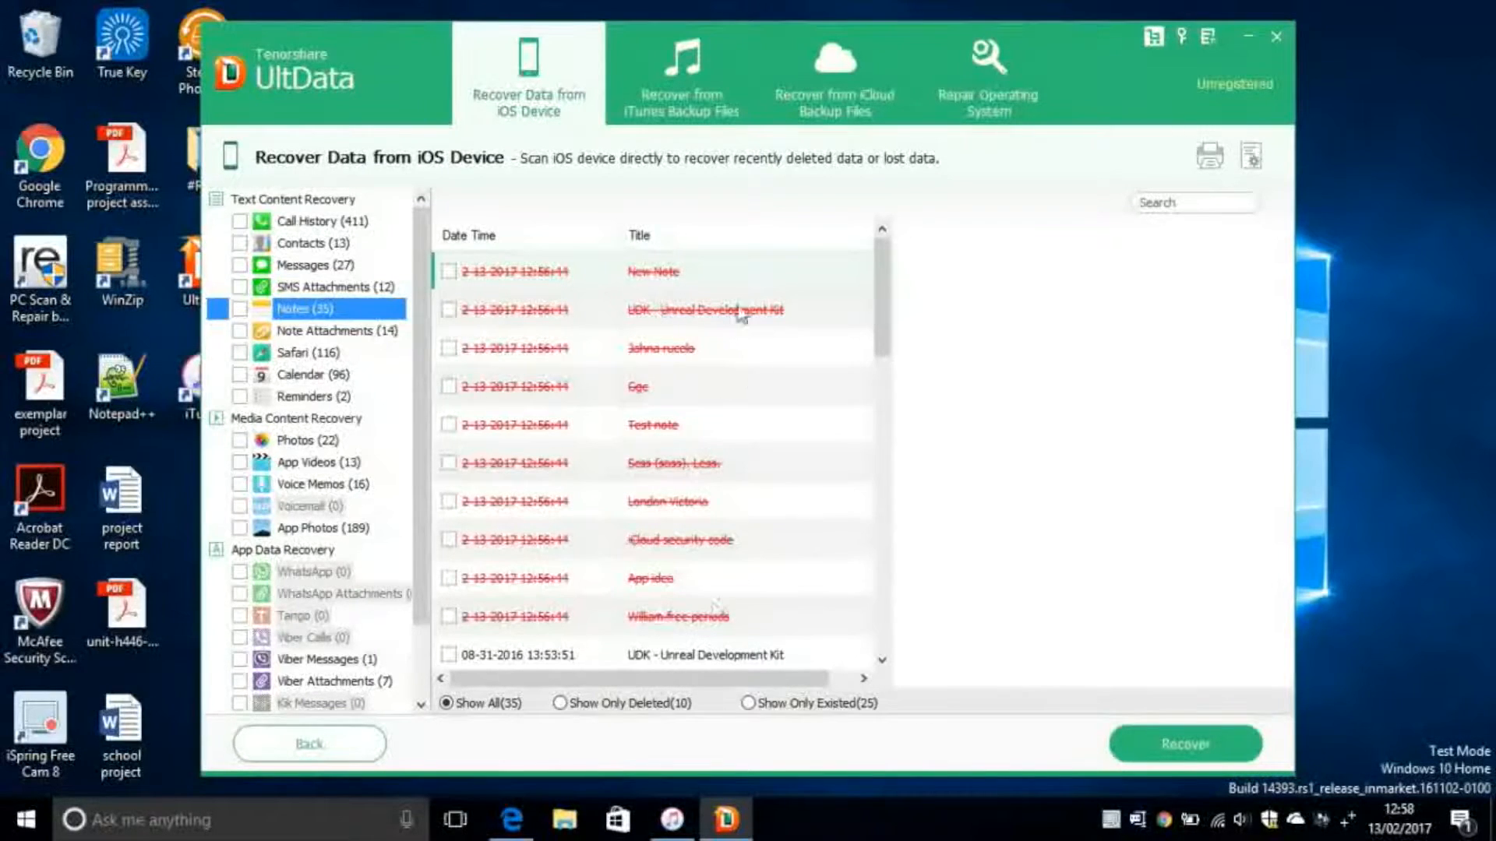
pyautogui.moveTo(596, 415)
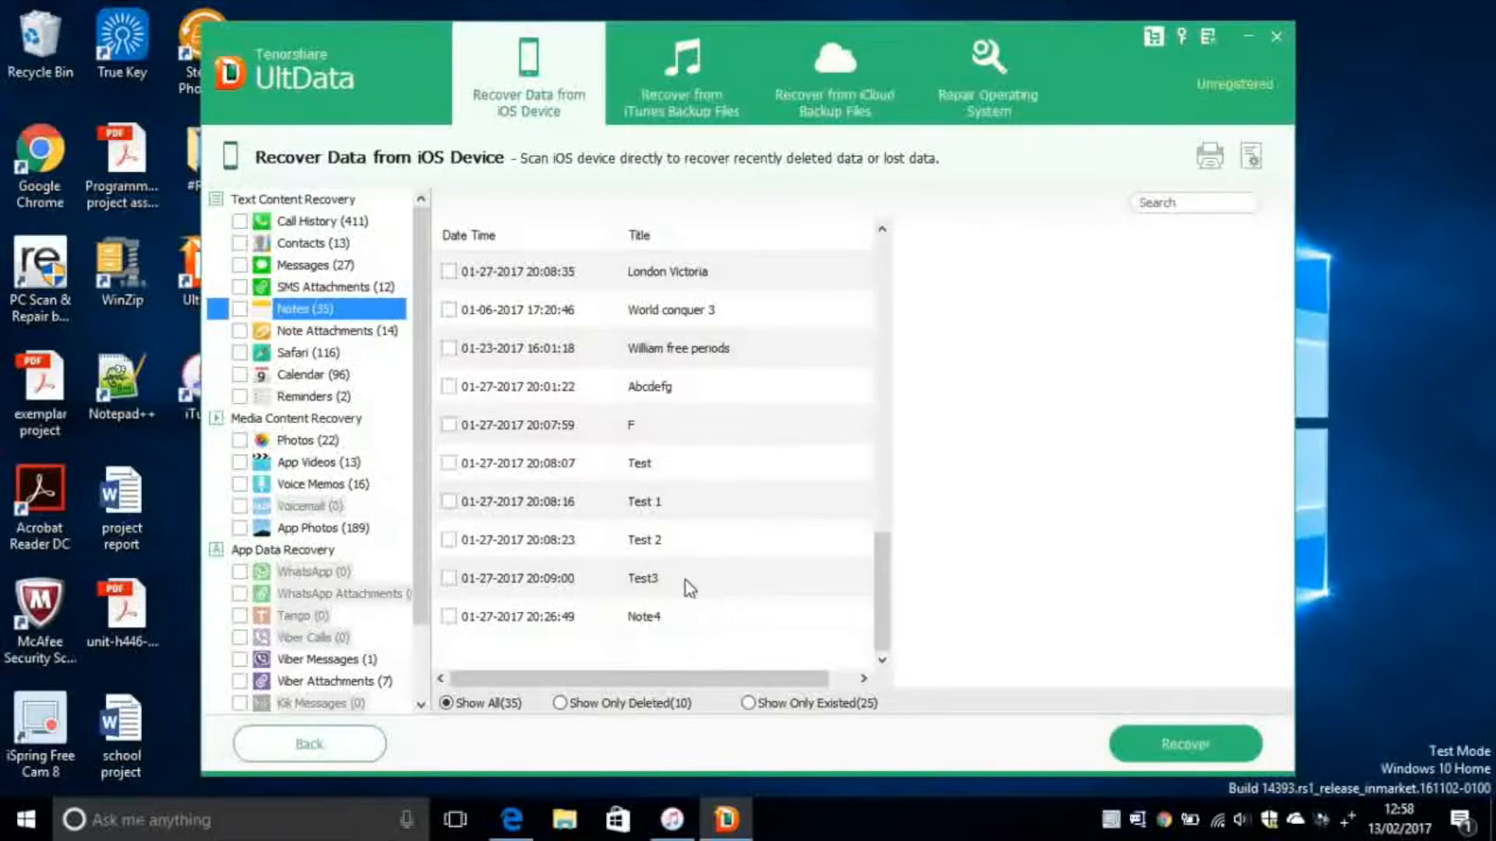
pyautogui.moveTo(649, 503)
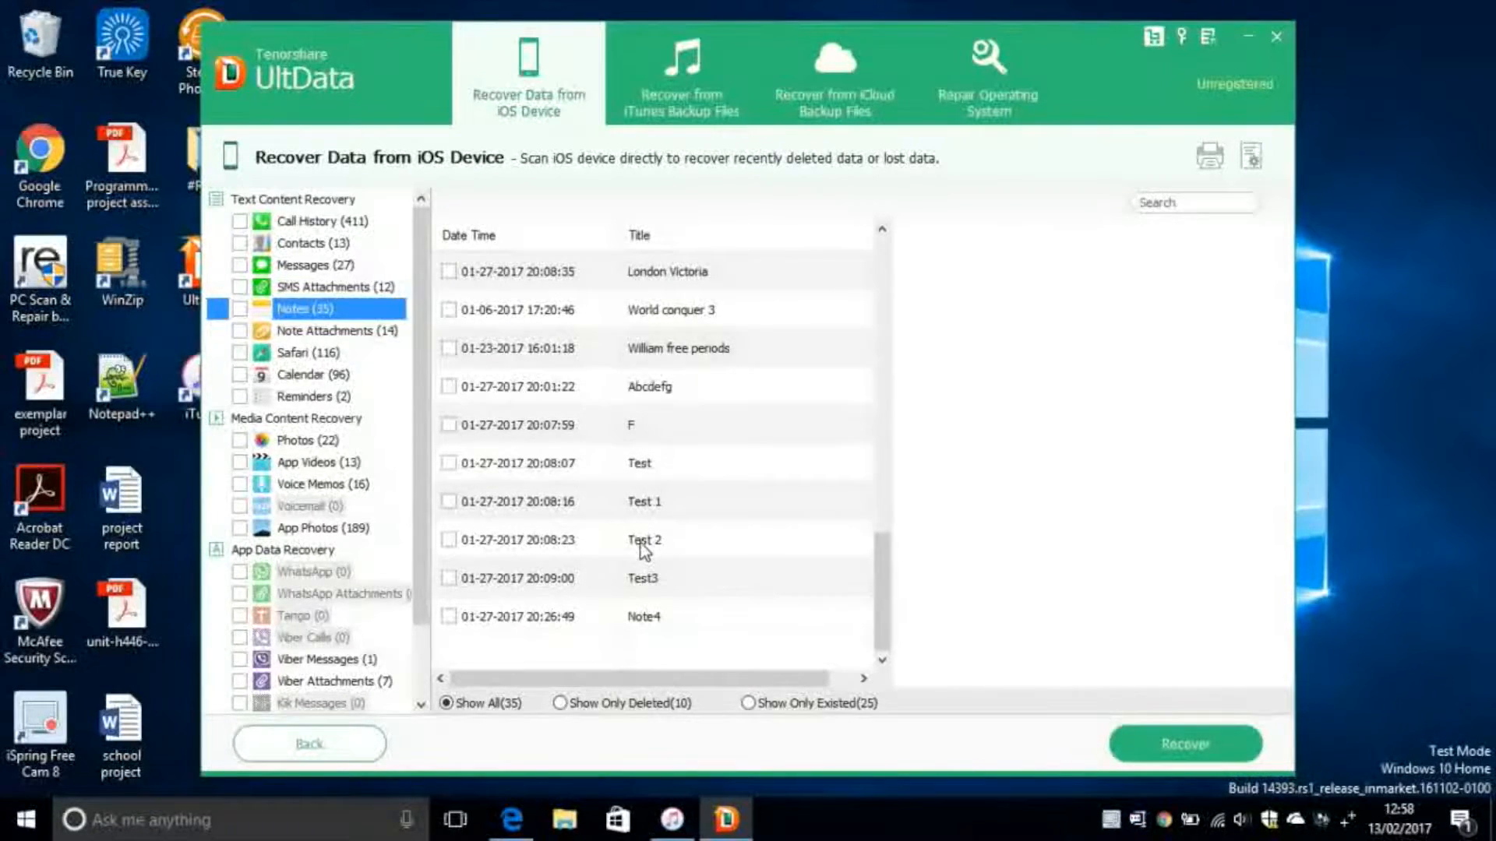
pyautogui.moveTo(673, 620)
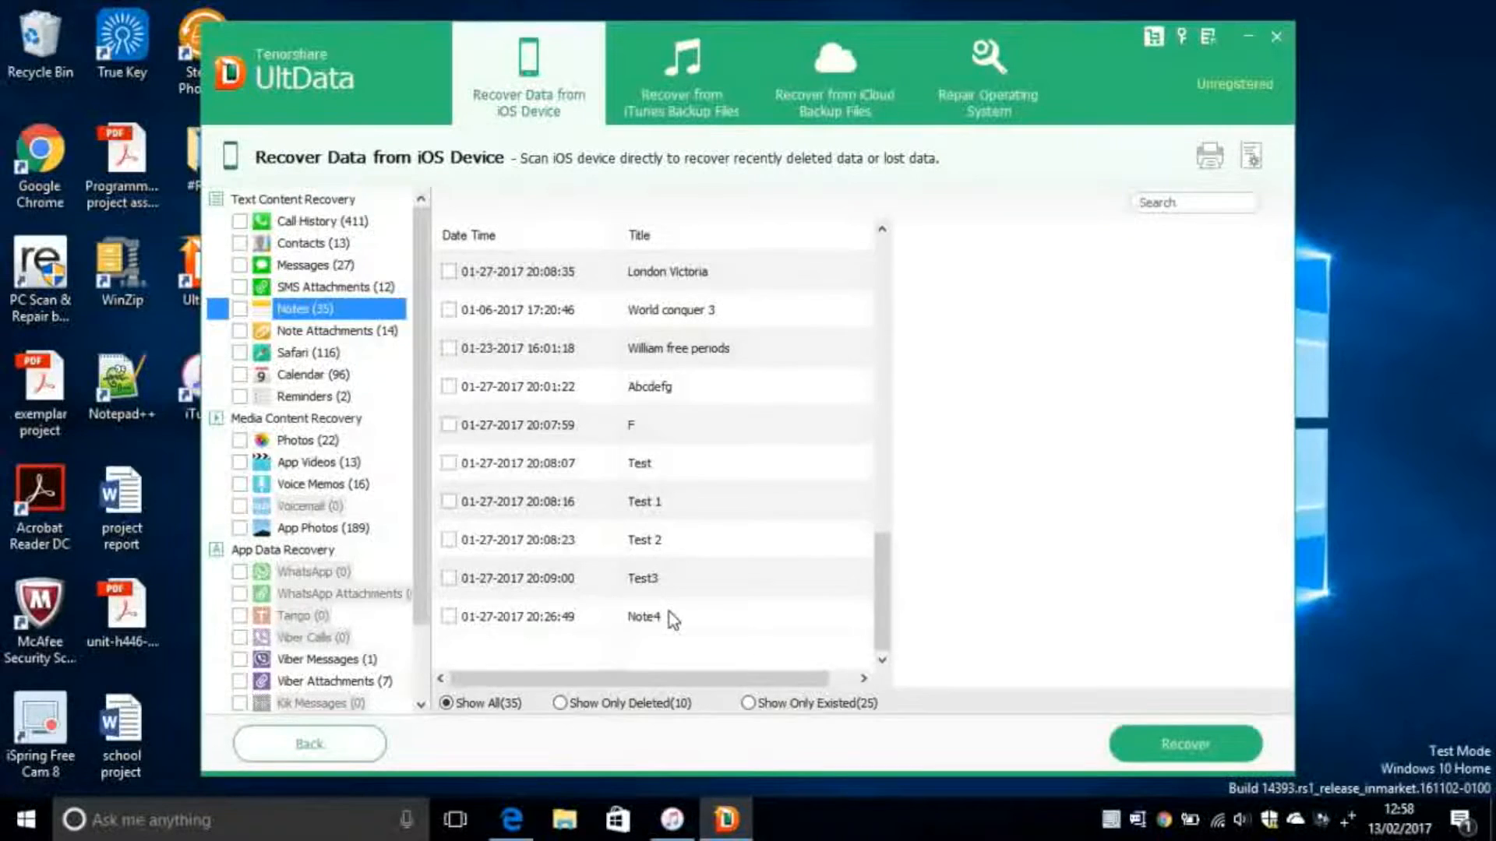
pyautogui.moveTo(700, 437)
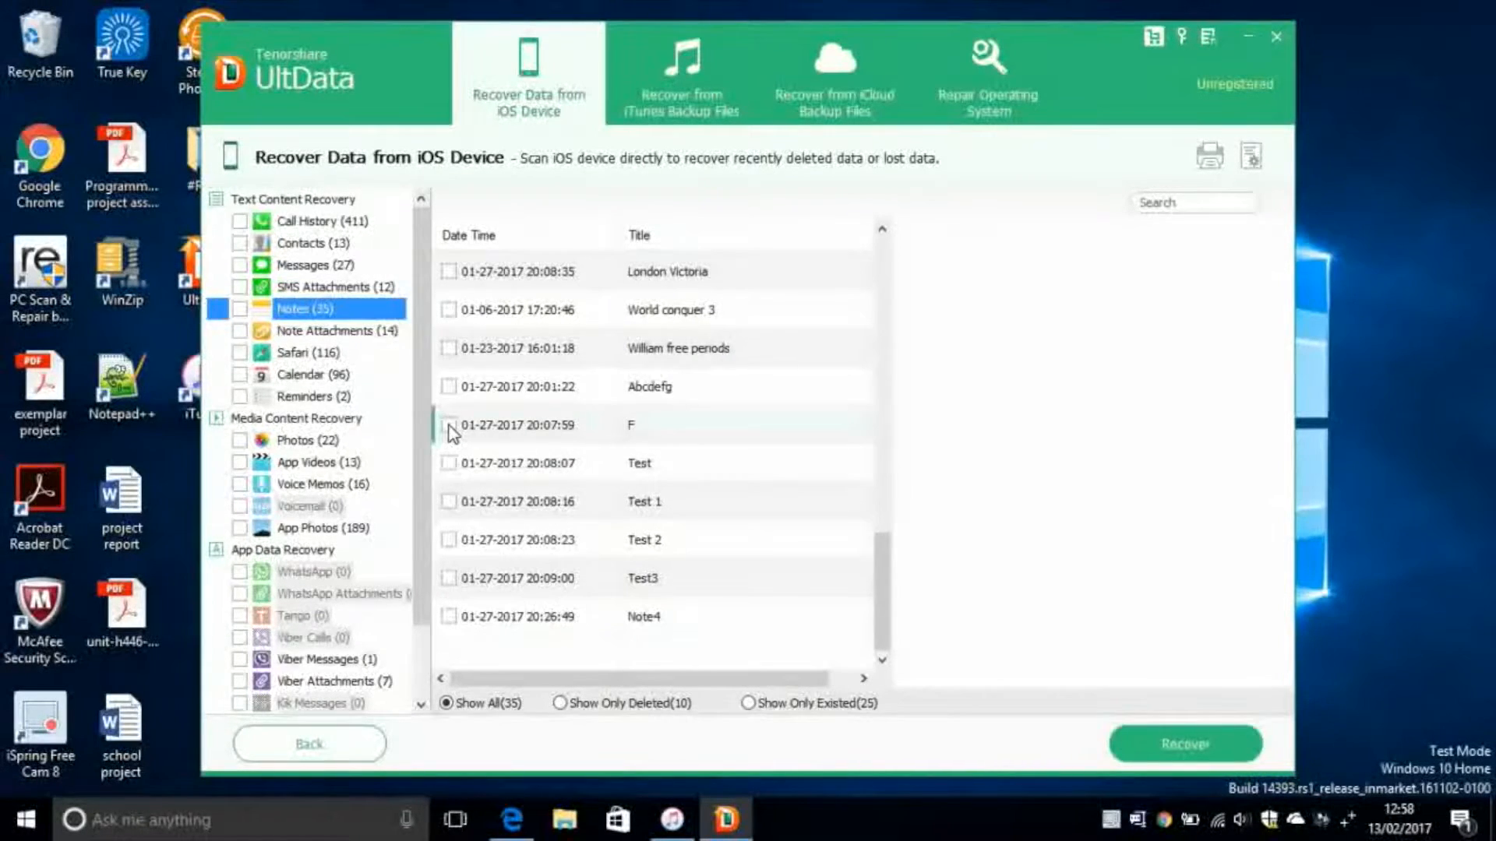
# - Tick the F note so all six notes F through Note4 are marked for recovery
pyautogui.click(449, 501)
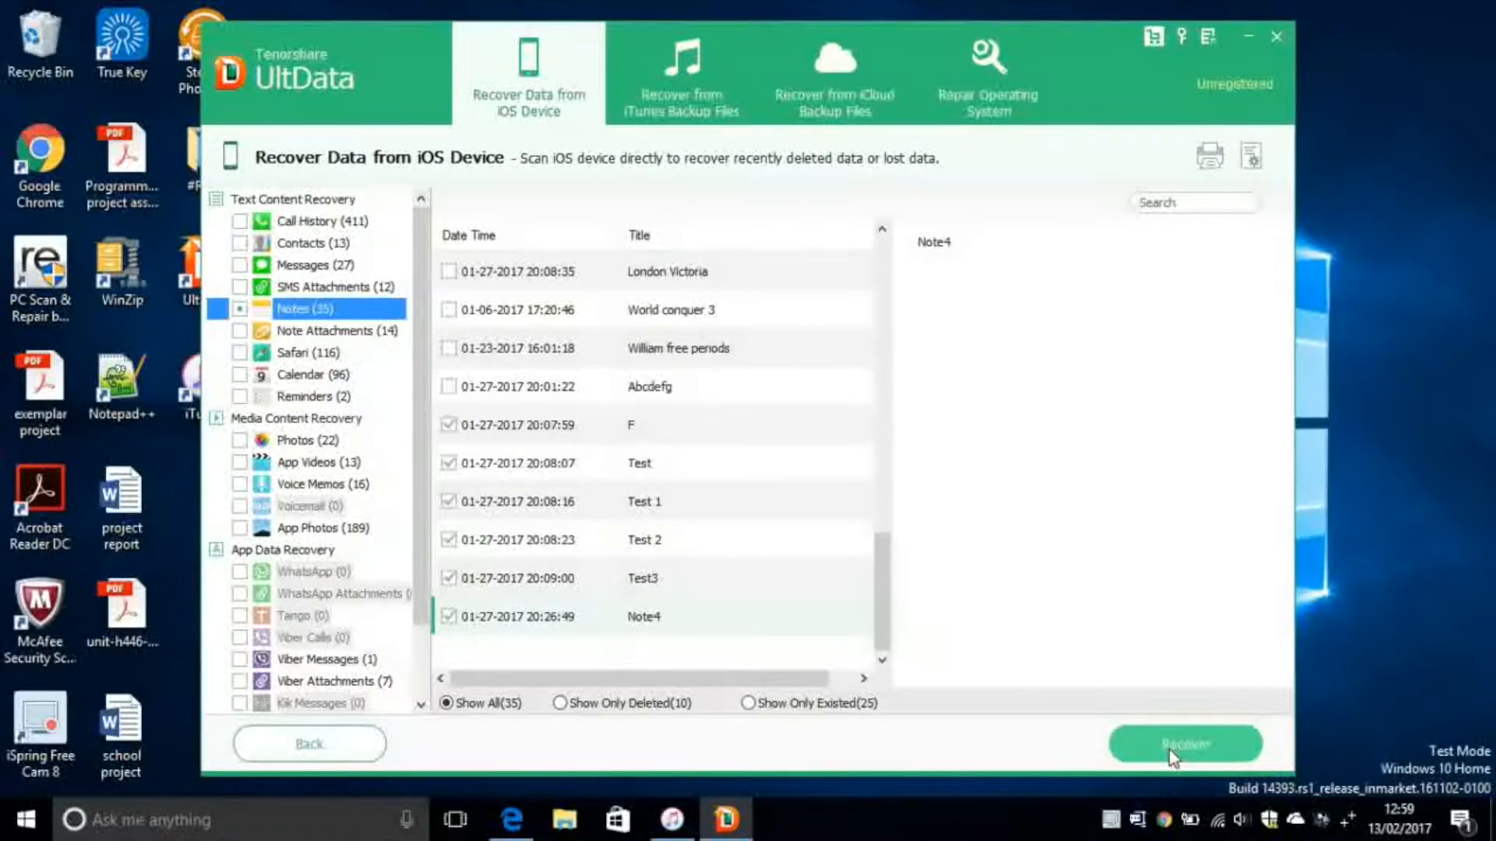
# - Start recovering the marked notes, then from the unregistered prompt choose to buy the Family Pack online
pyautogui.click(1185, 743)
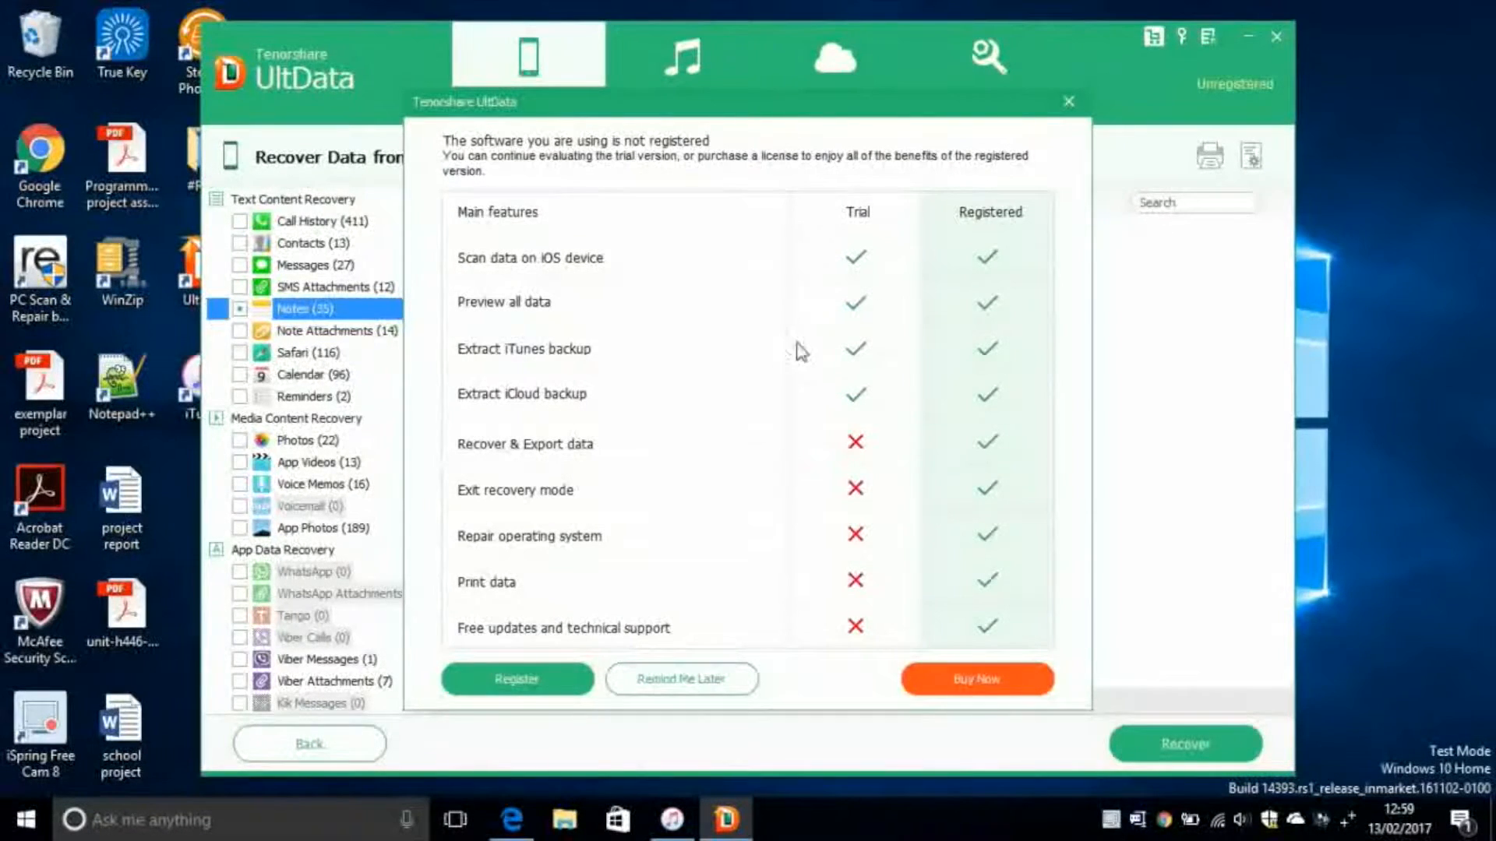
pyautogui.moveTo(921, 212)
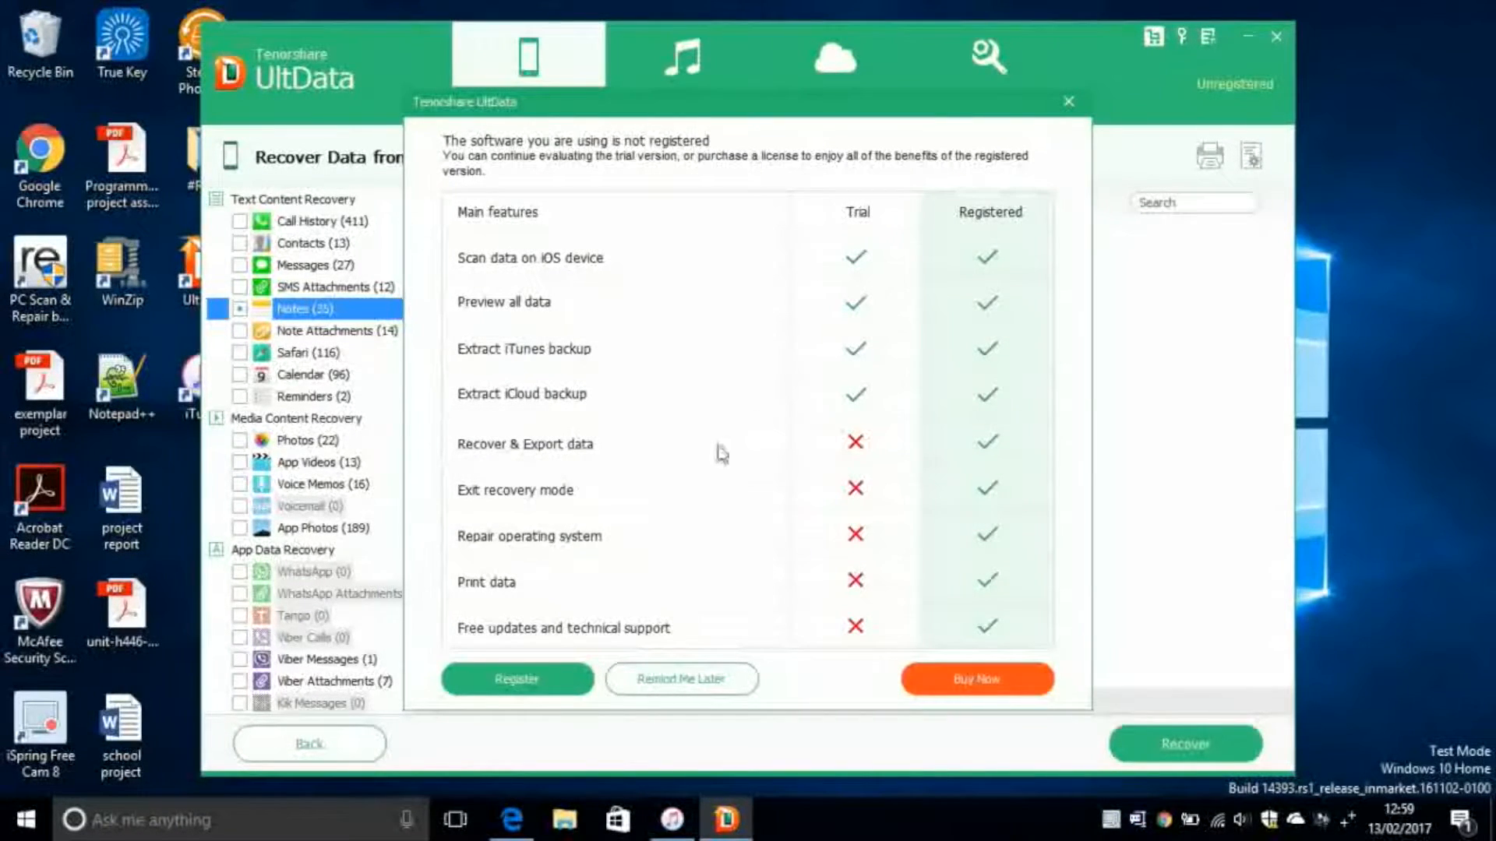
pyautogui.moveTo(656, 536)
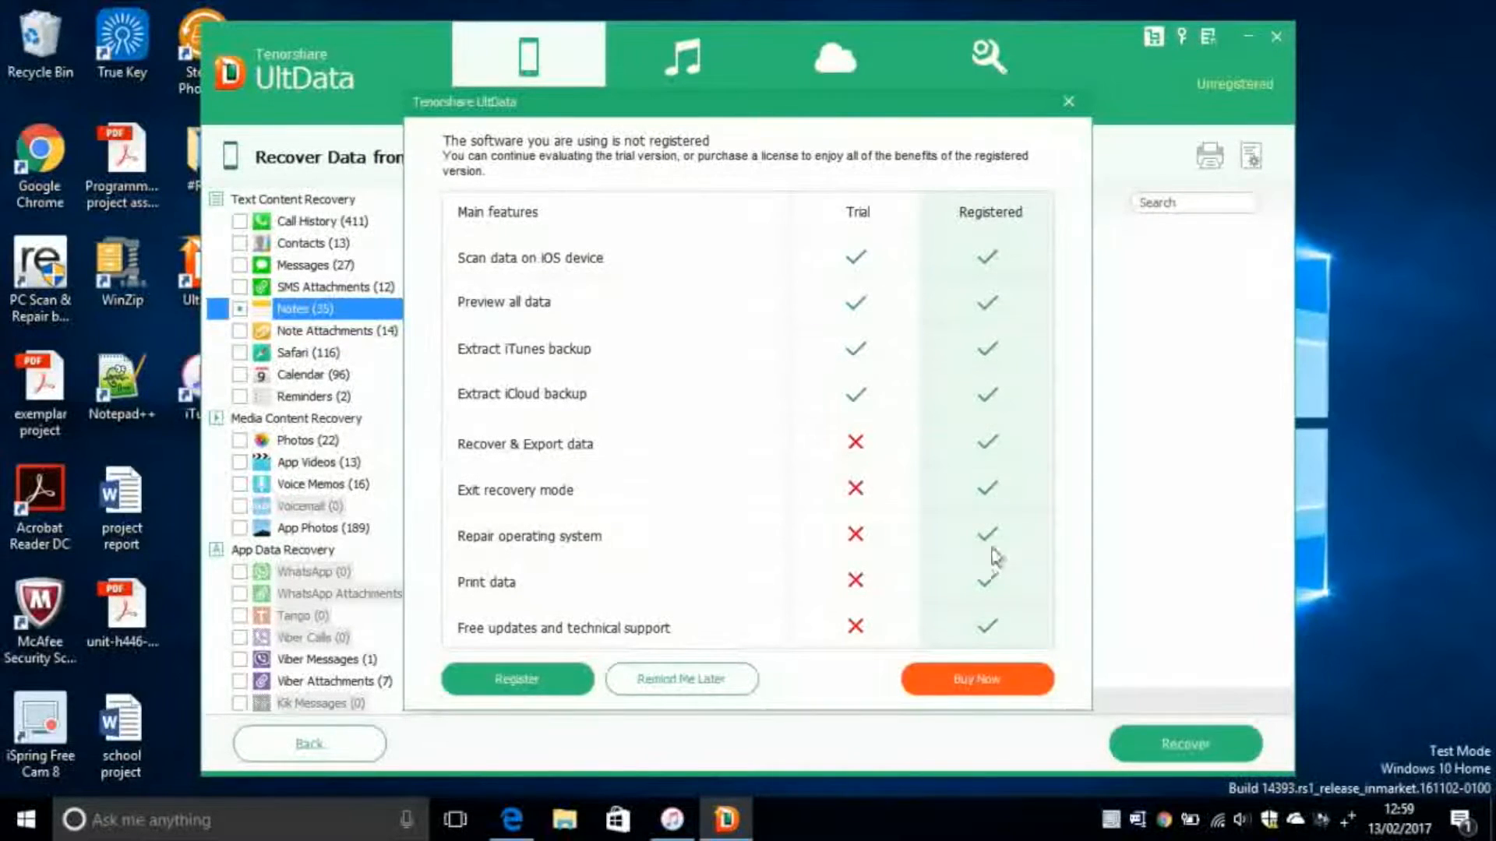
pyautogui.moveTo(999, 543)
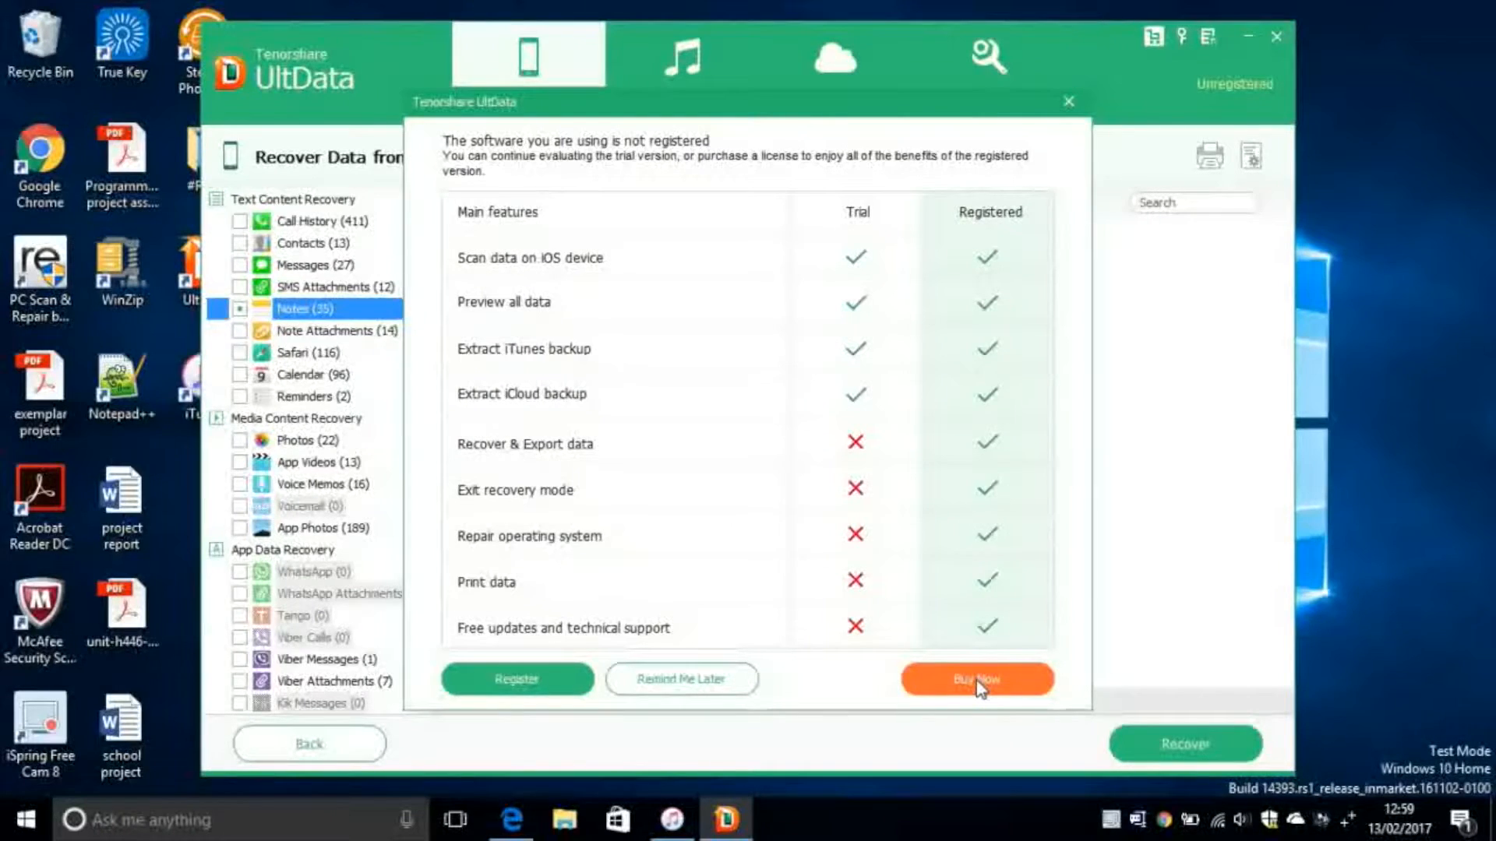
pyautogui.click(975, 680)
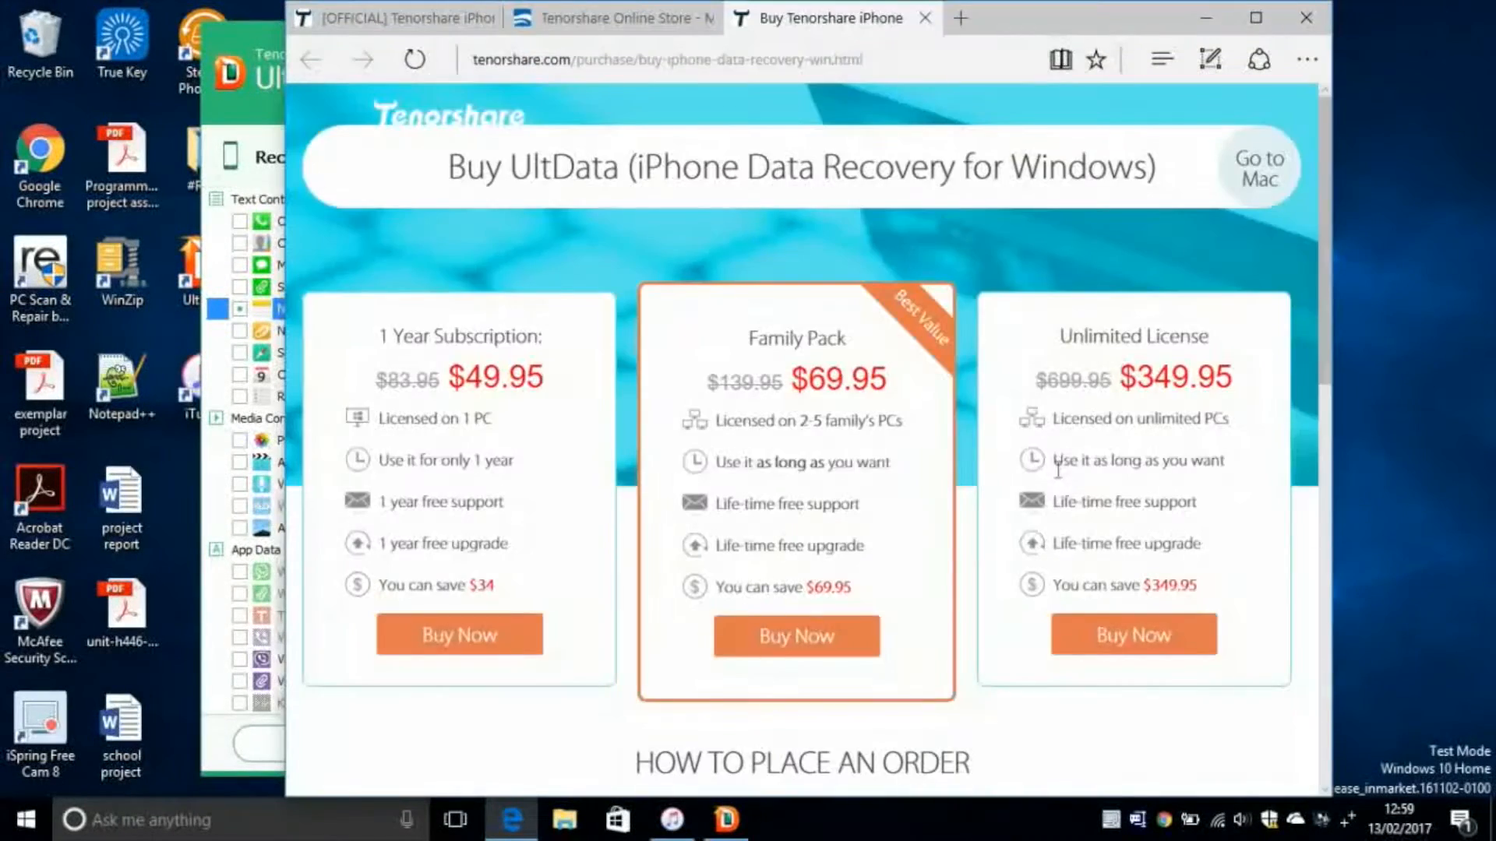
pyautogui.scroll(-3)
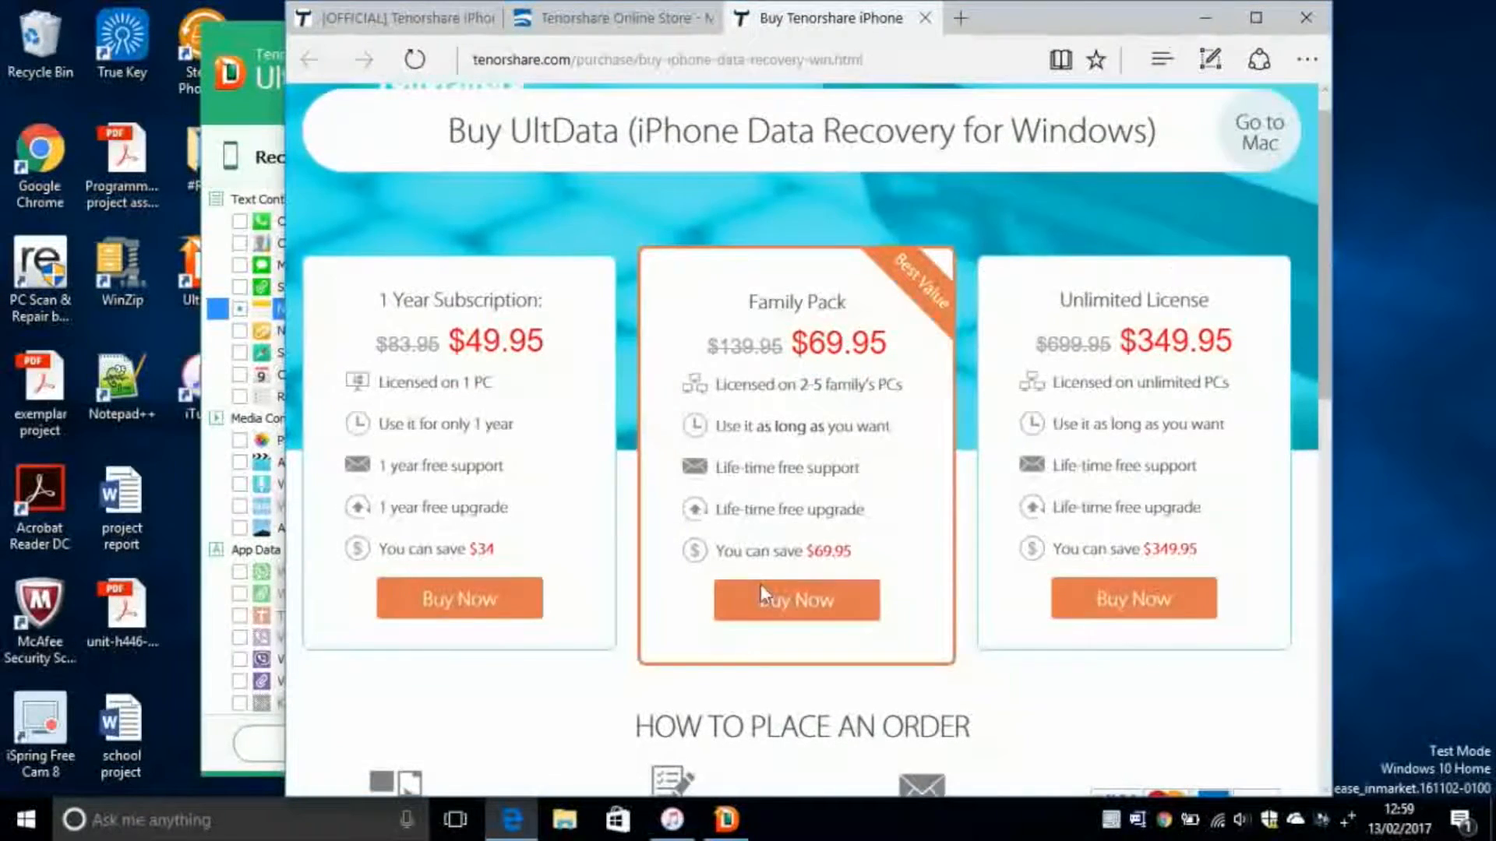
pyautogui.click(795, 598)
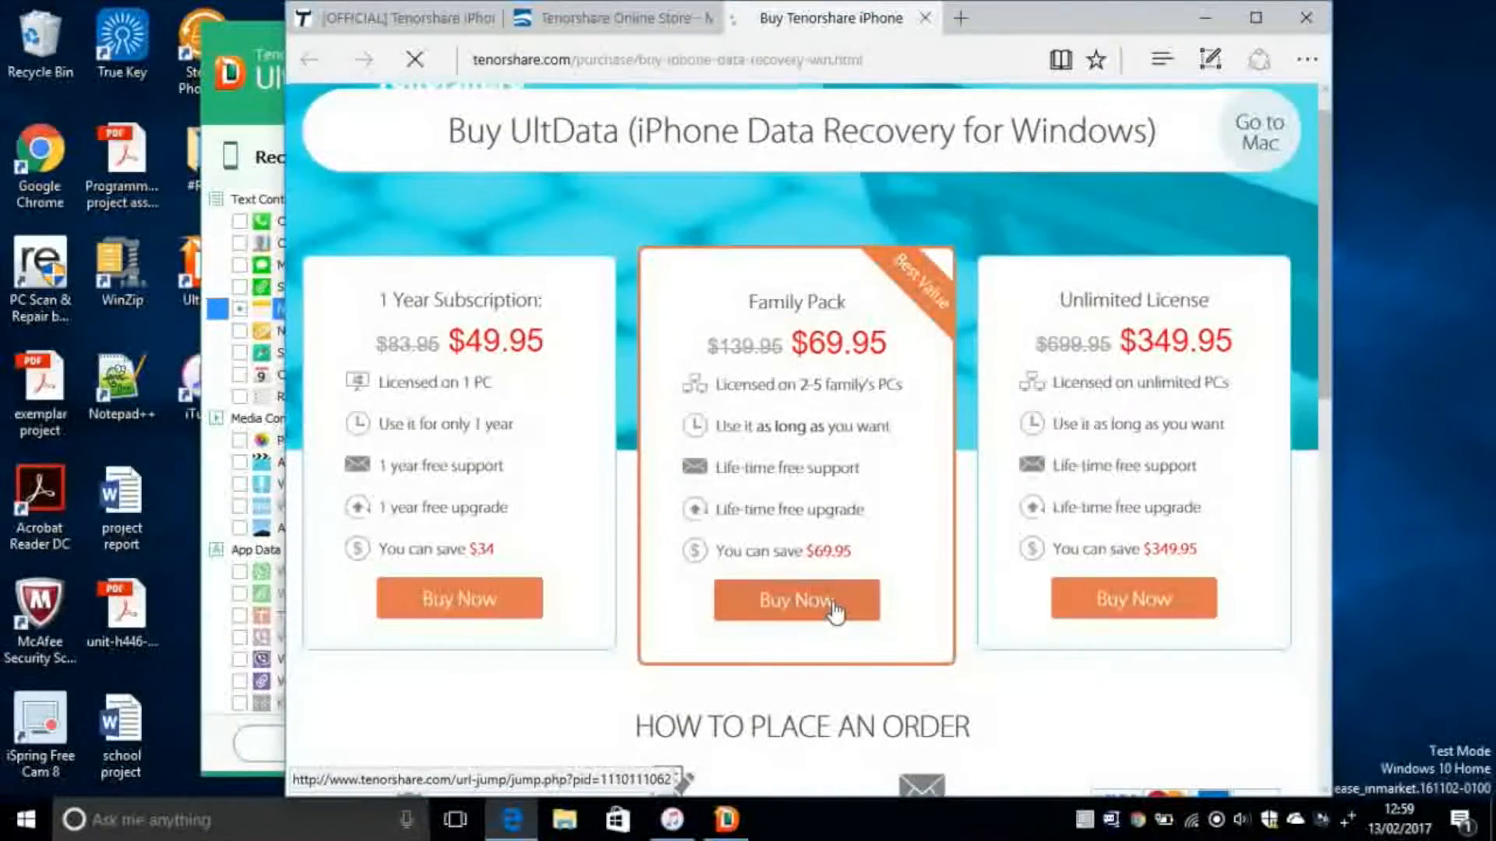
# - Review the Family Pack cart and billing form, then continue to the next checkout step
pyautogui.click(795, 601)
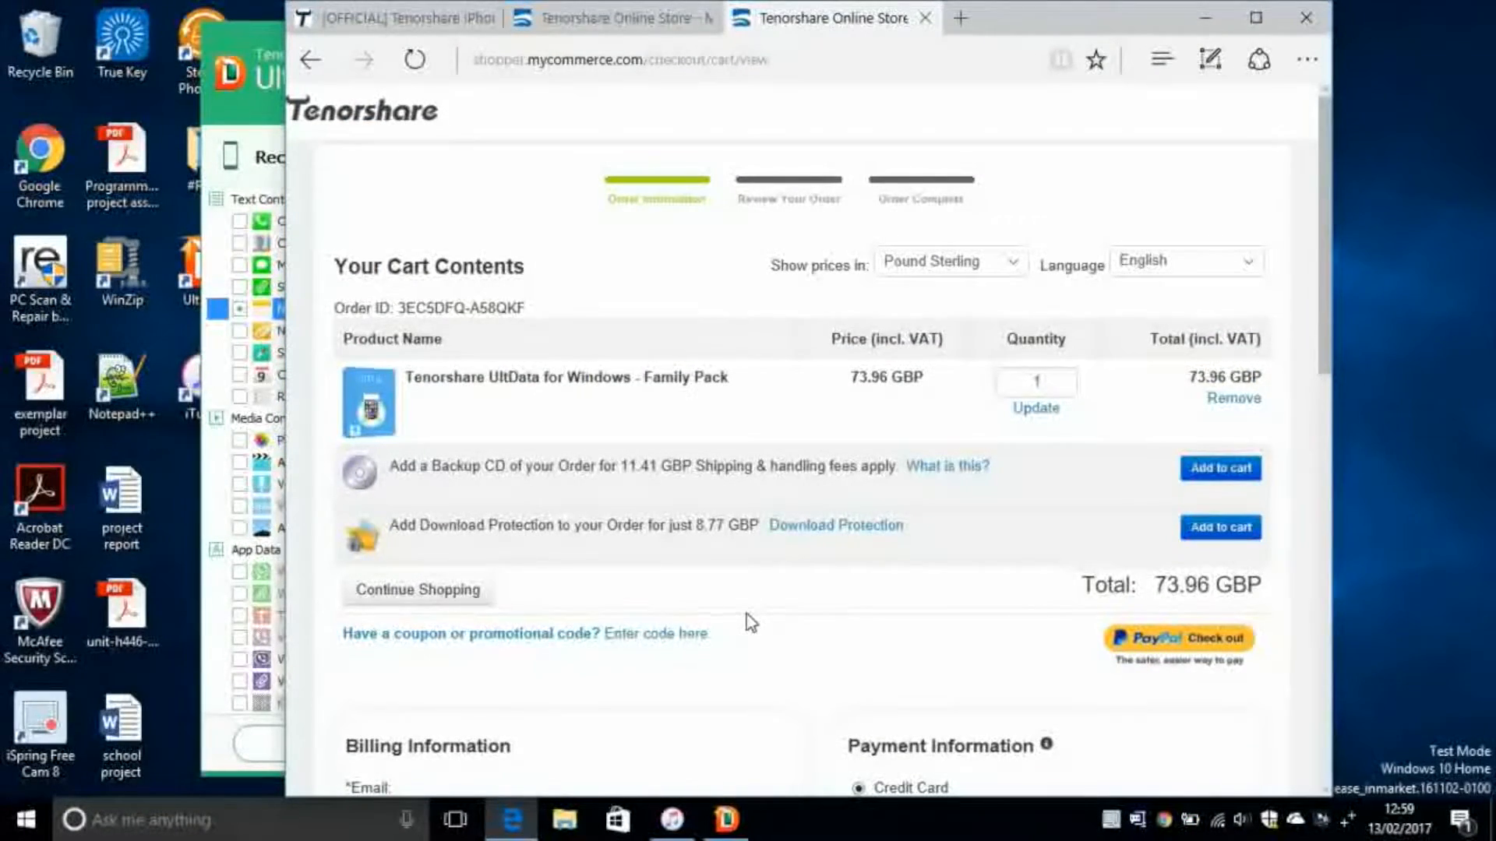
pyautogui.scroll(-3)
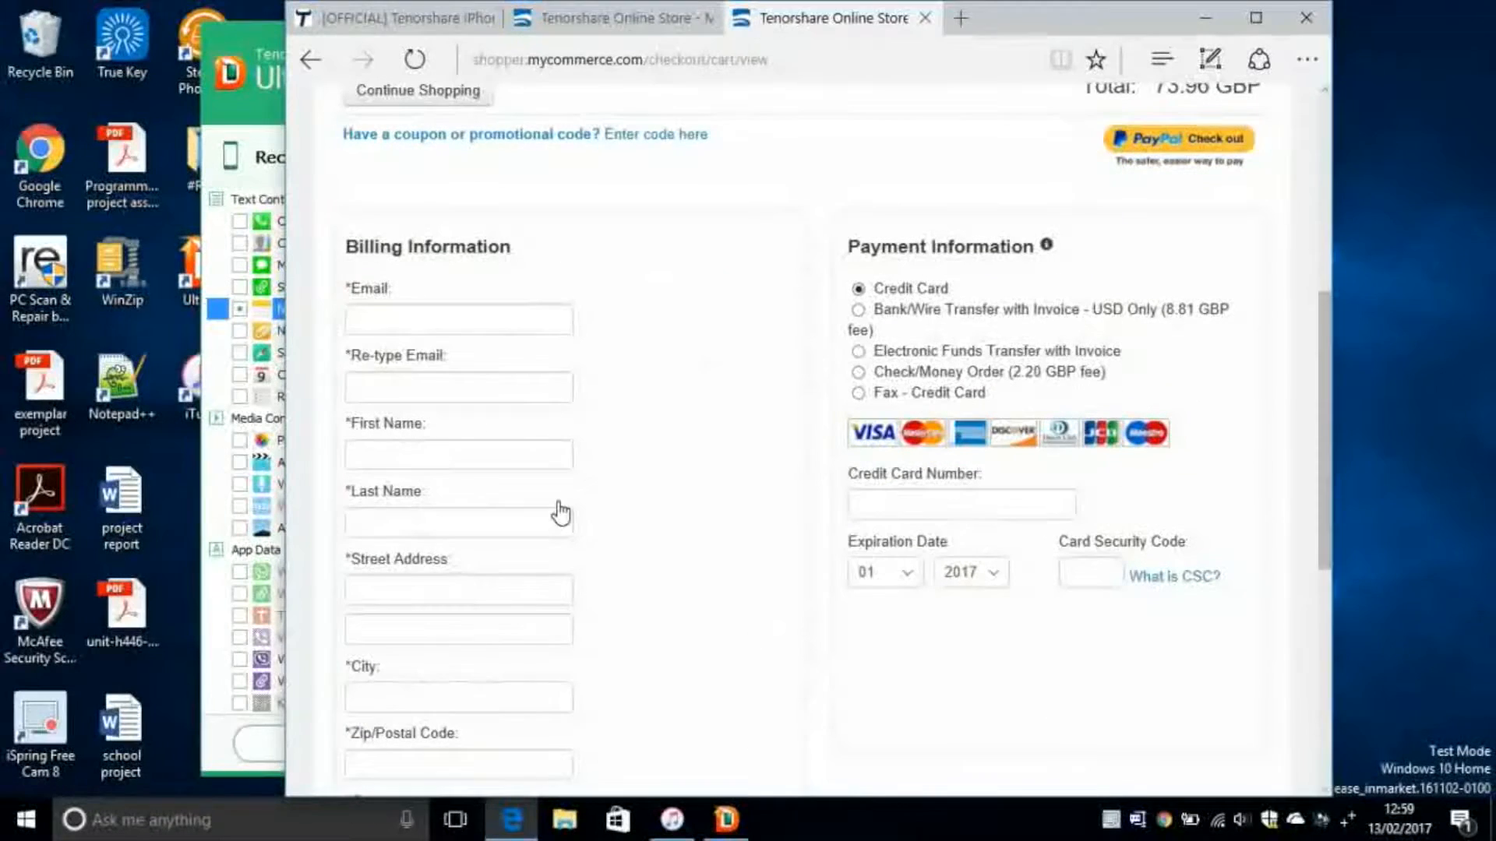
pyautogui.scroll(-3)
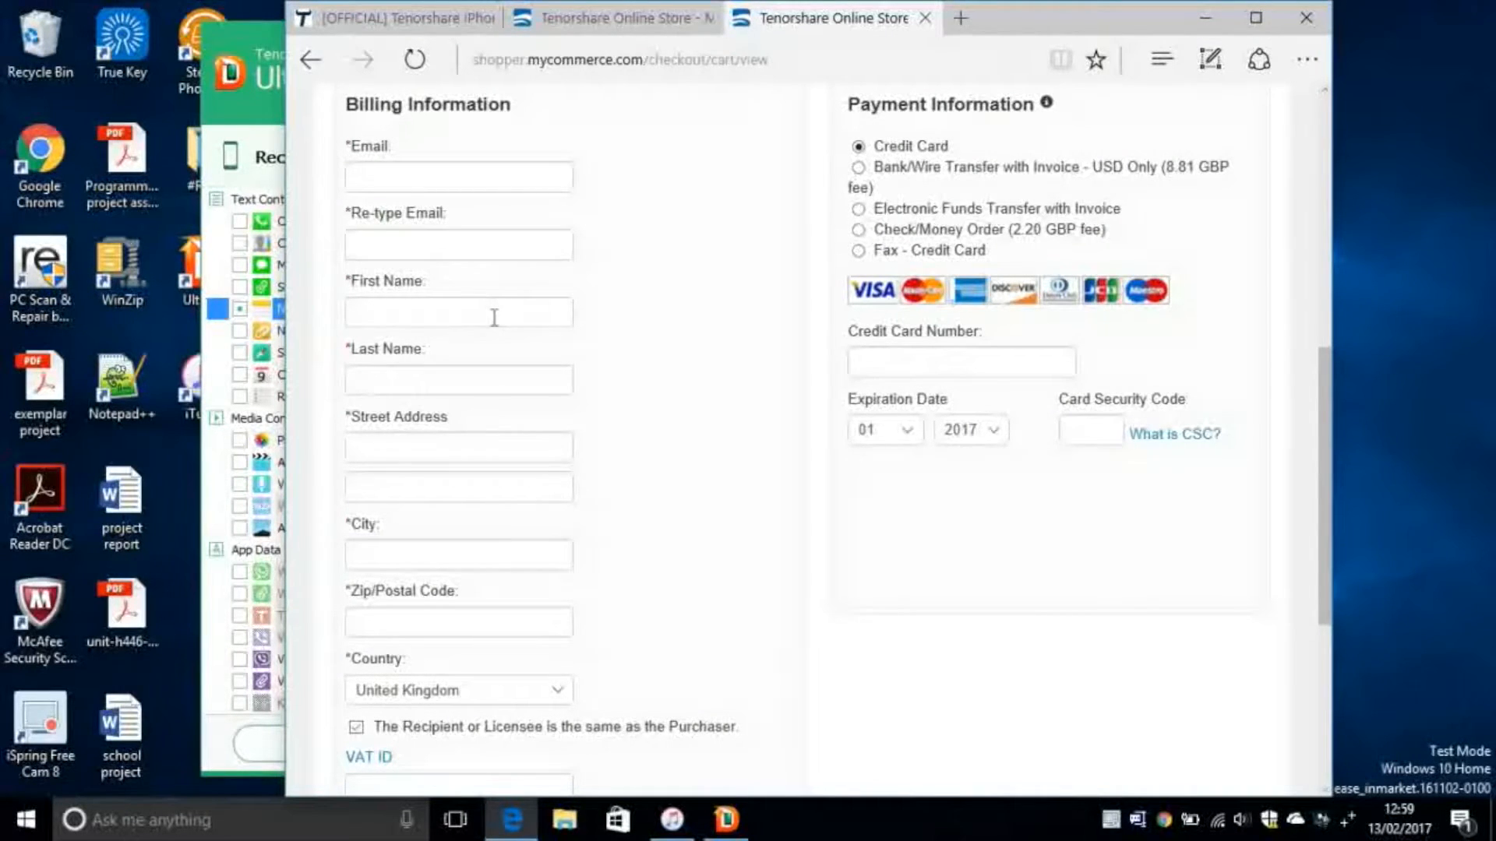
pyautogui.moveTo(468, 480)
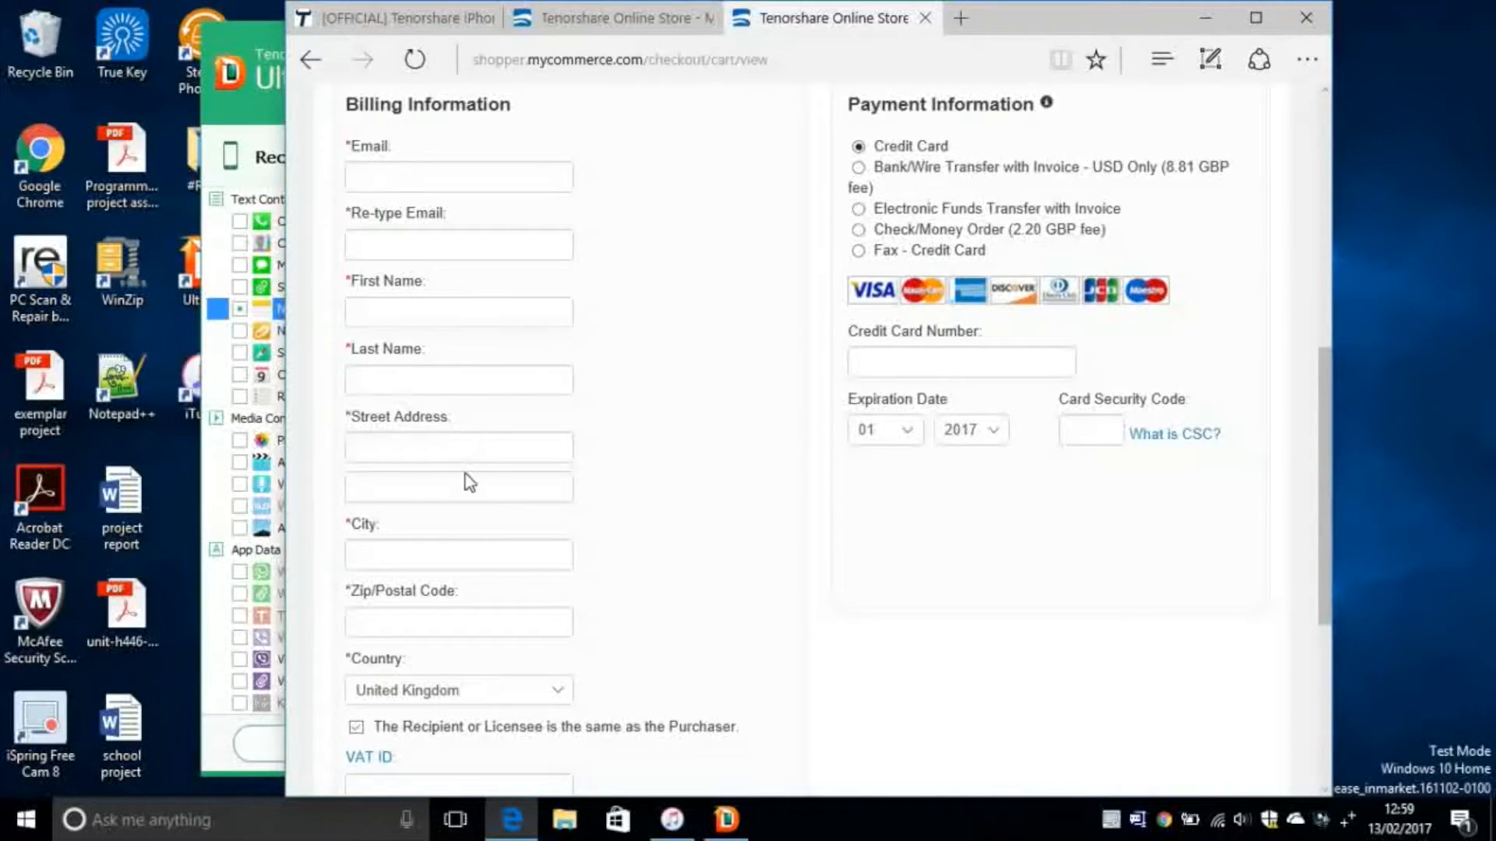
pyautogui.scroll(-3)
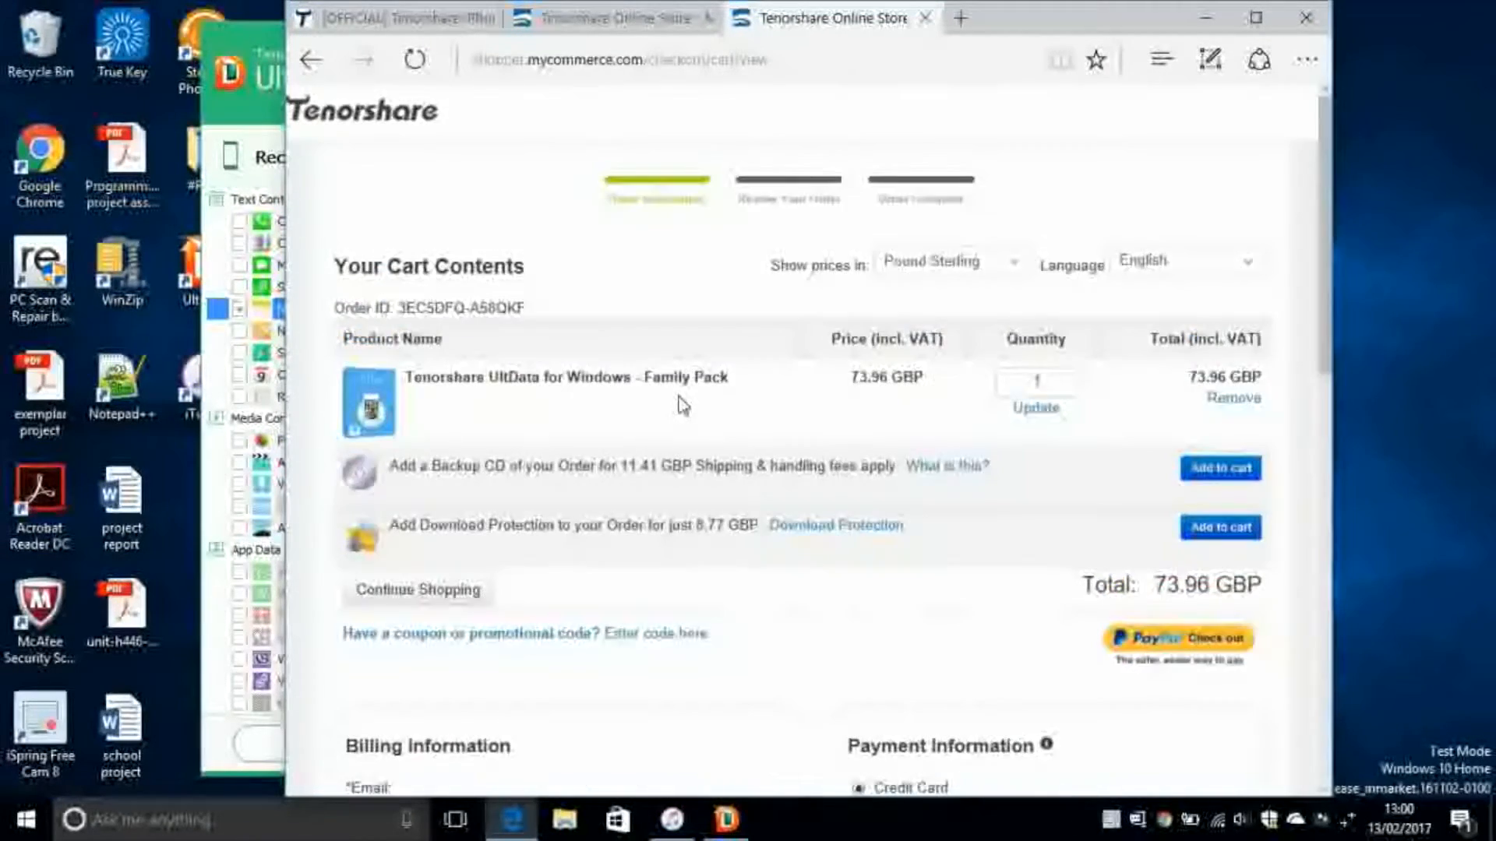
pyautogui.scroll(-3)
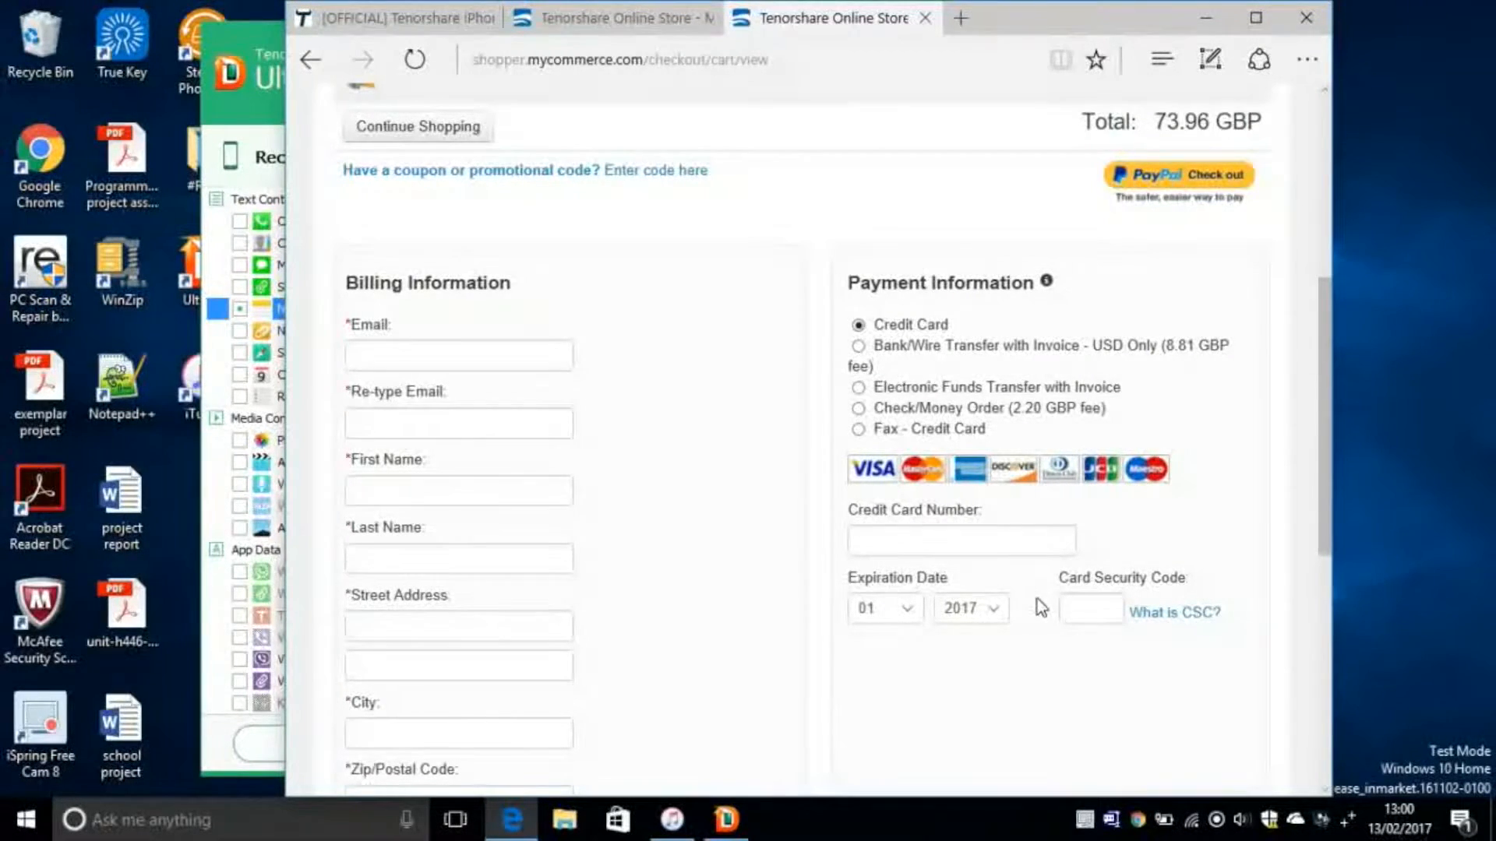
pyautogui.scroll(-3)
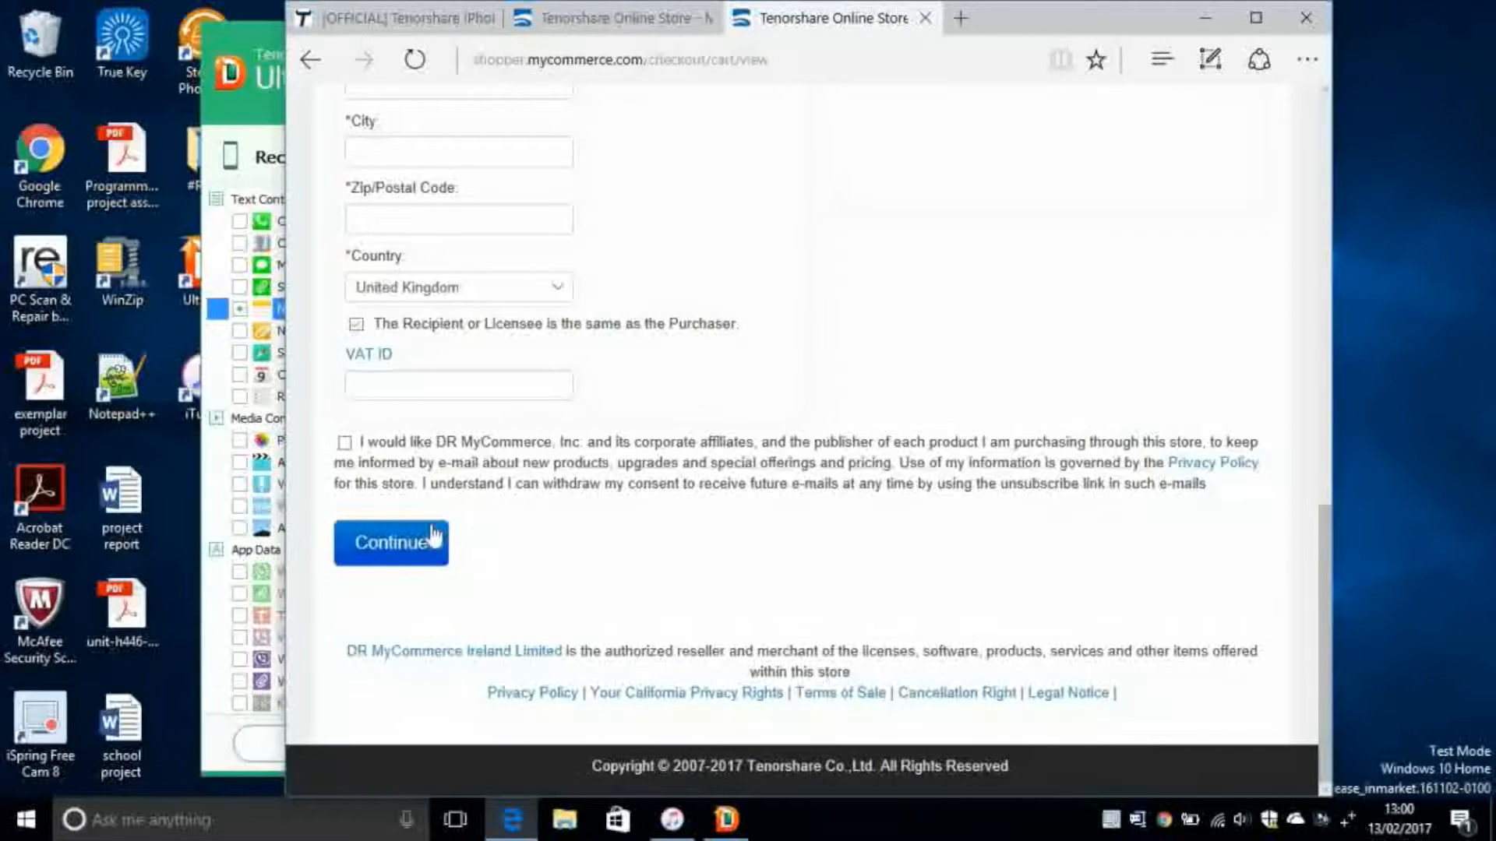
pyautogui.click(390, 543)
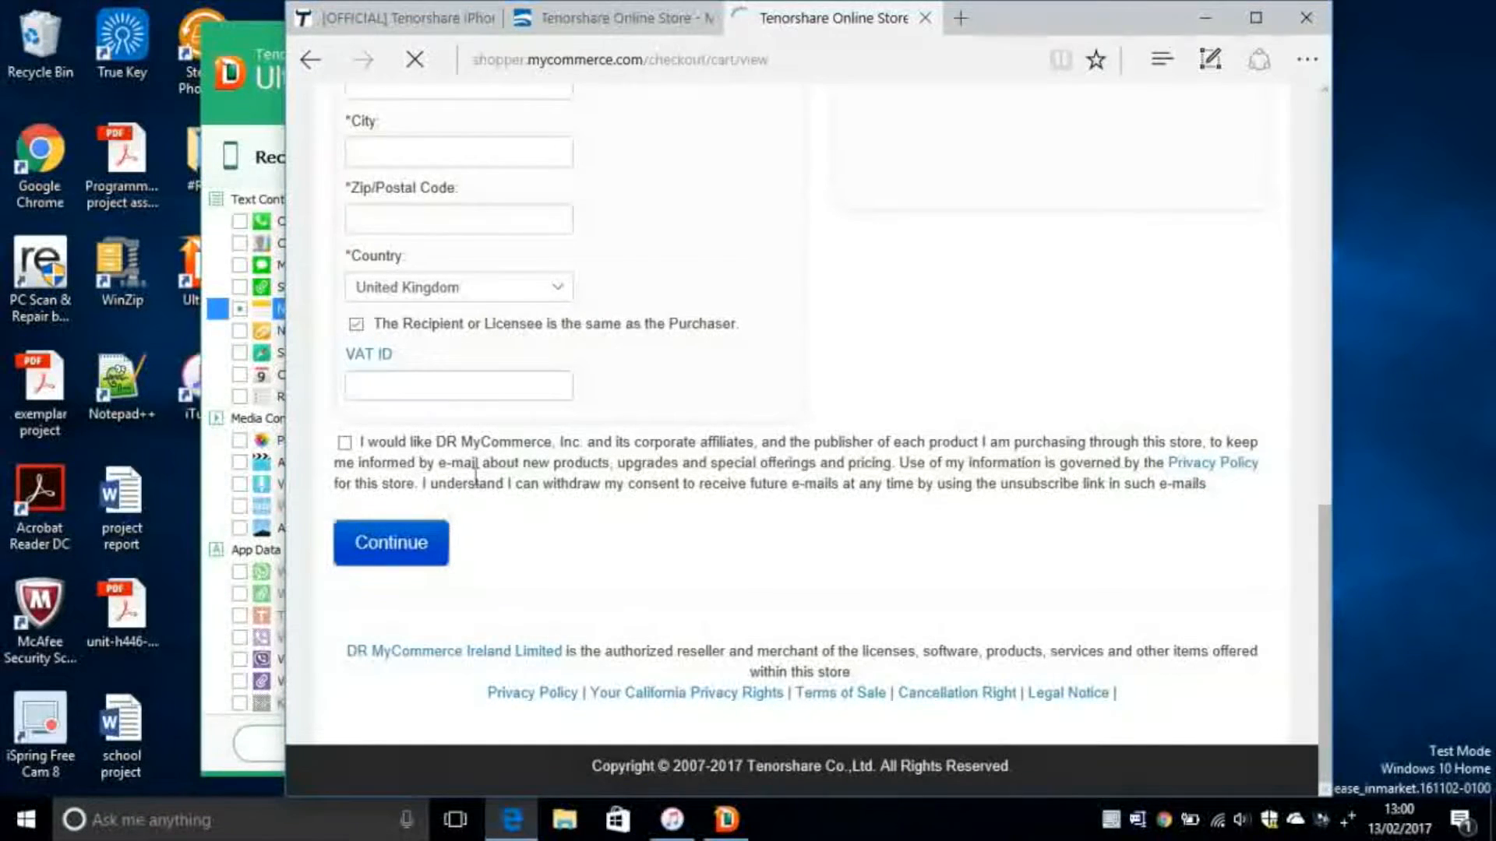
pyautogui.click(391, 543)
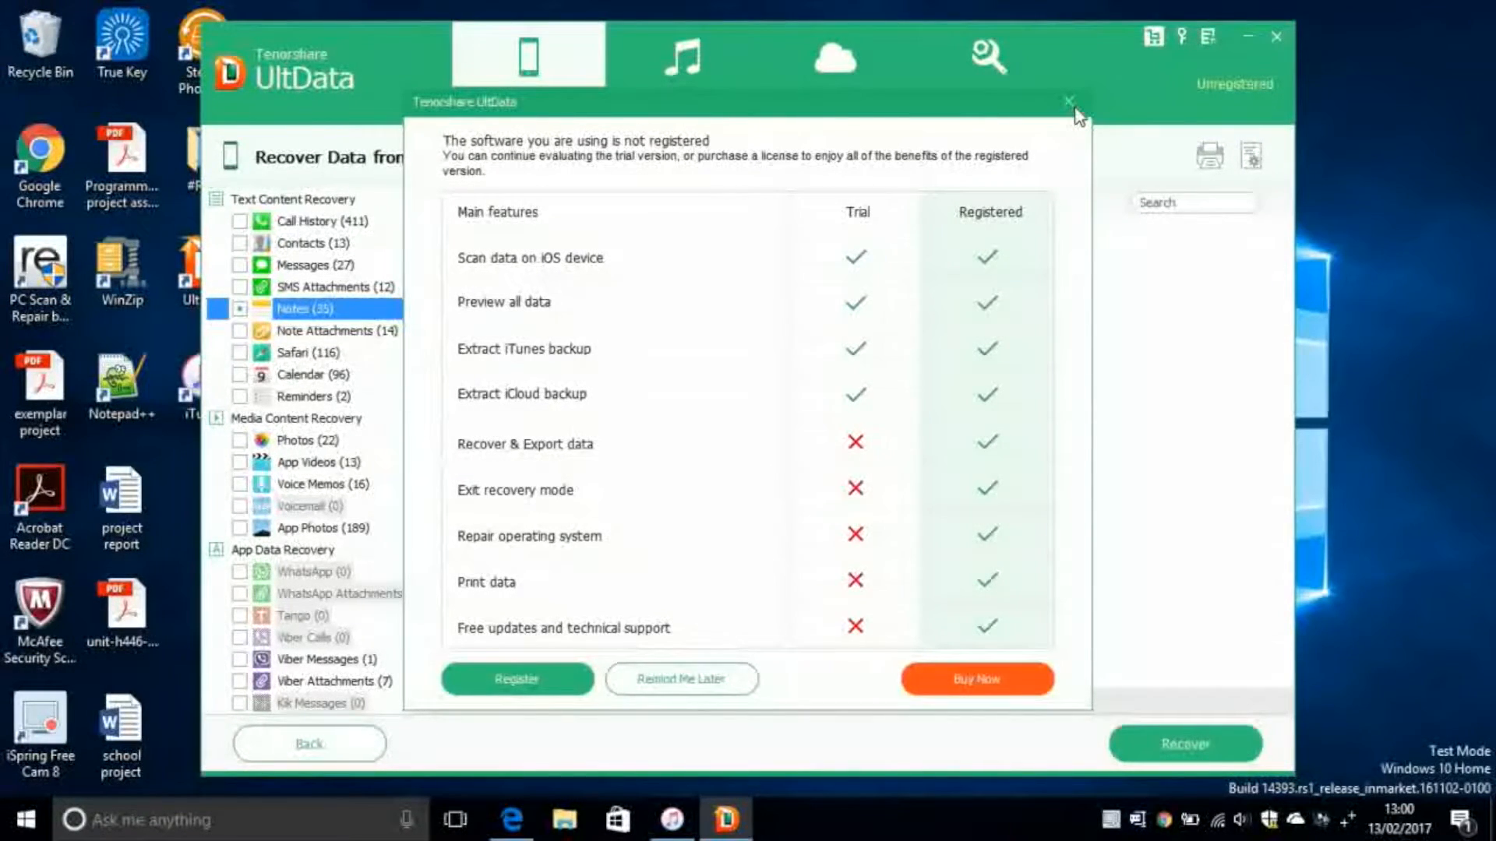
pyautogui.moveTo(564, 679)
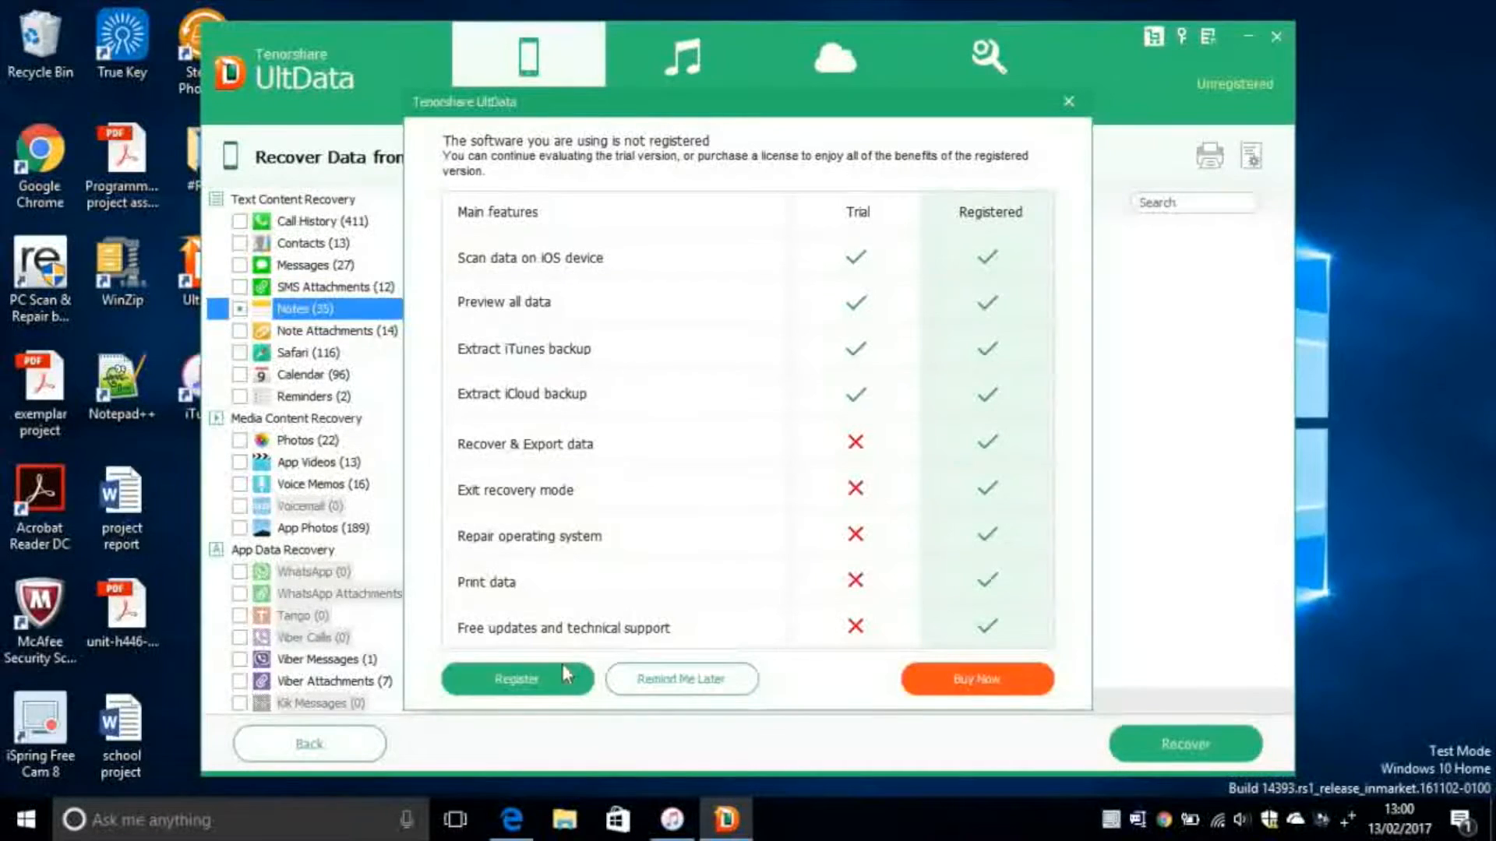
# - Register UltData with the licensed e-mail and code and accept the confirmation
pyautogui.click(518, 679)
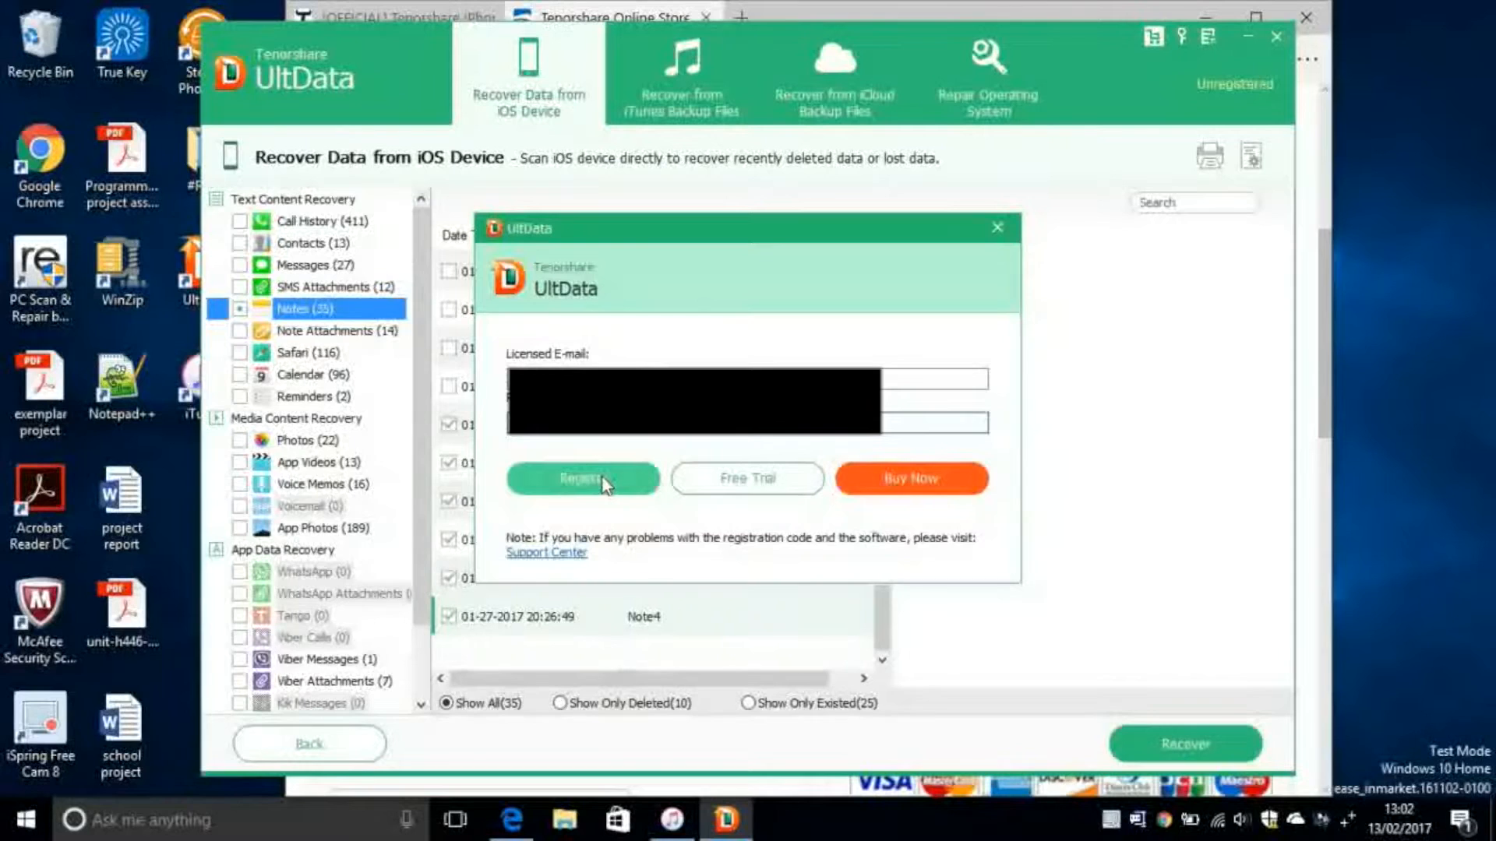
pyautogui.click(582, 477)
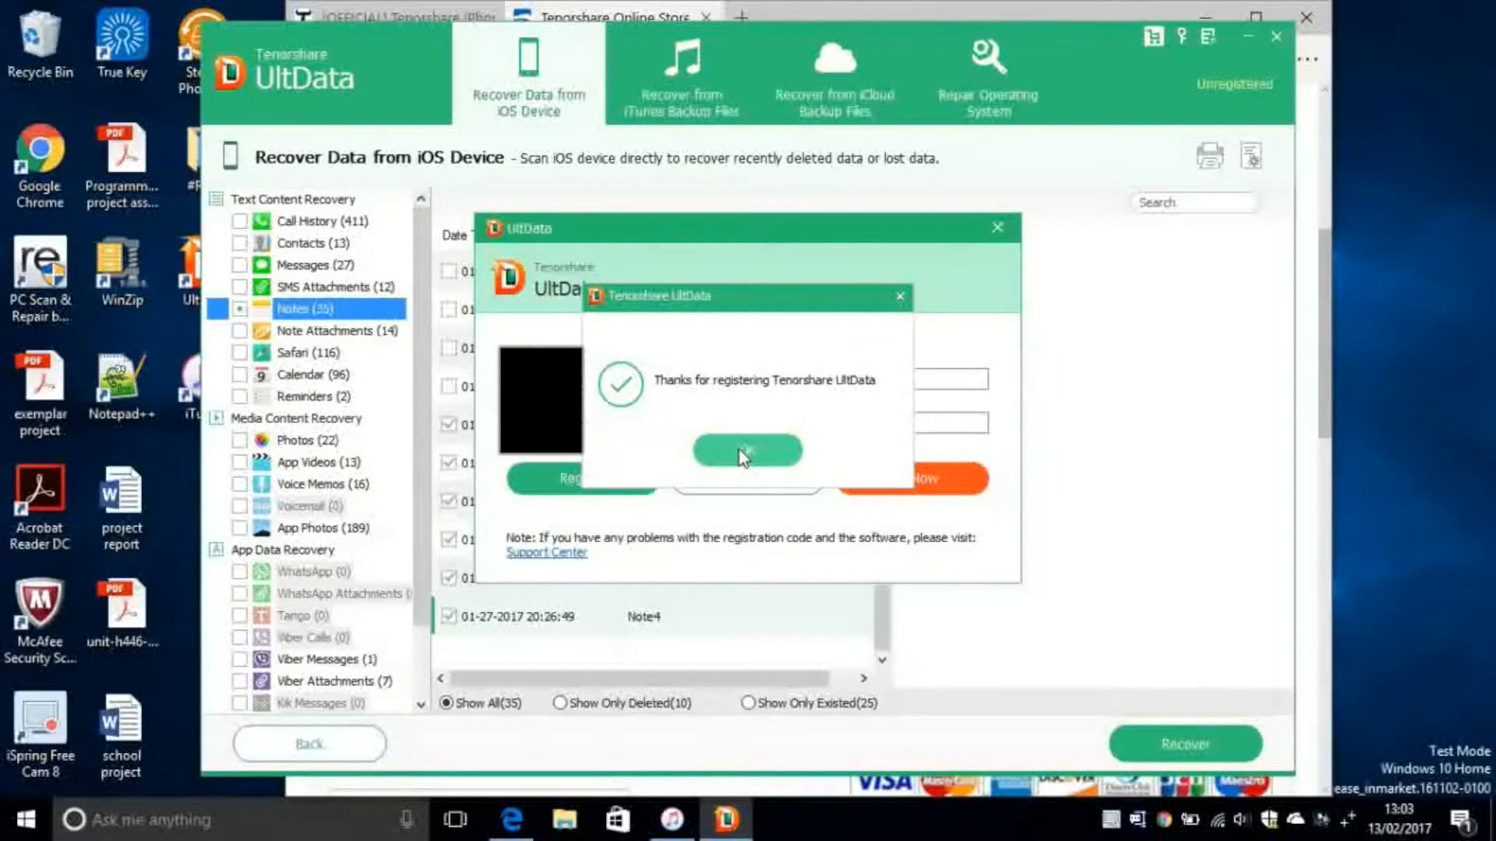
pyautogui.click(747, 449)
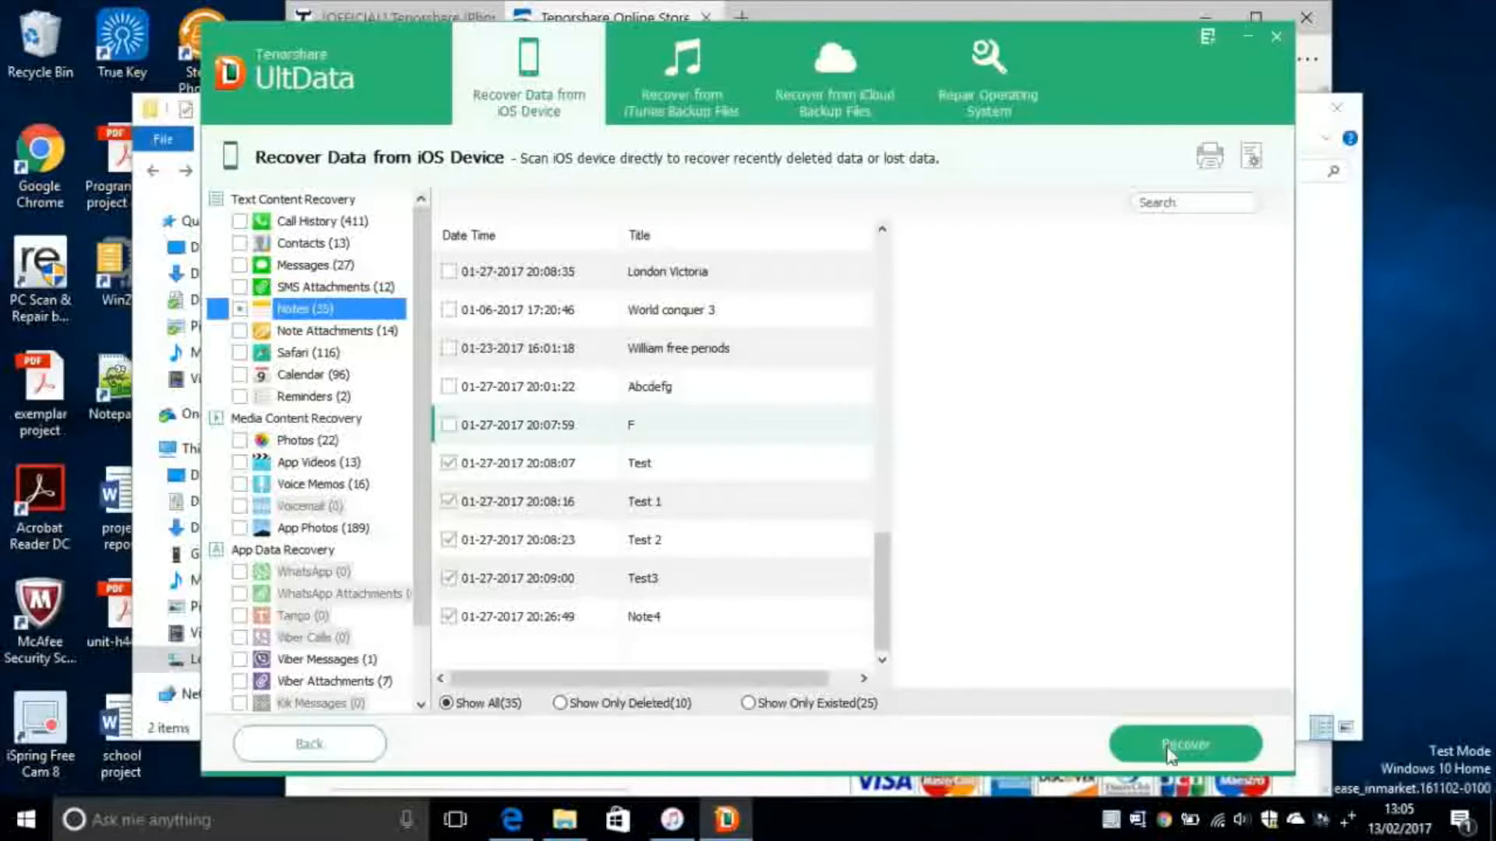
# - Start recovering the checked notes to the iPhone and dismiss the Find My iPhone warning
pyautogui.click(1185, 744)
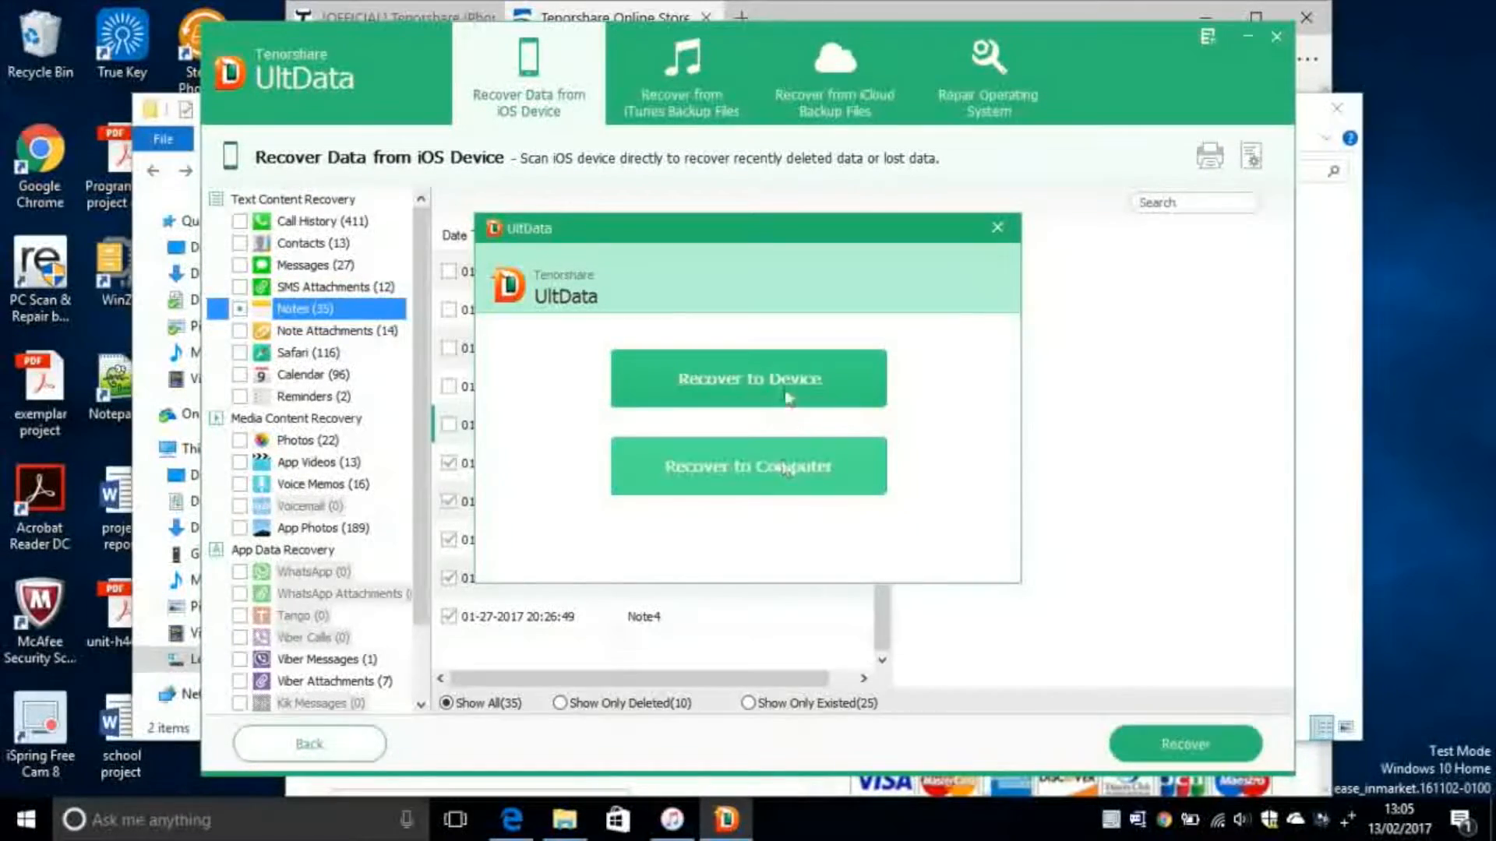
pyautogui.click(748, 378)
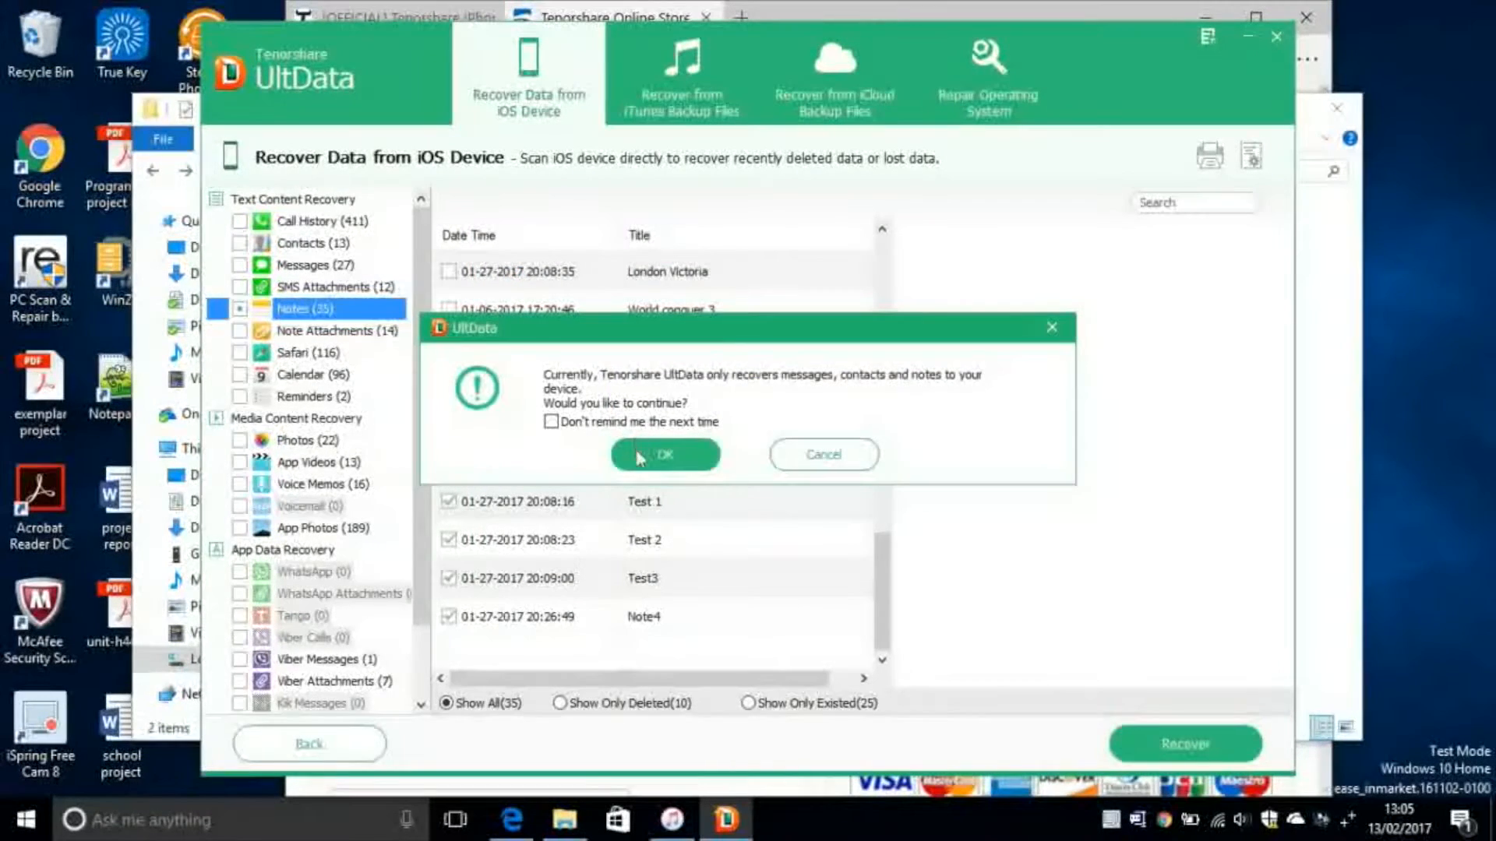
pyautogui.click(666, 455)
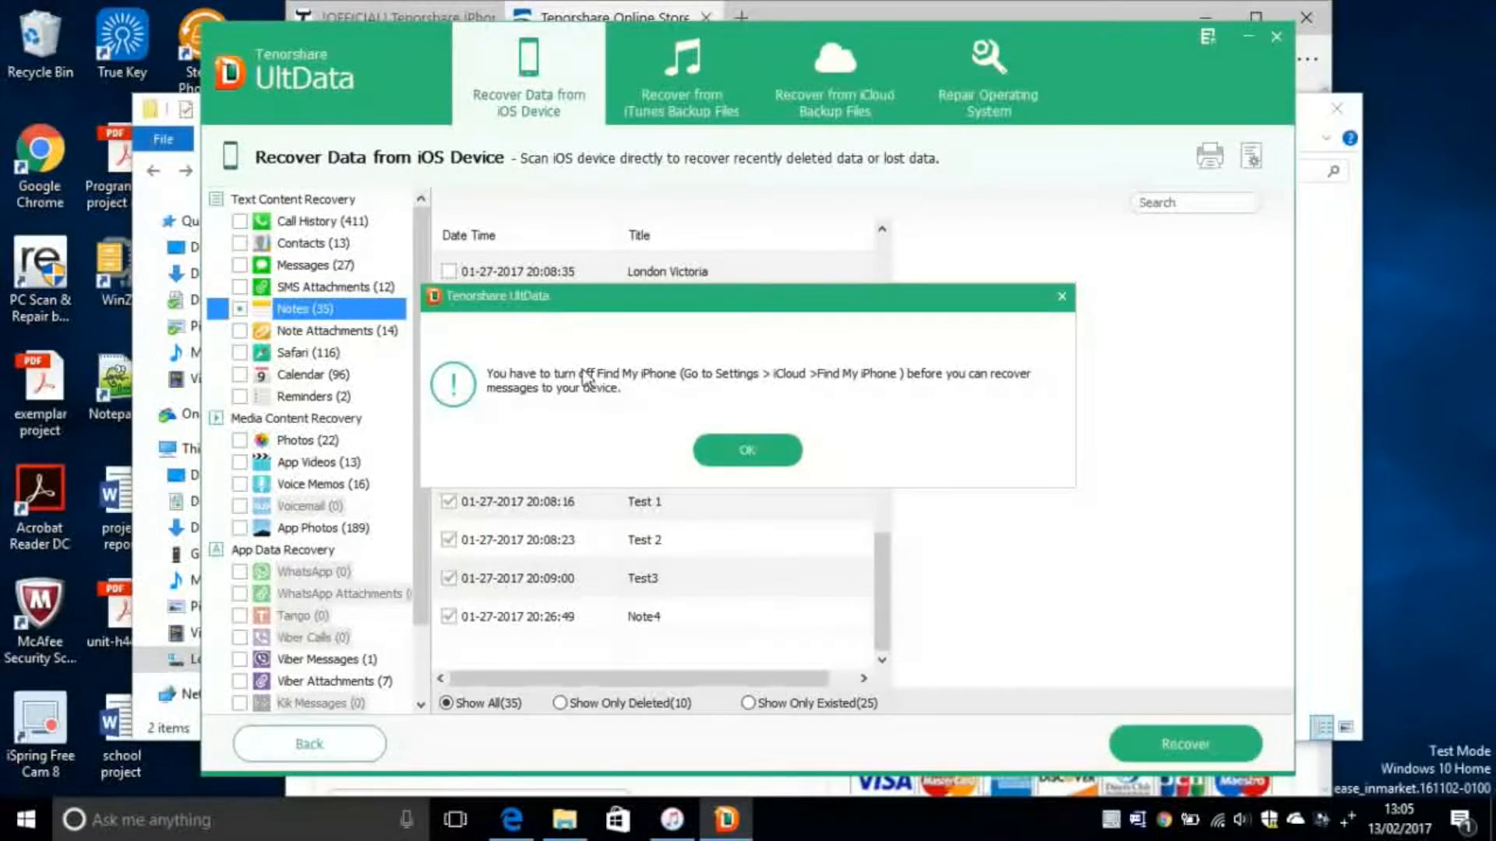
pyautogui.moveTo(706, 394)
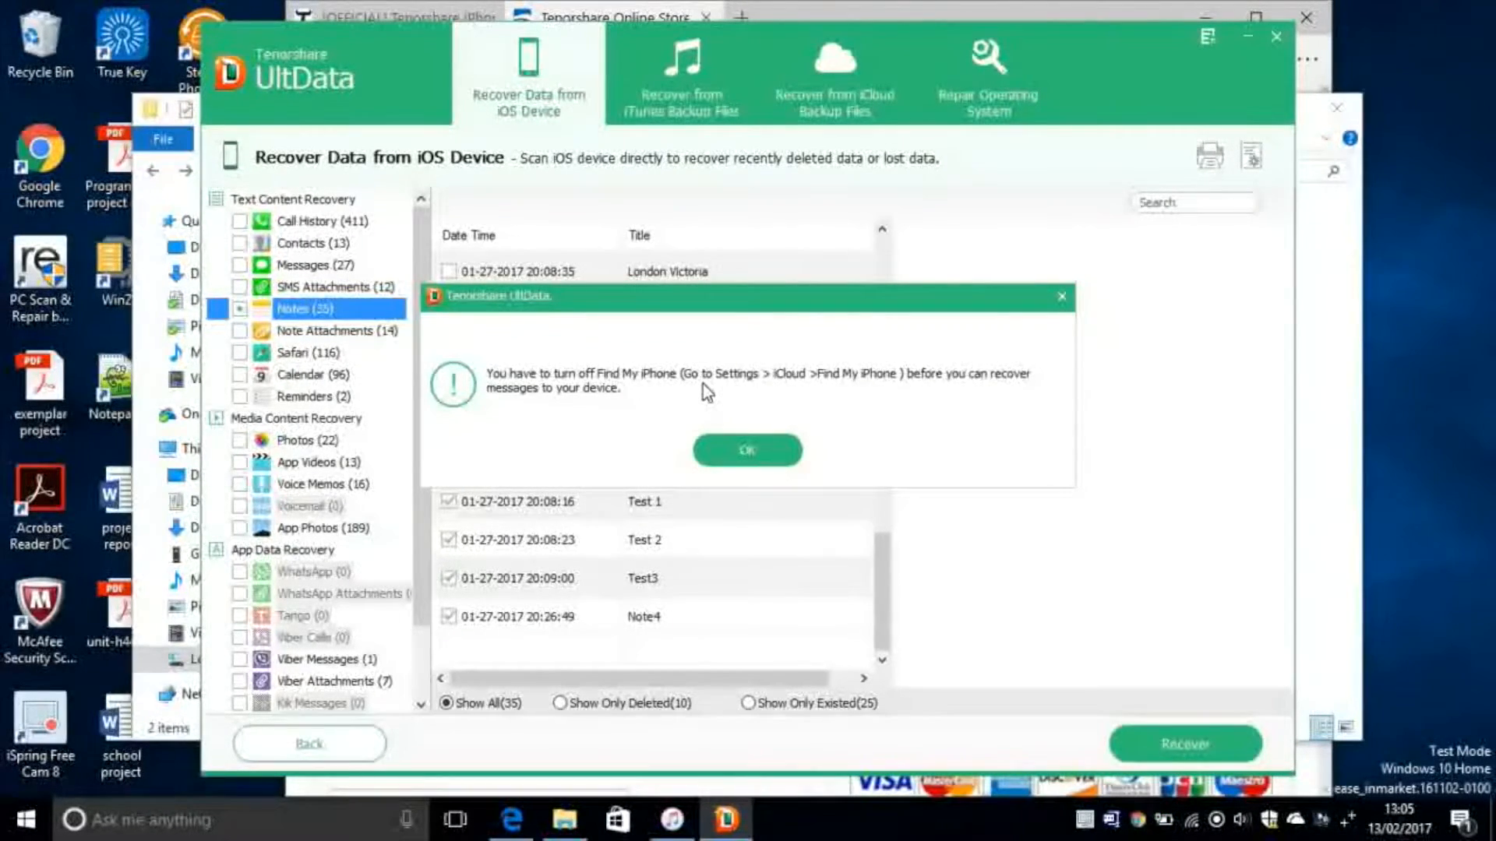
pyautogui.moveTo(827, 395)
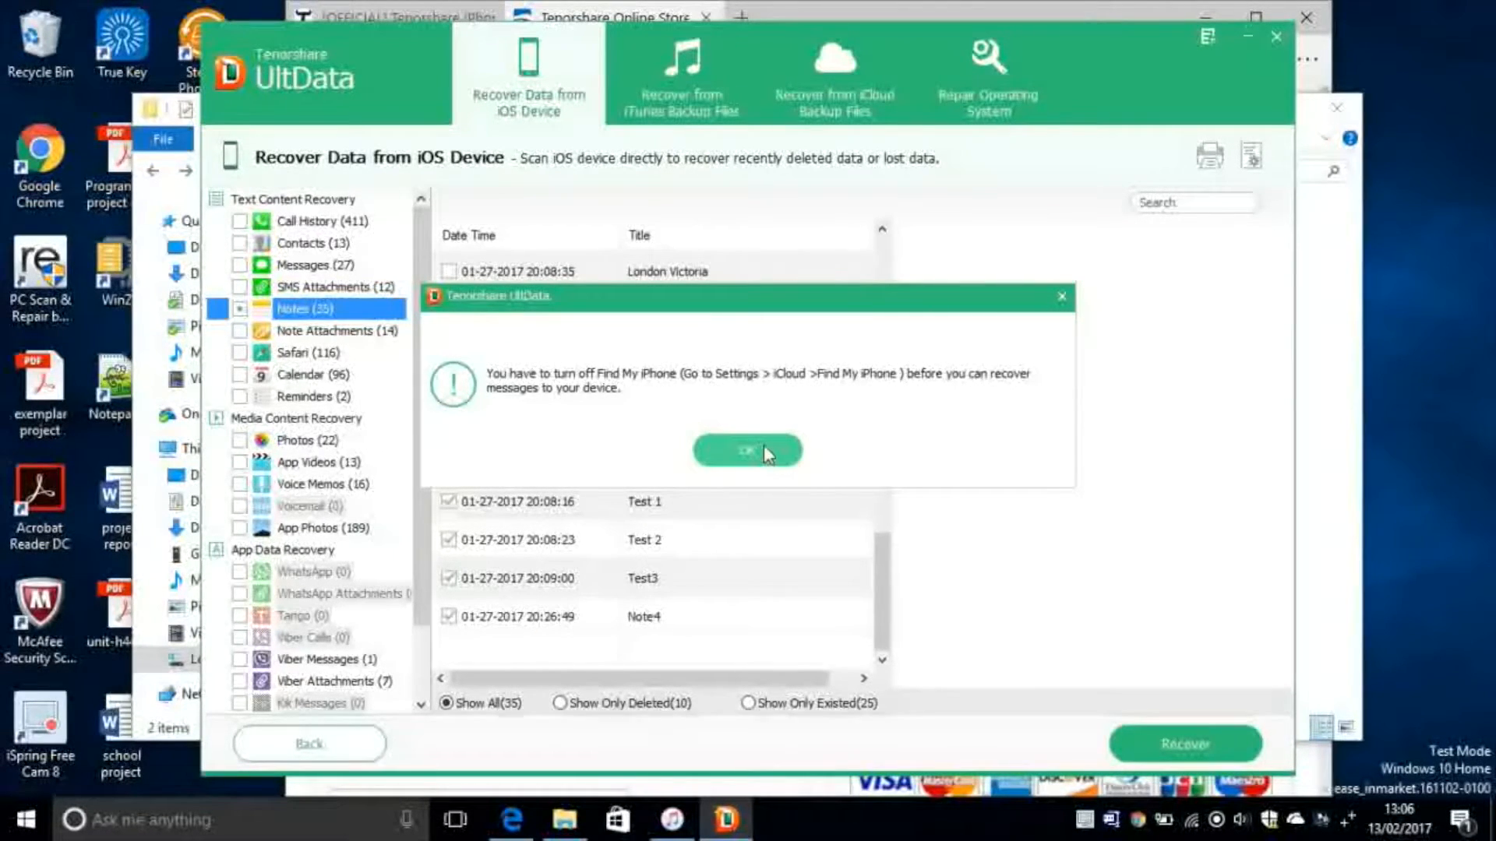
pyautogui.click(747, 450)
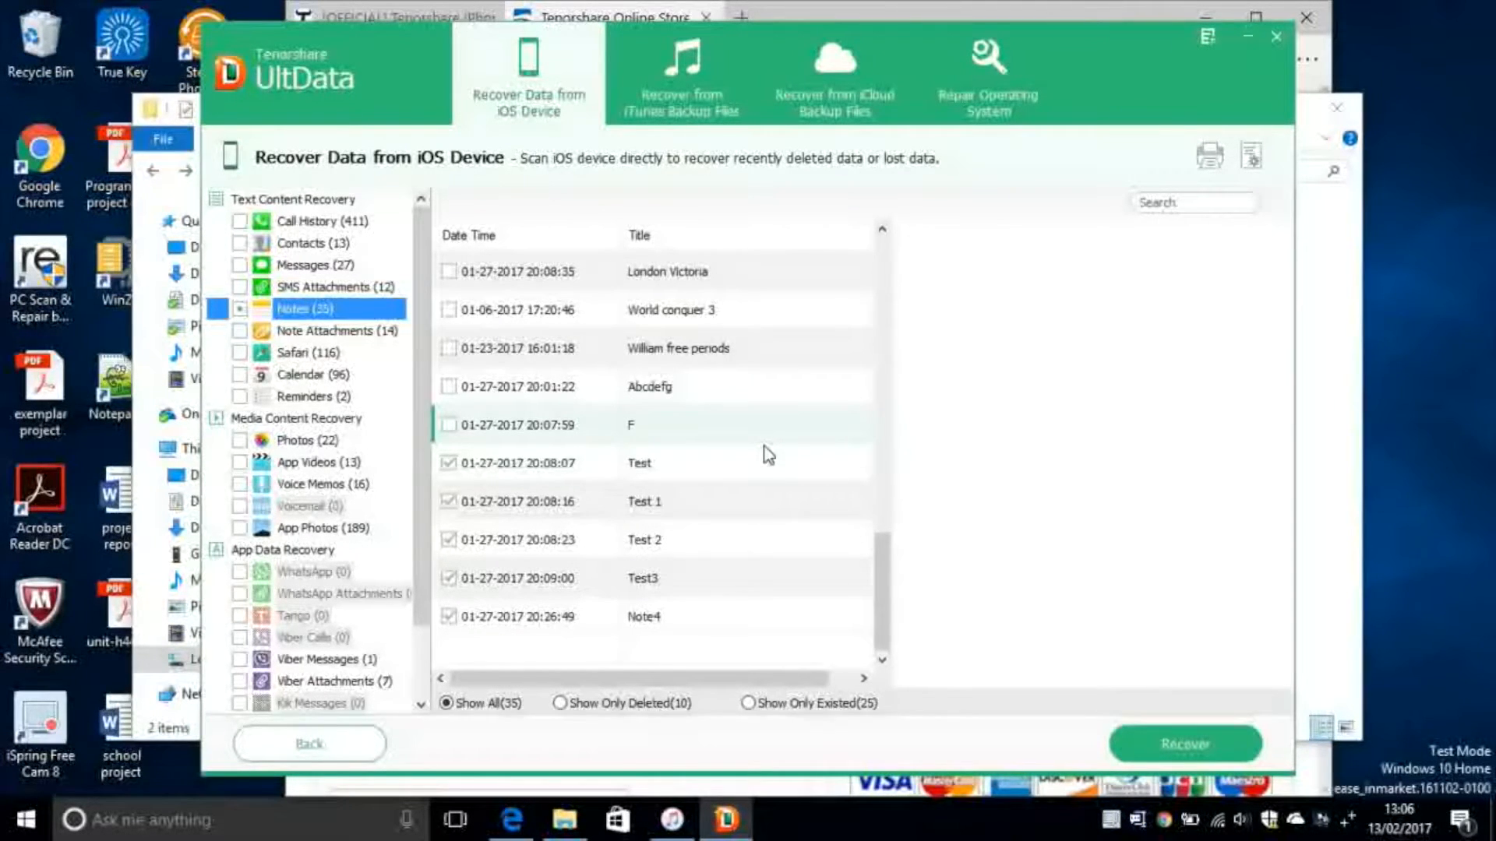
pyautogui.moveTo(1170, 744)
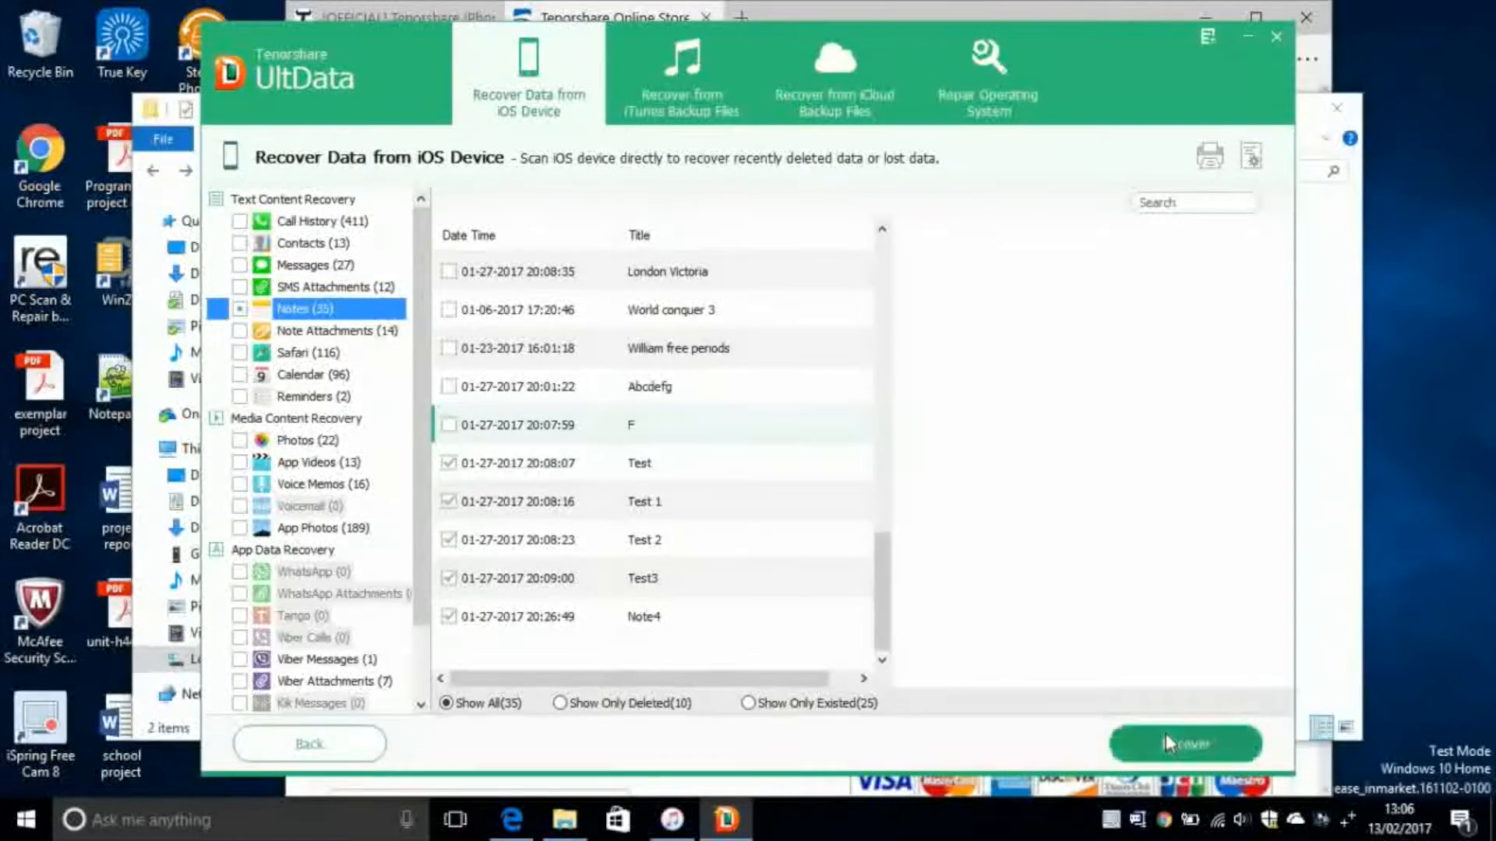
# - Rerun recovery to the device and acknowledge the recover-completely message
pyautogui.click(1185, 744)
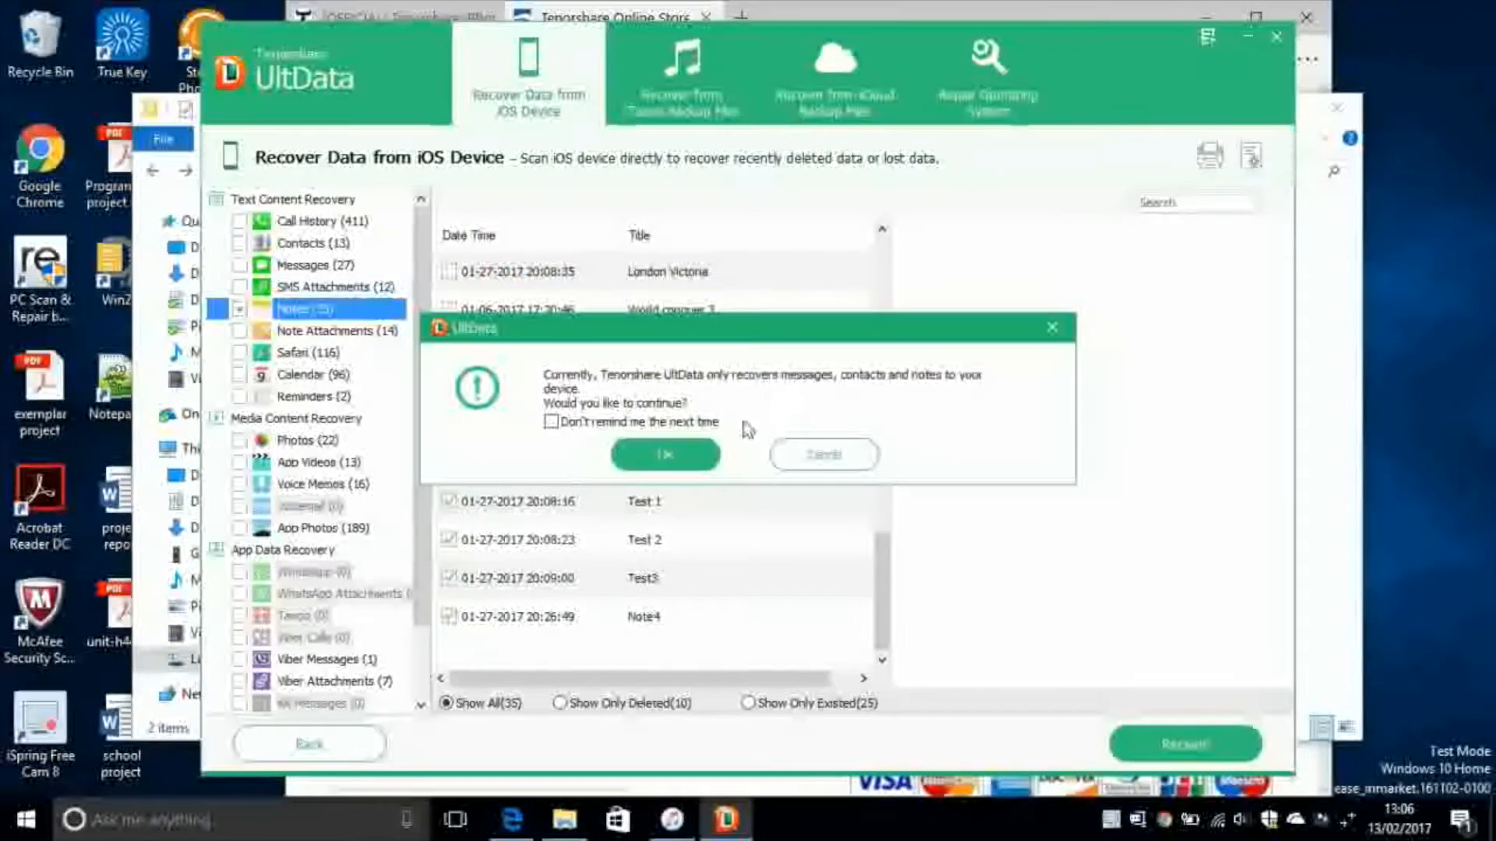
pyautogui.click(665, 454)
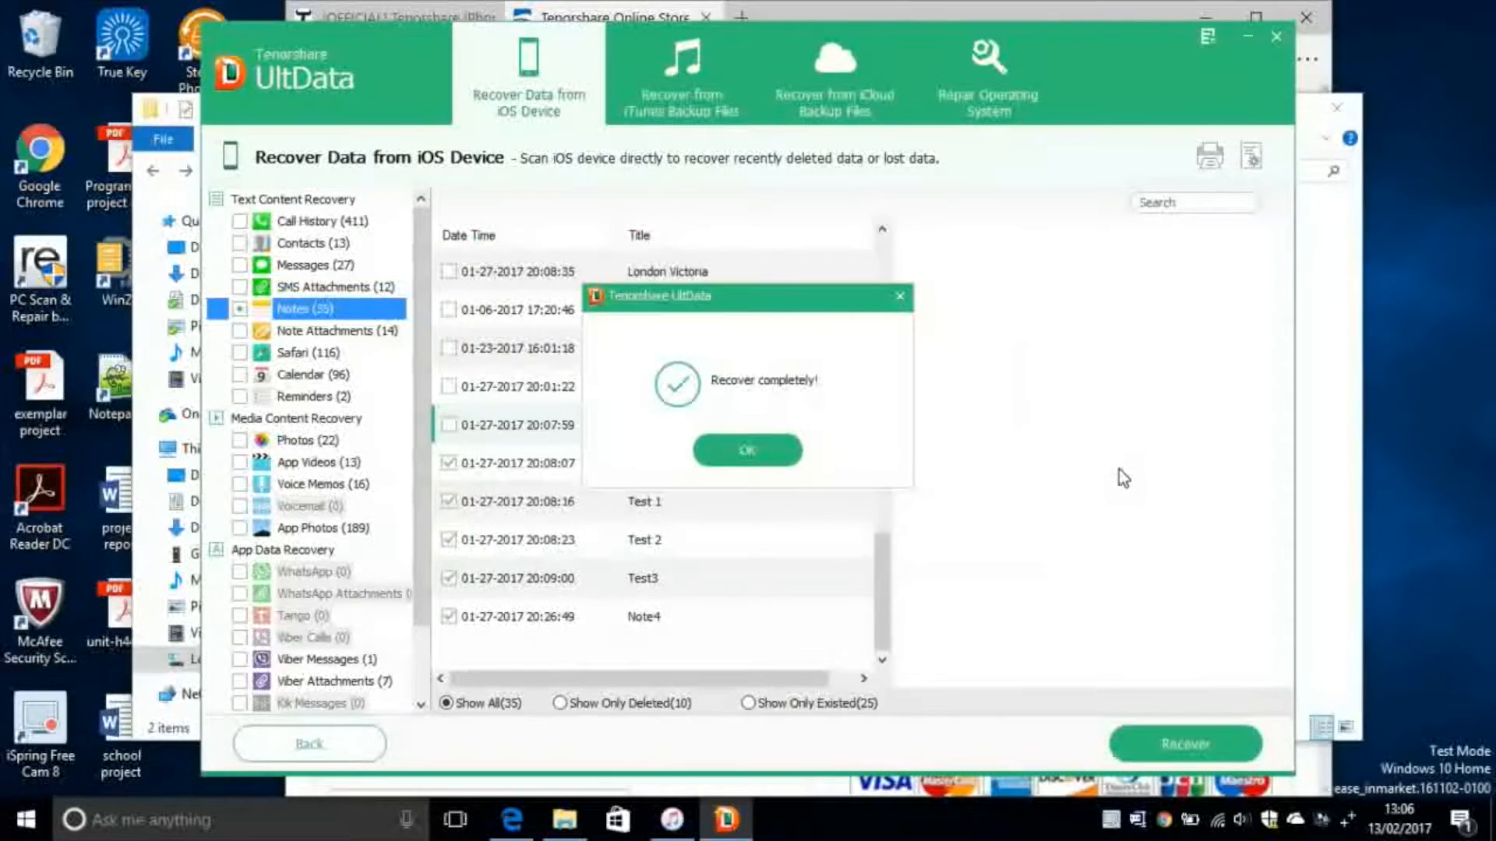
pyautogui.click(747, 450)
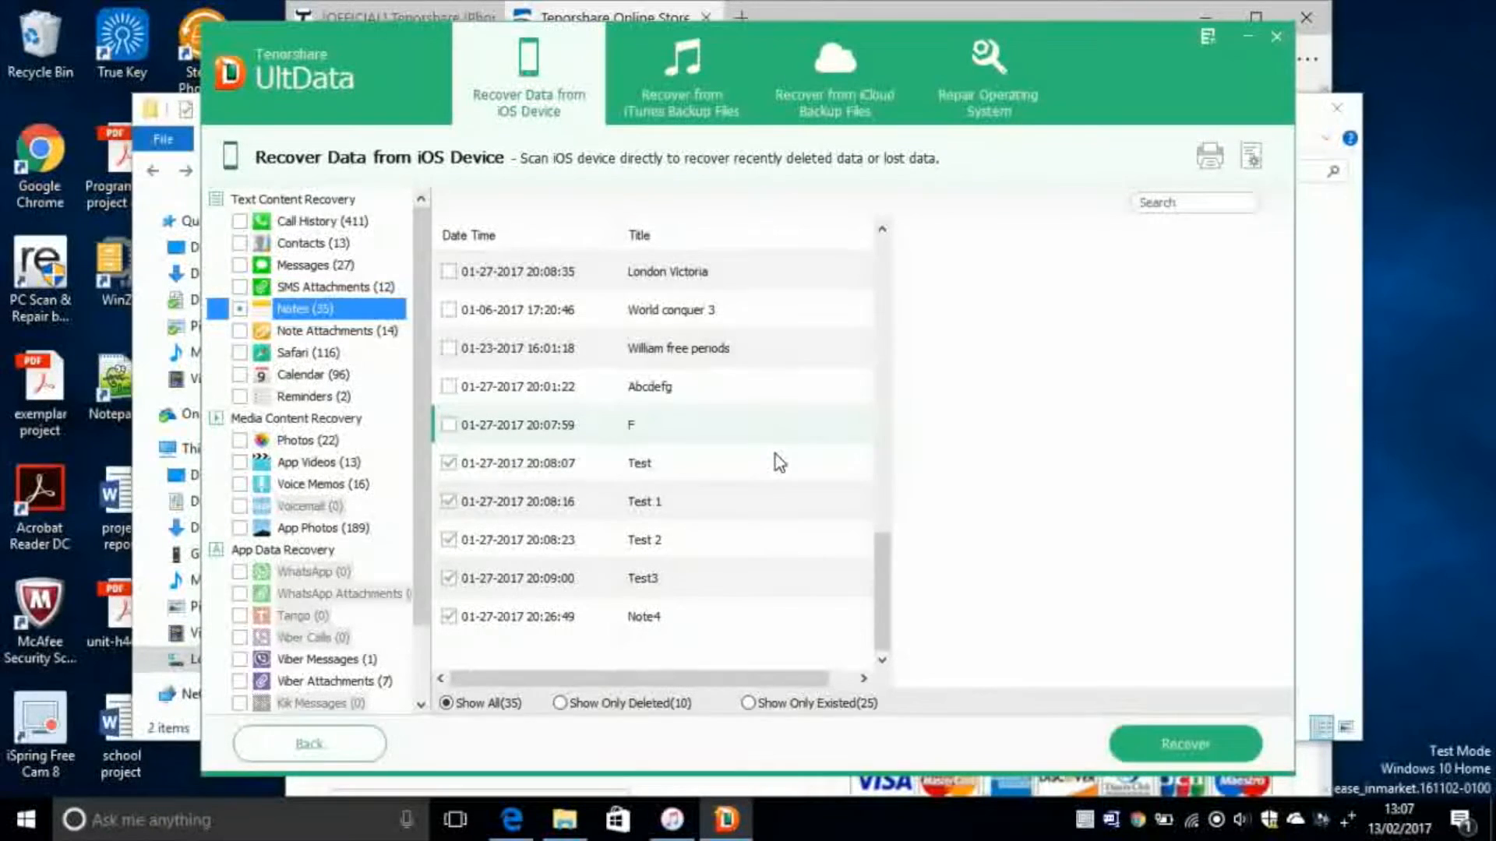
pyautogui.moveTo(1161, 695)
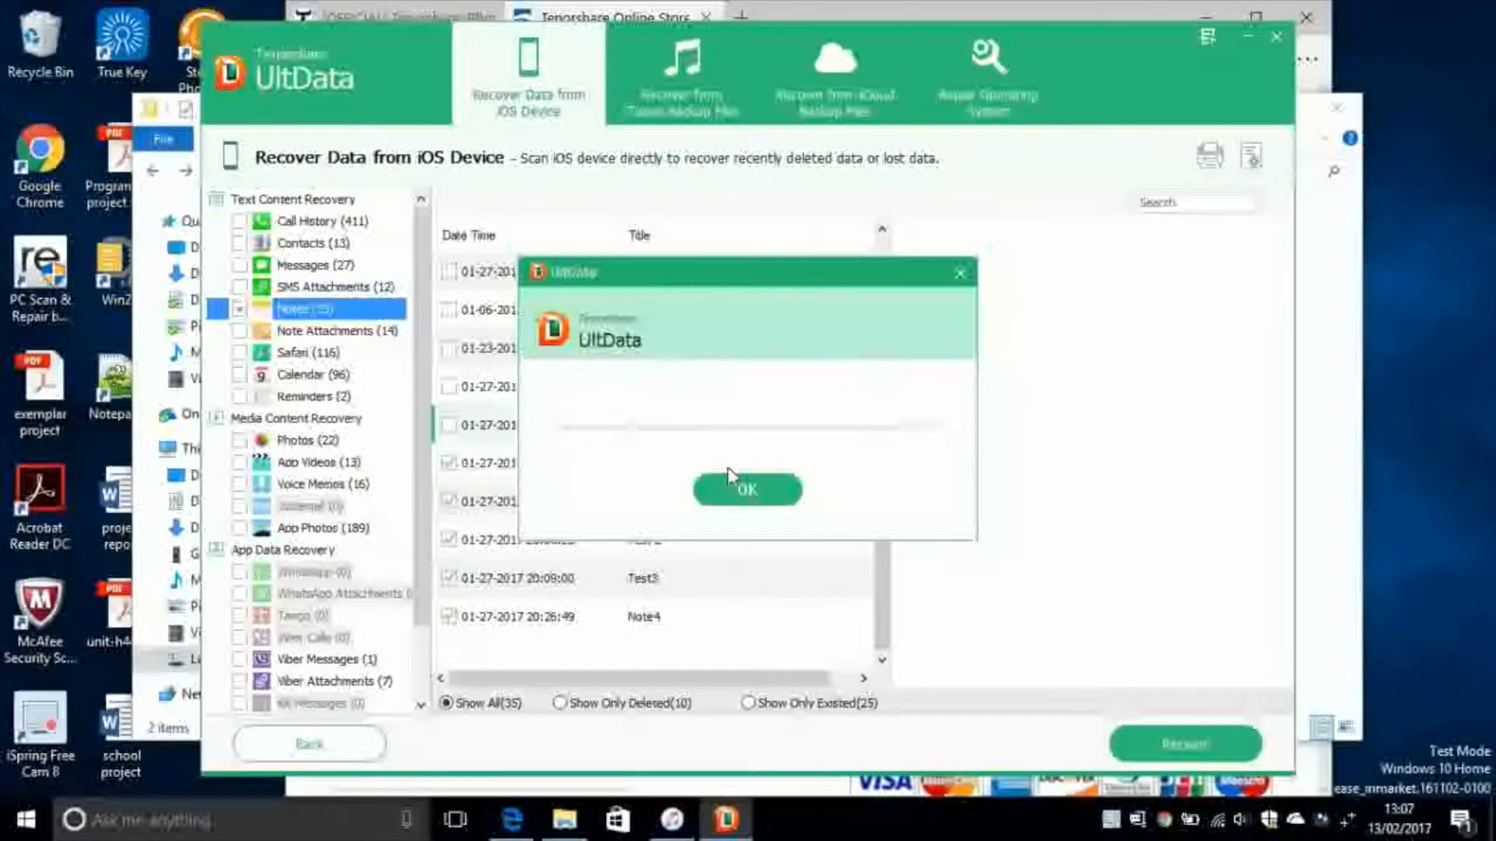
# - Open the output folder holding the notes exported to the computer
pyautogui.click(747, 489)
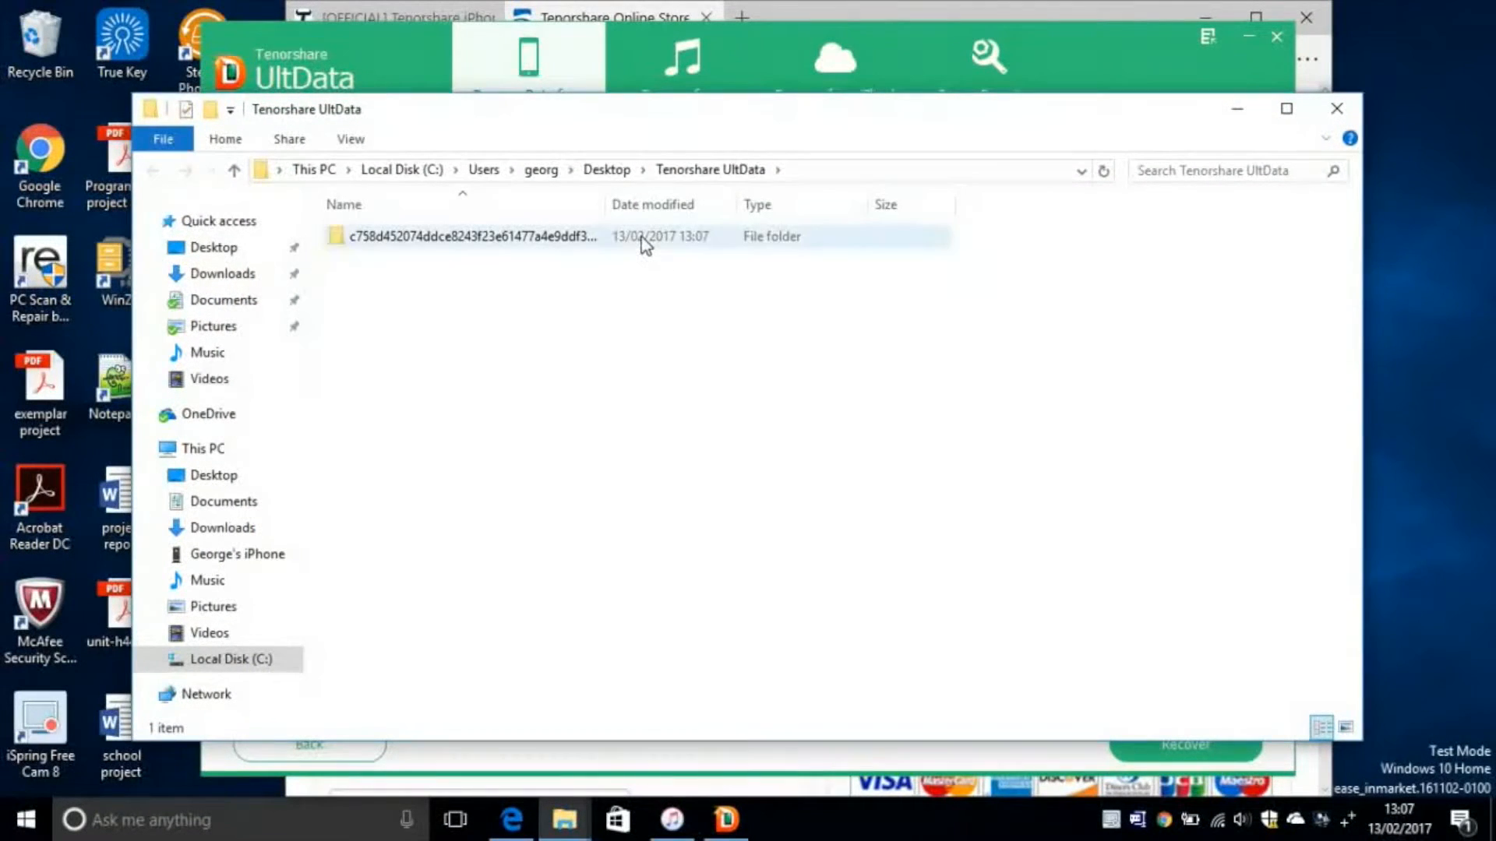
# - Drill into the device folder's 02-13-2017 at 13.07.09 recovery and its Notes folder
pyautogui.doubleClick(469, 235)
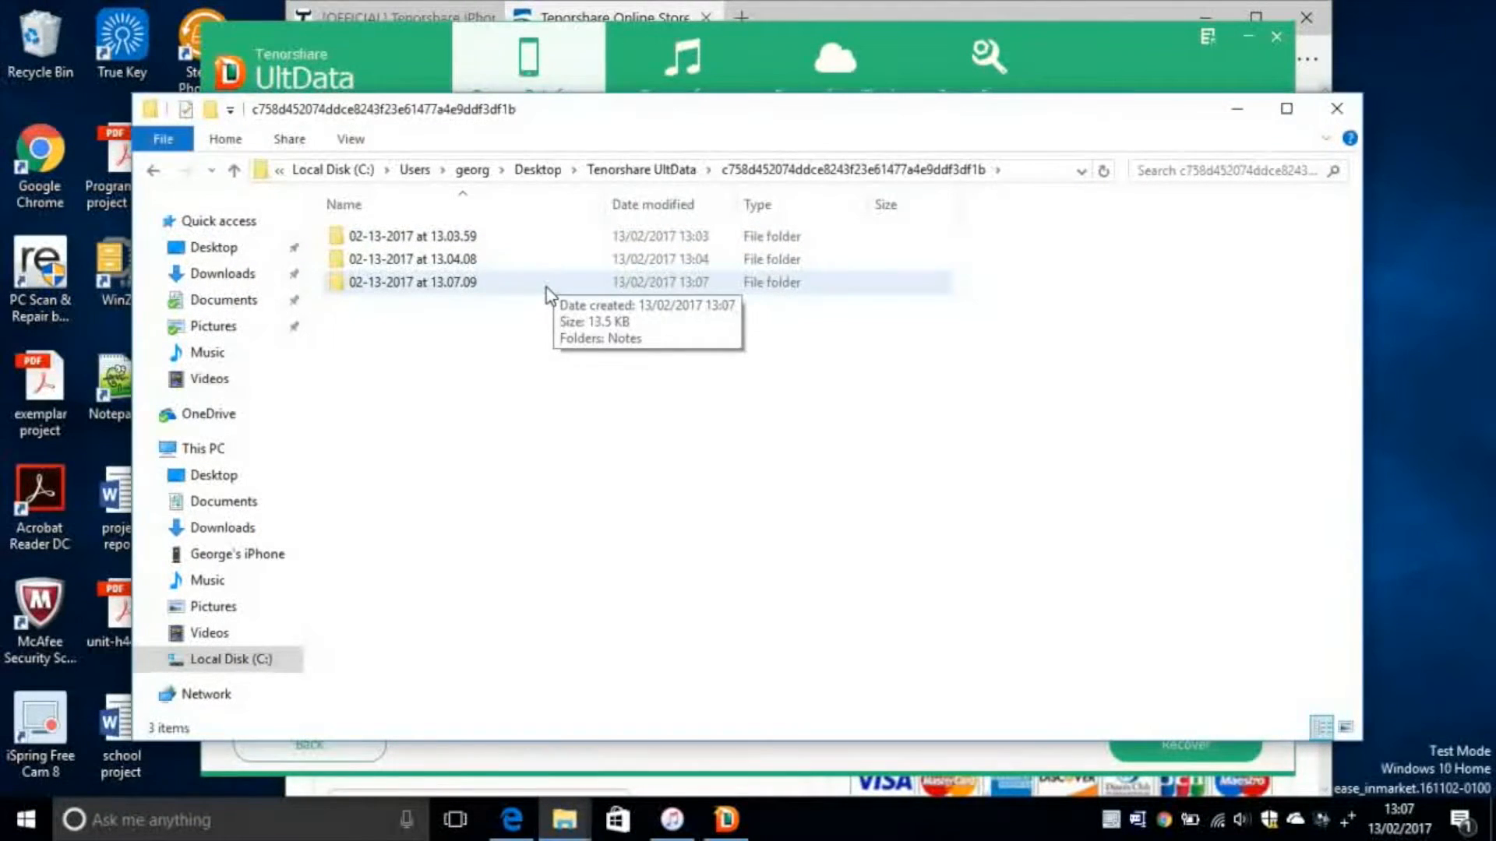
pyautogui.doubleClick(412, 282)
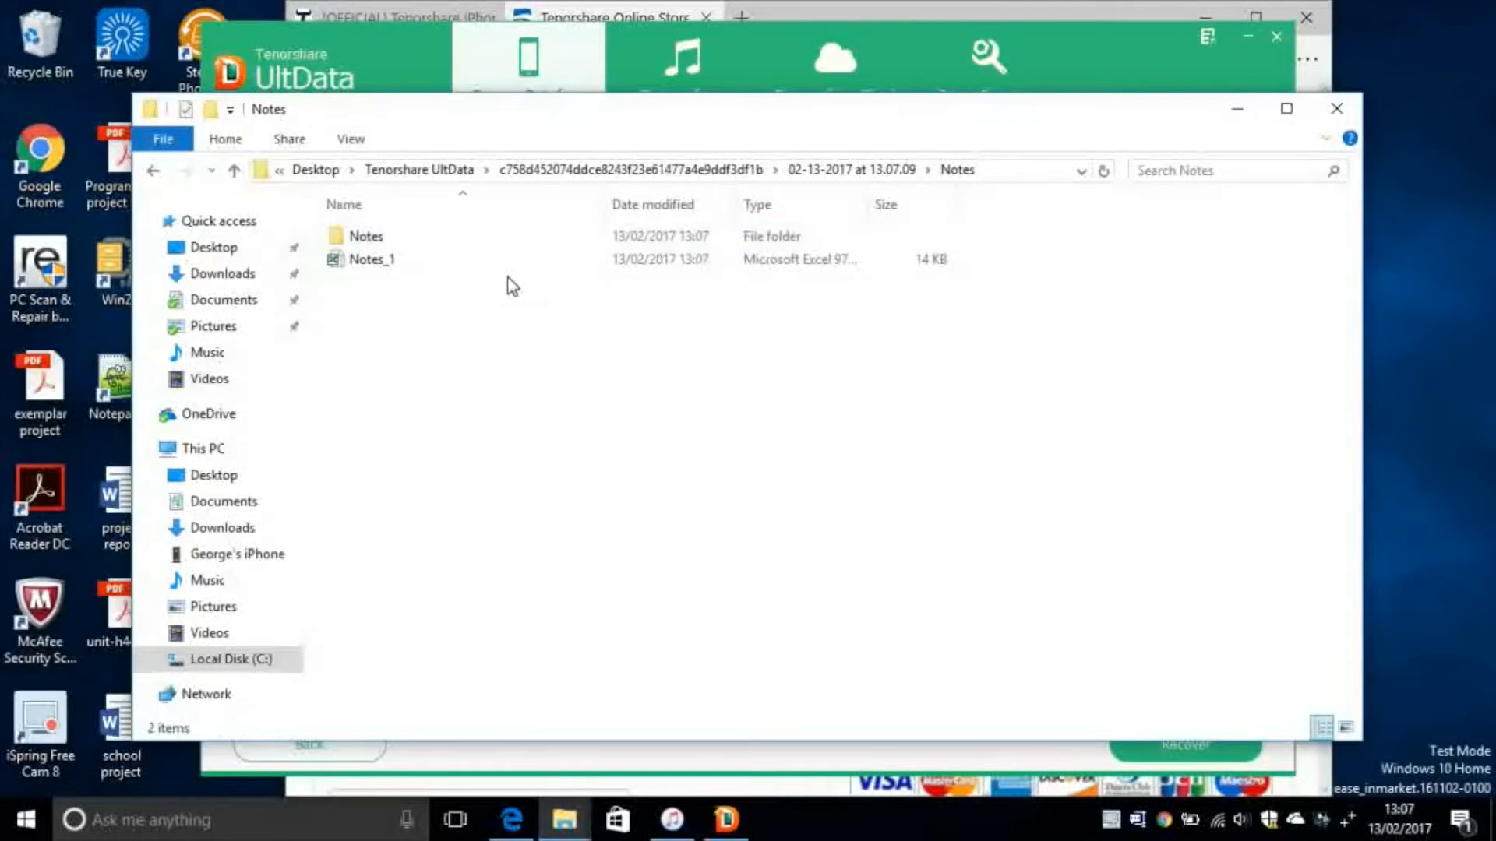
pyautogui.doubleClick(371, 259)
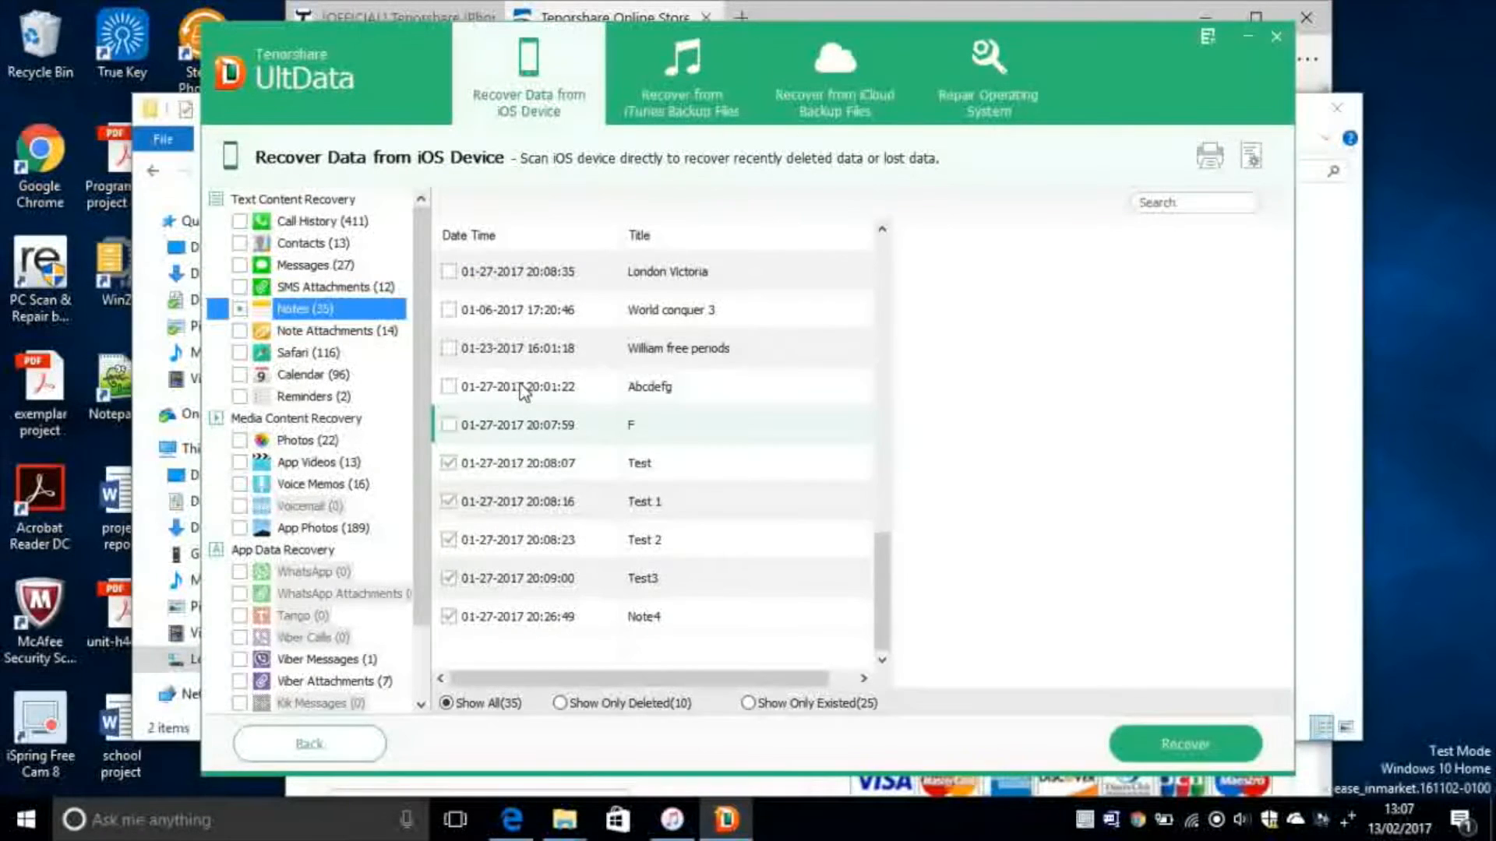
pyautogui.moveTo(327, 234)
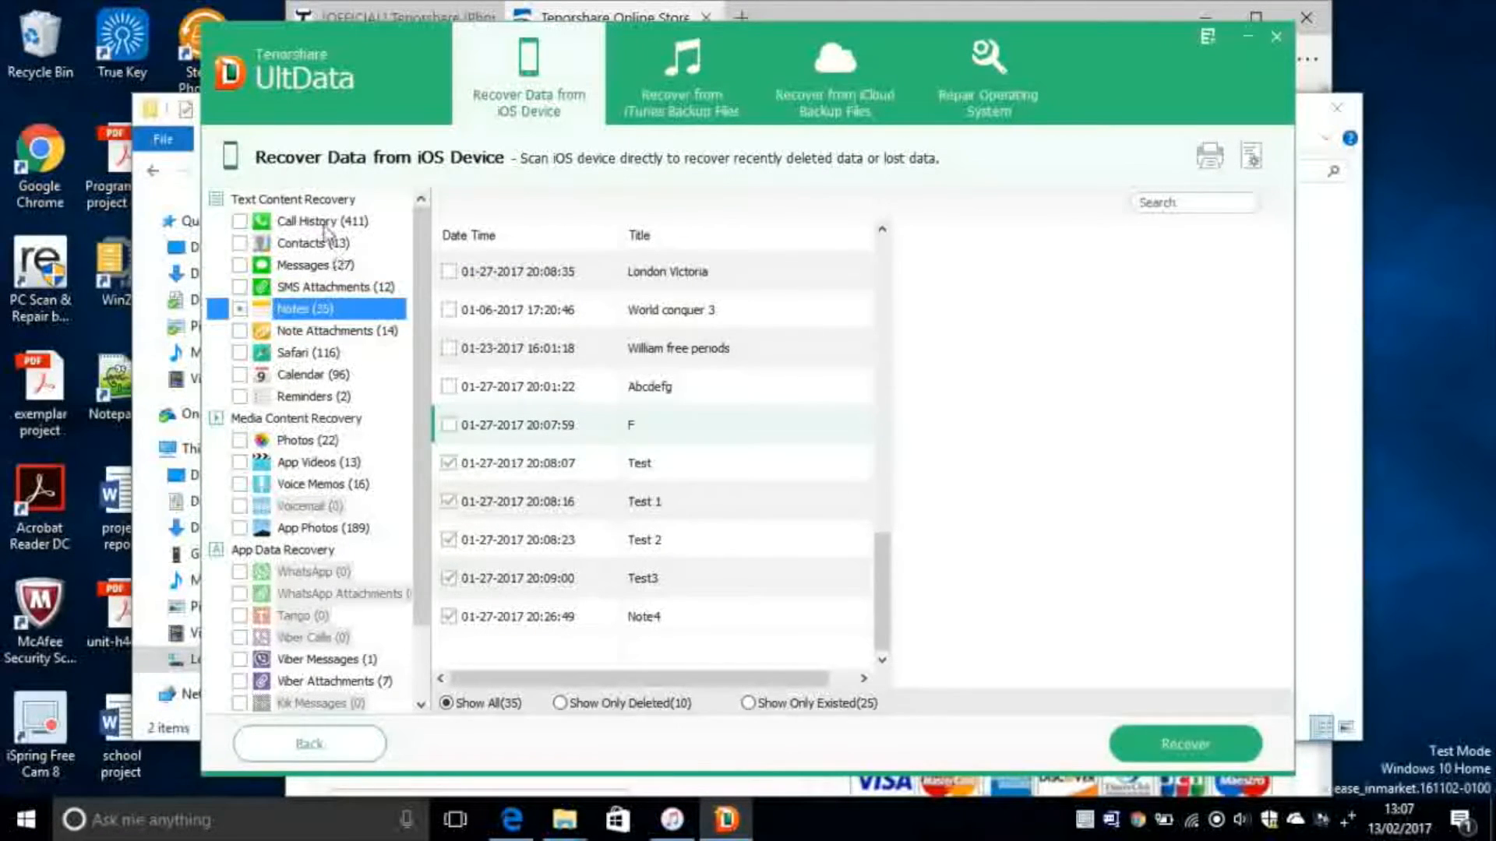
pyautogui.moveTo(298, 449)
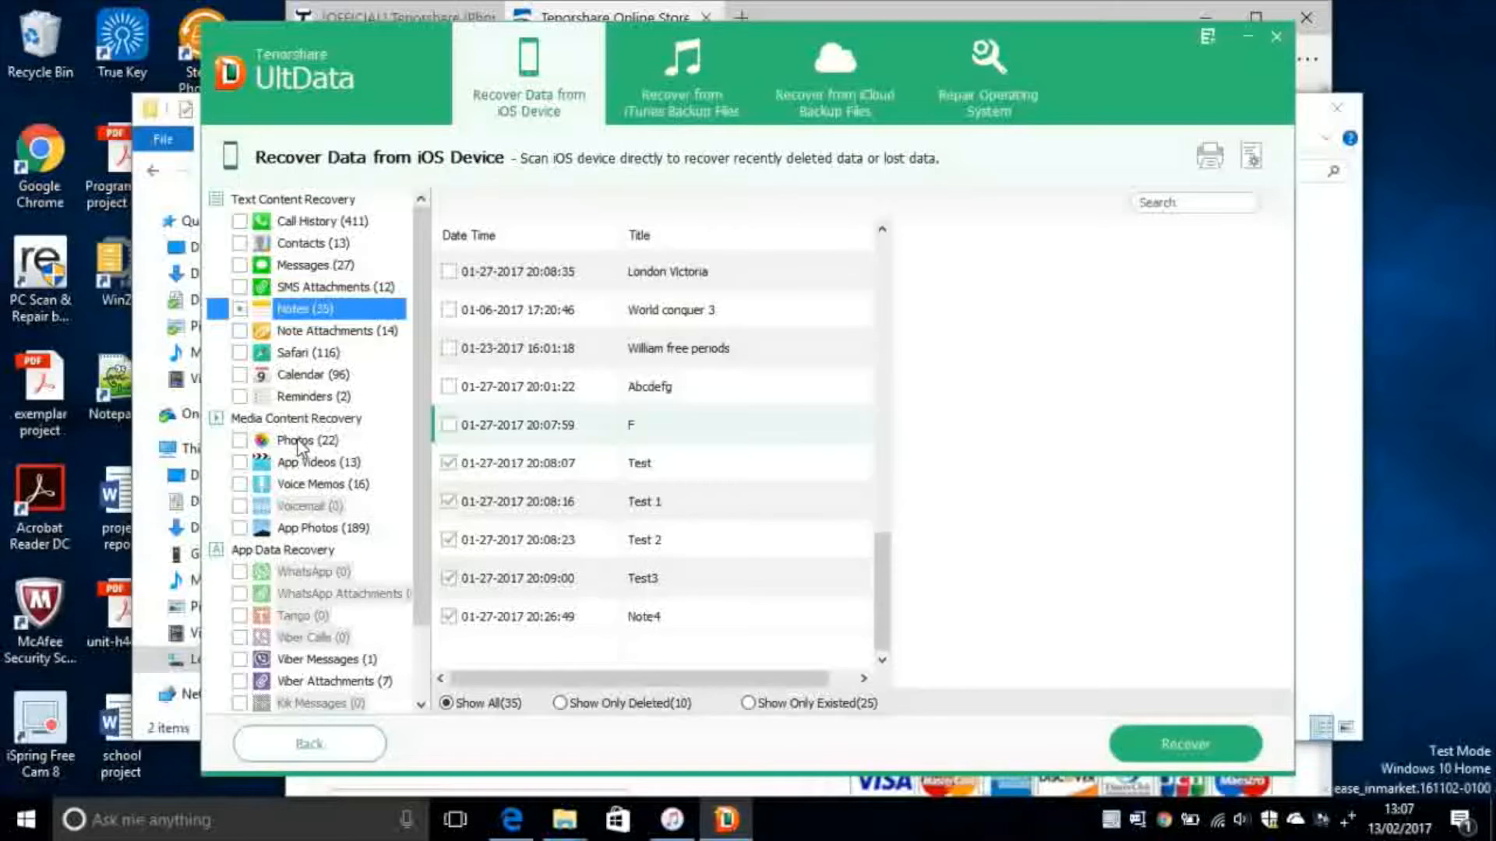
# - Switch to Recover from iTunes Backup Files, raising the unsaved-scan warning
pyautogui.scroll(-3)
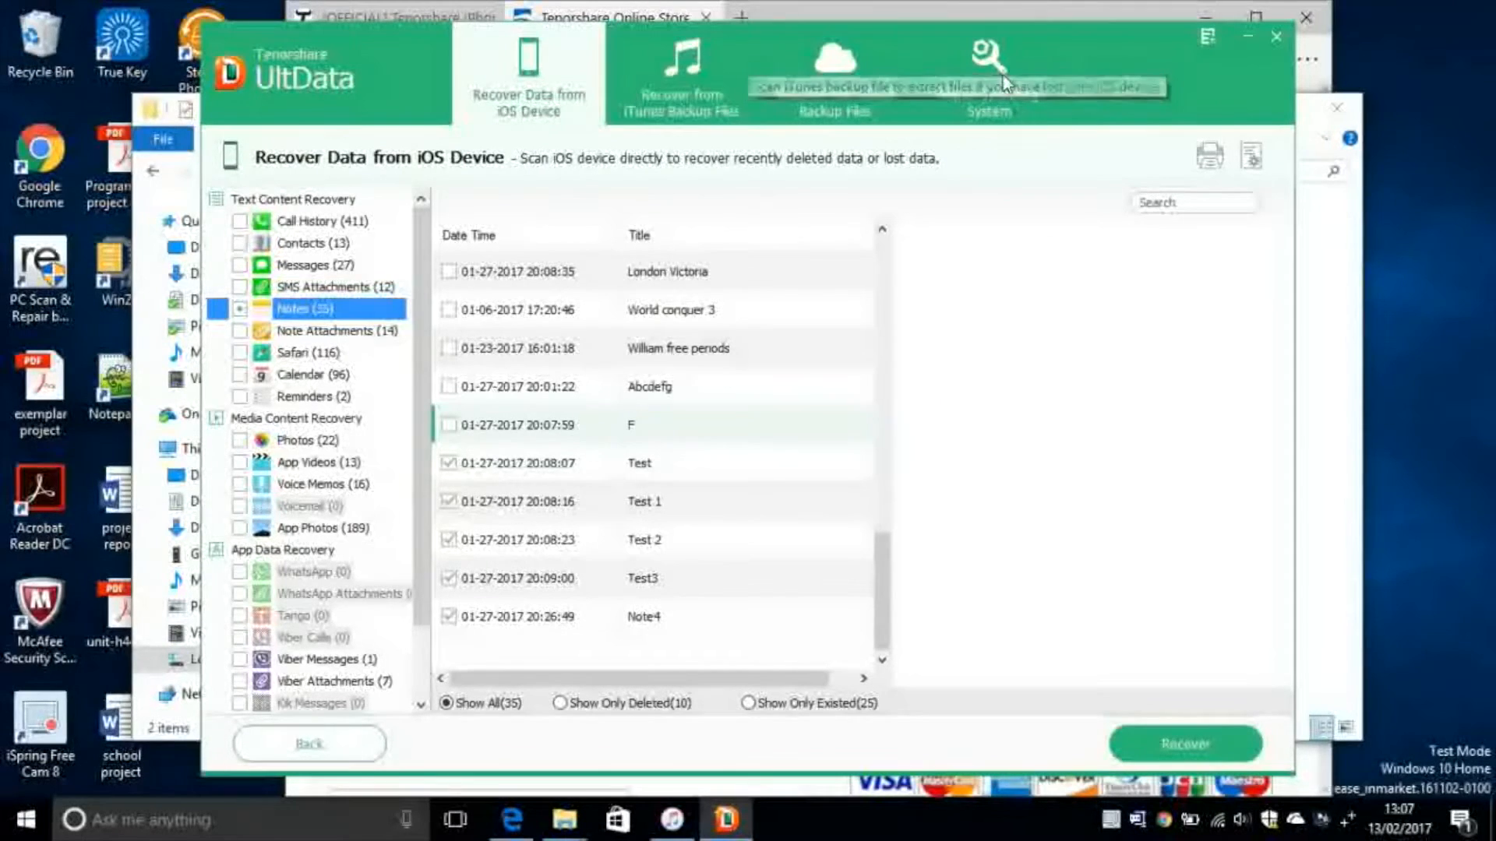
pyautogui.moveTo(681, 71)
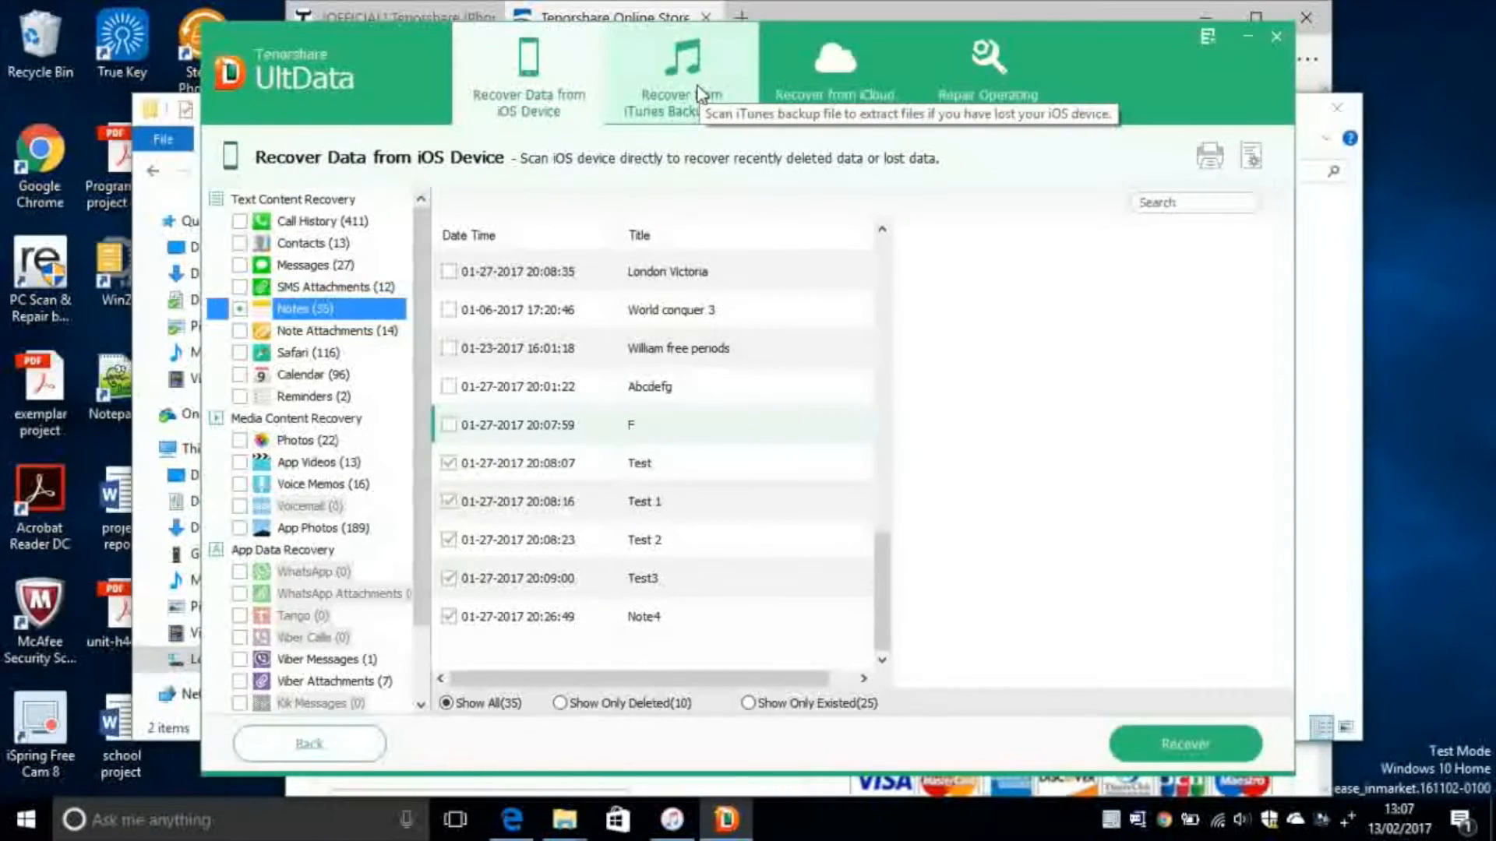
pyautogui.click(681, 74)
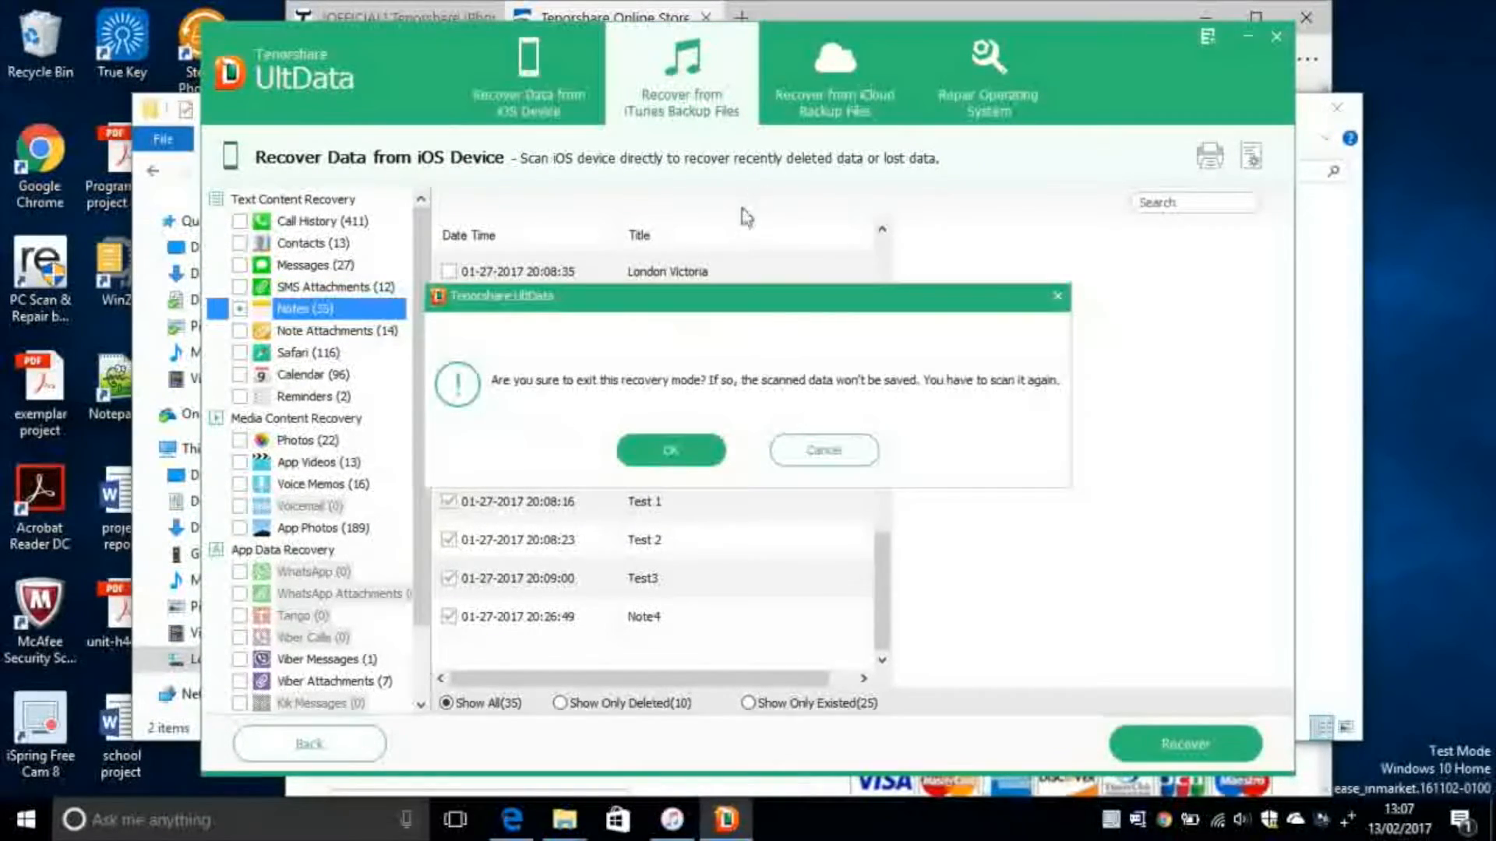
pyautogui.moveTo(671, 450)
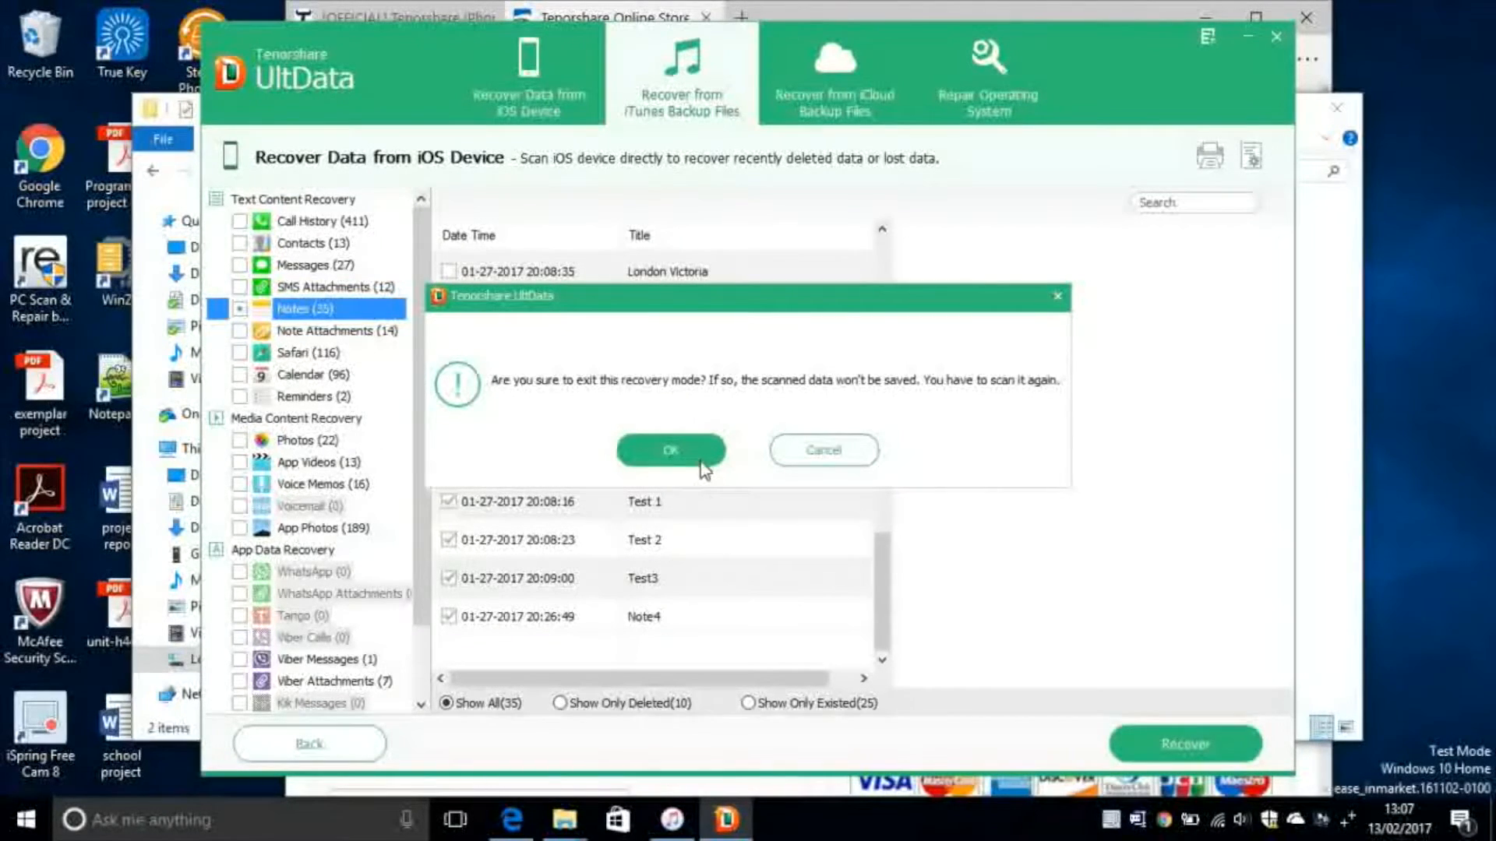
# - Confirm leaving device recovery, landing on the empty iTunes backup recovery list
pyautogui.click(670, 450)
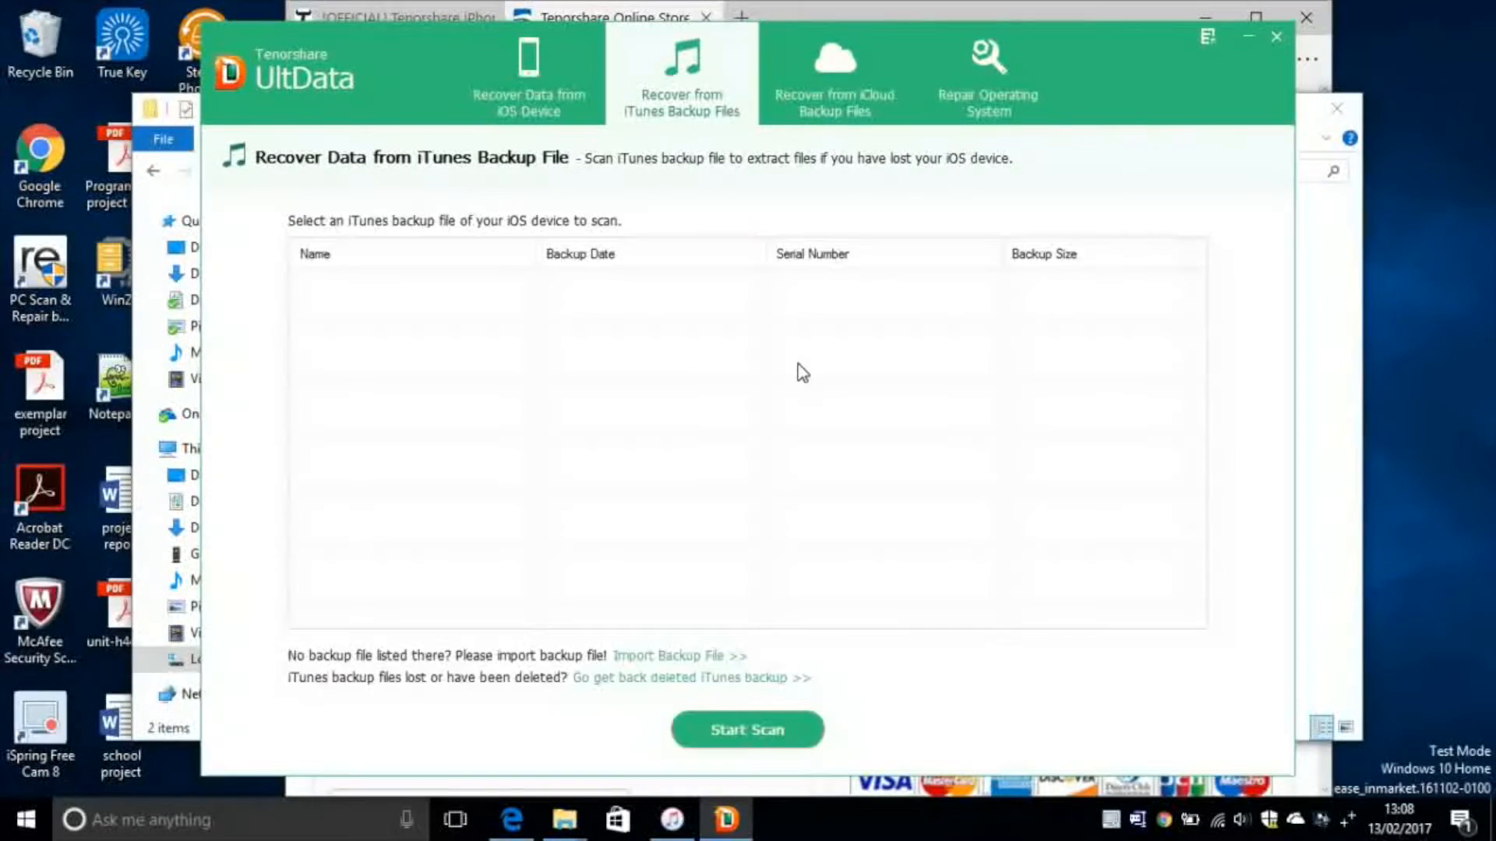
pyautogui.moveTo(457, 307)
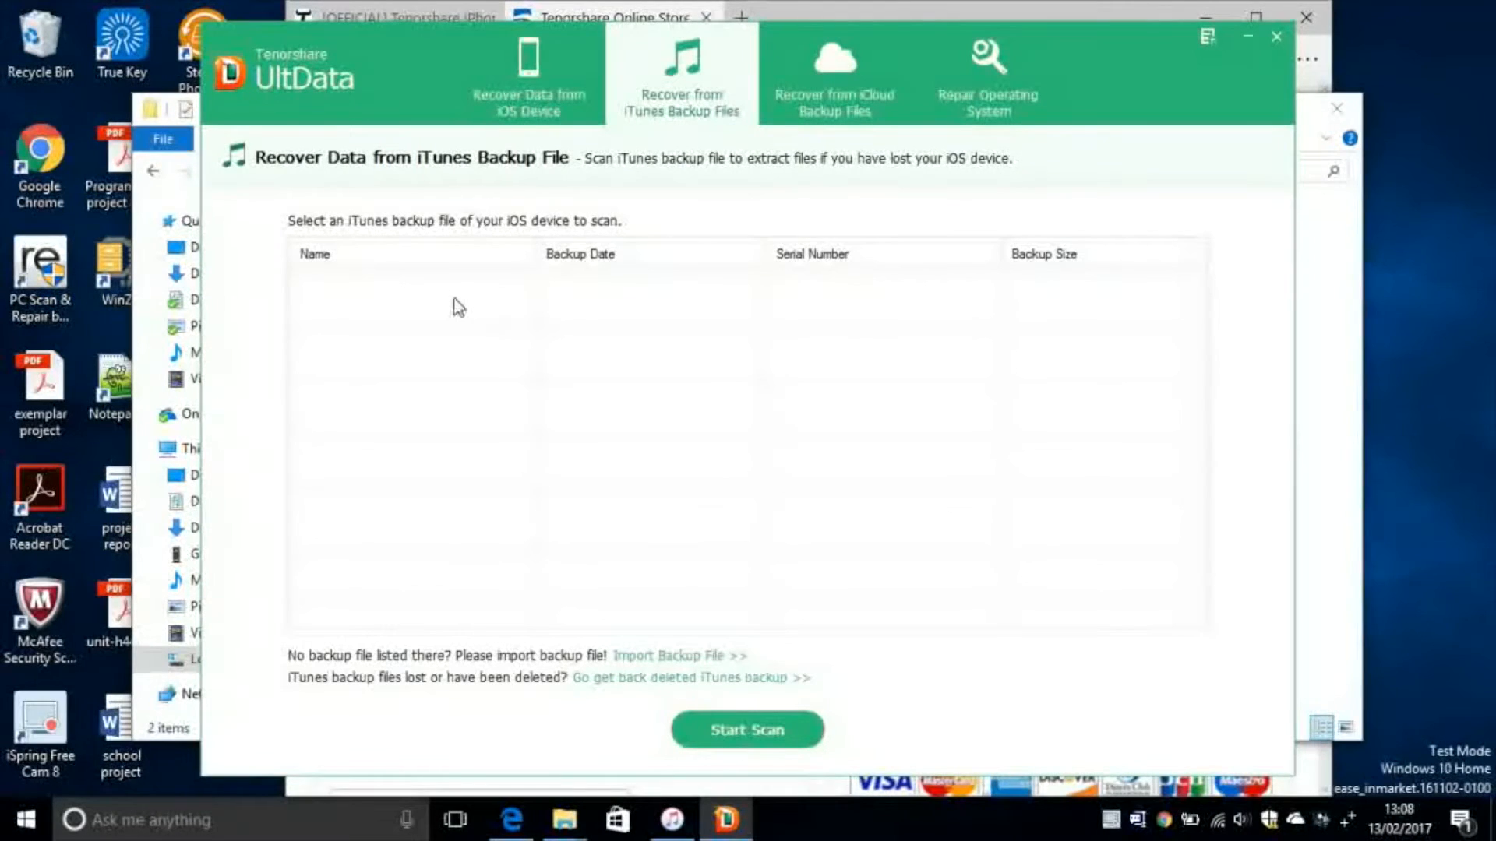
pyautogui.moveTo(468, 315)
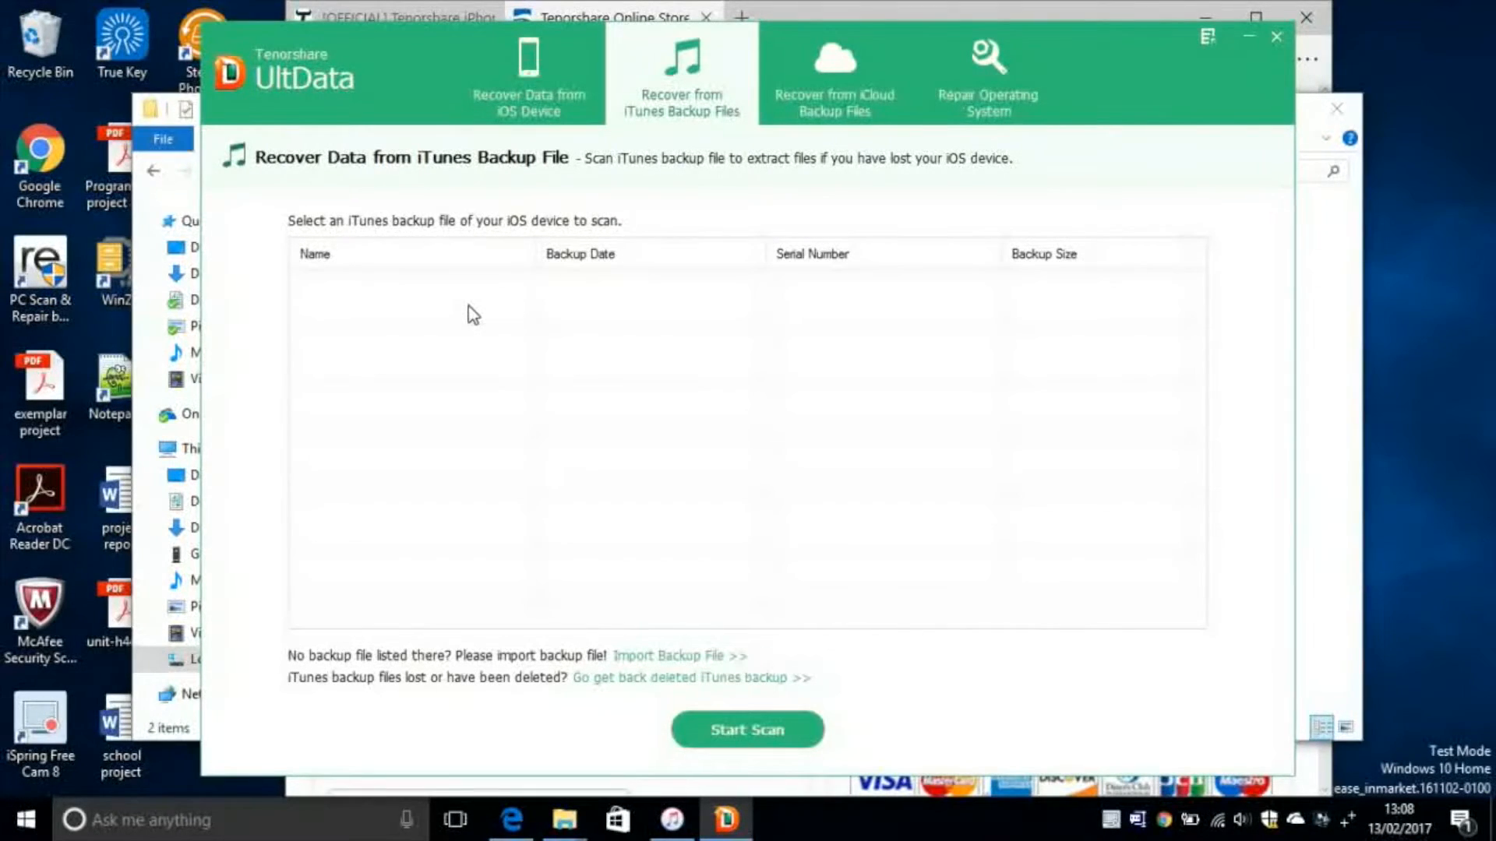
pyautogui.moveTo(481, 308)
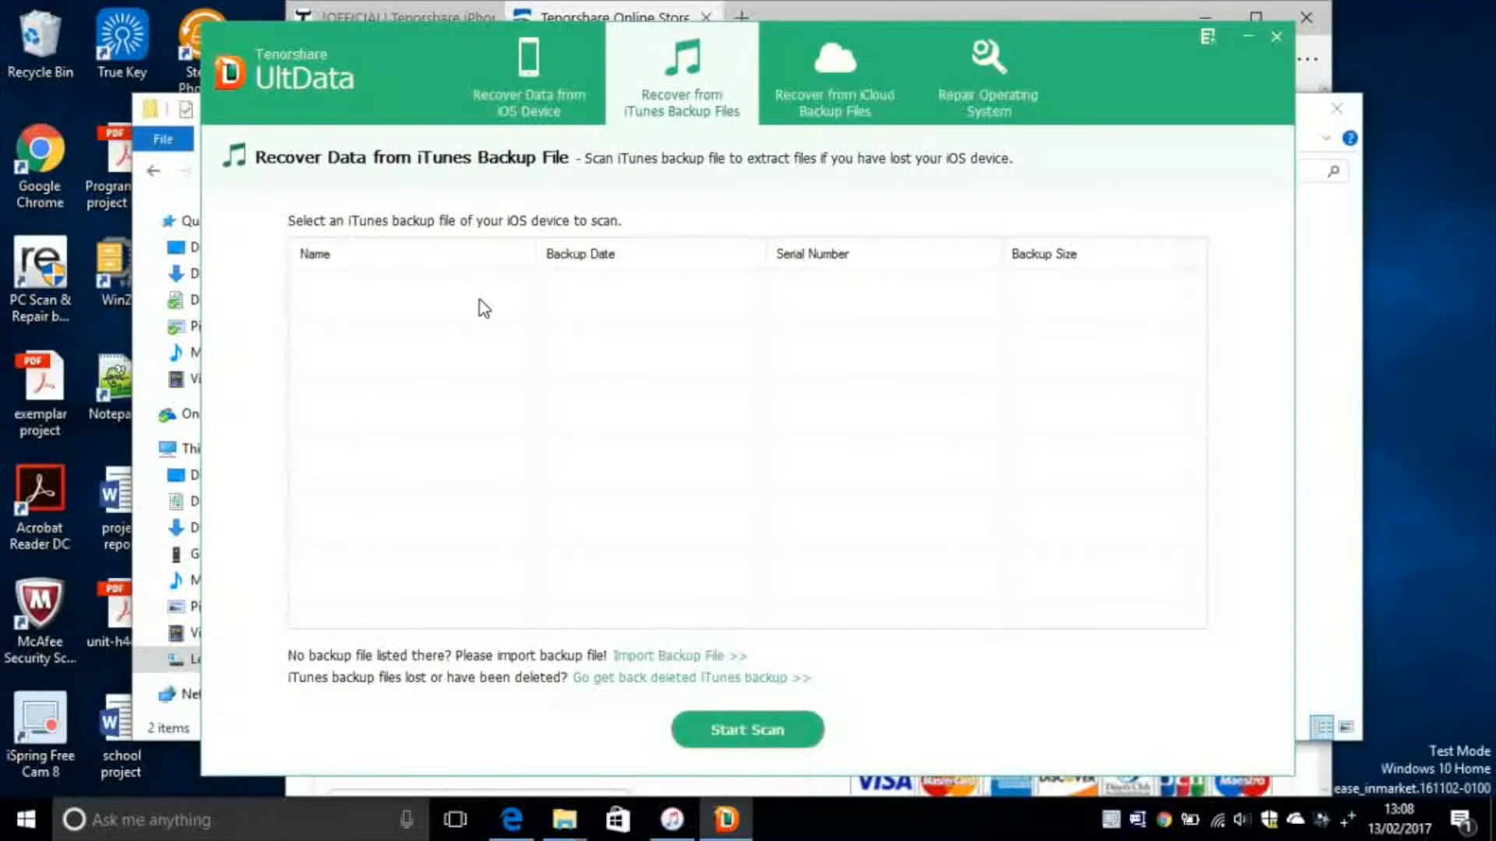
pyautogui.moveTo(456, 299)
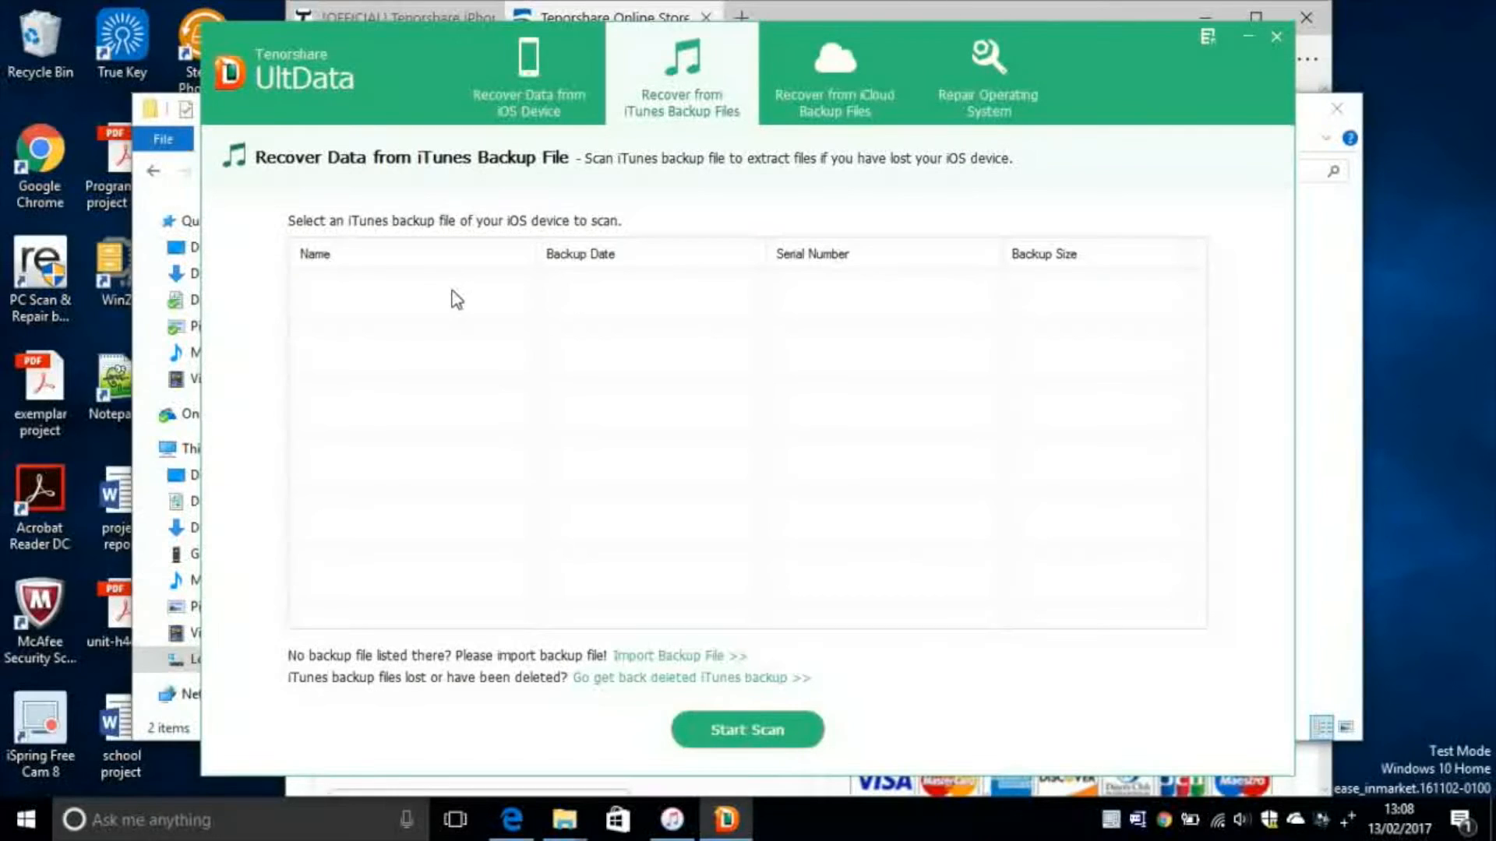
pyautogui.moveTo(429, 289)
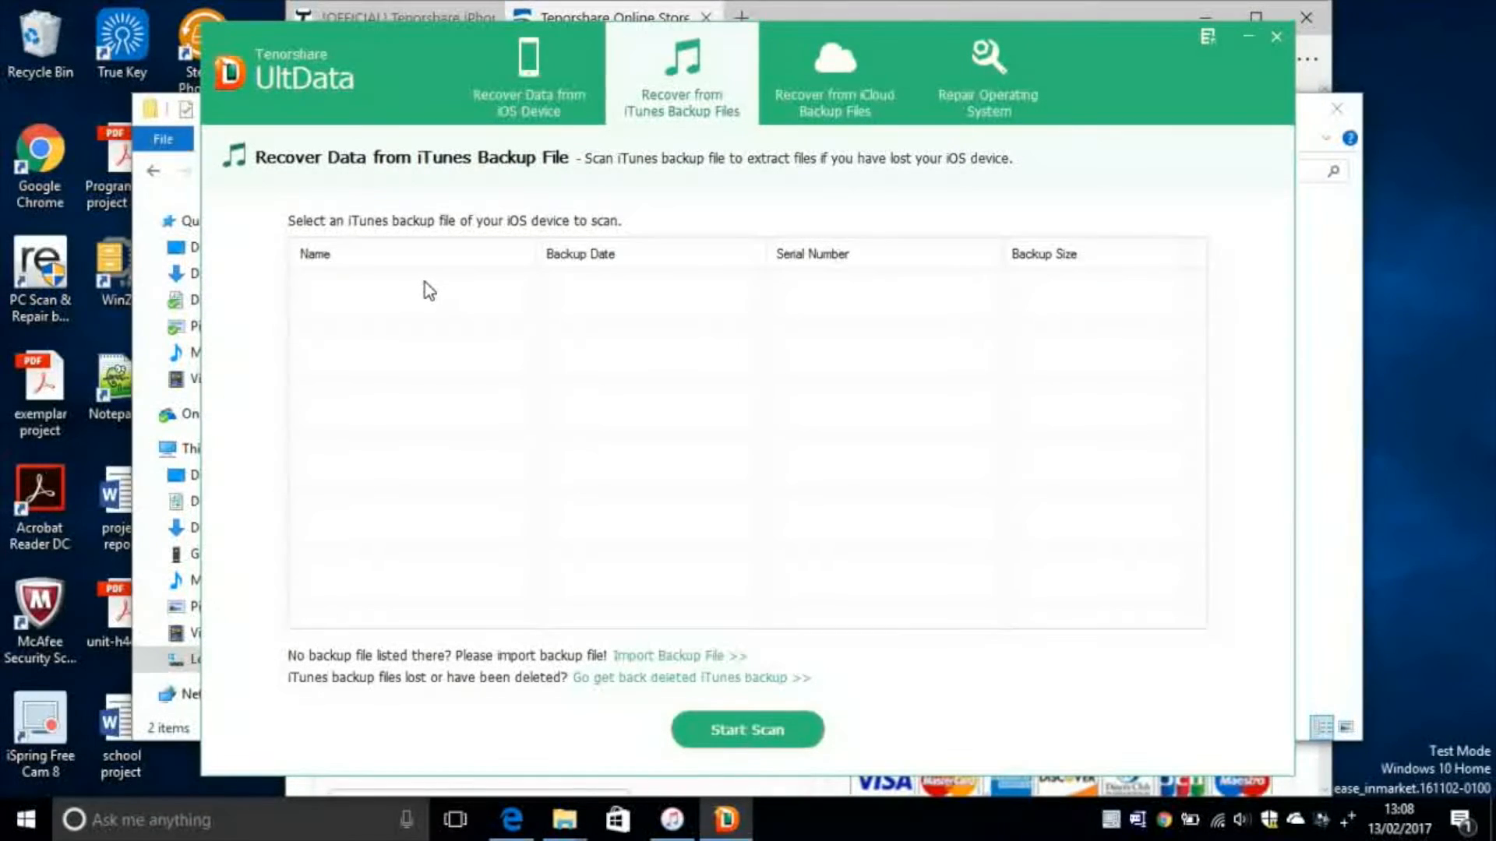
pyautogui.moveTo(834, 75)
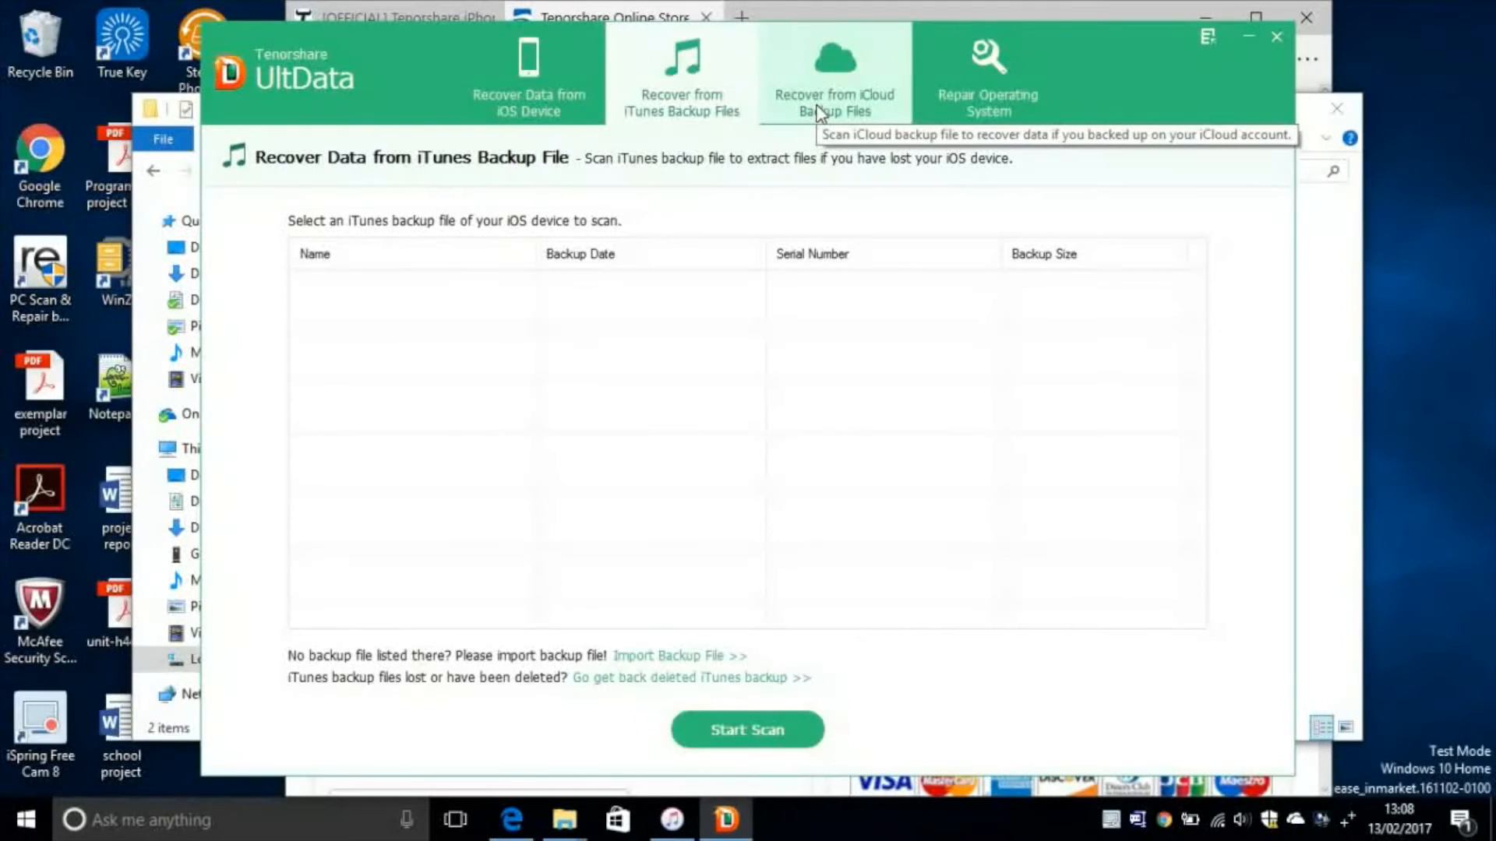
# - Show the iCloud backup sign-in page, then the Repair Operating System page with the device connected
pyautogui.click(834, 74)
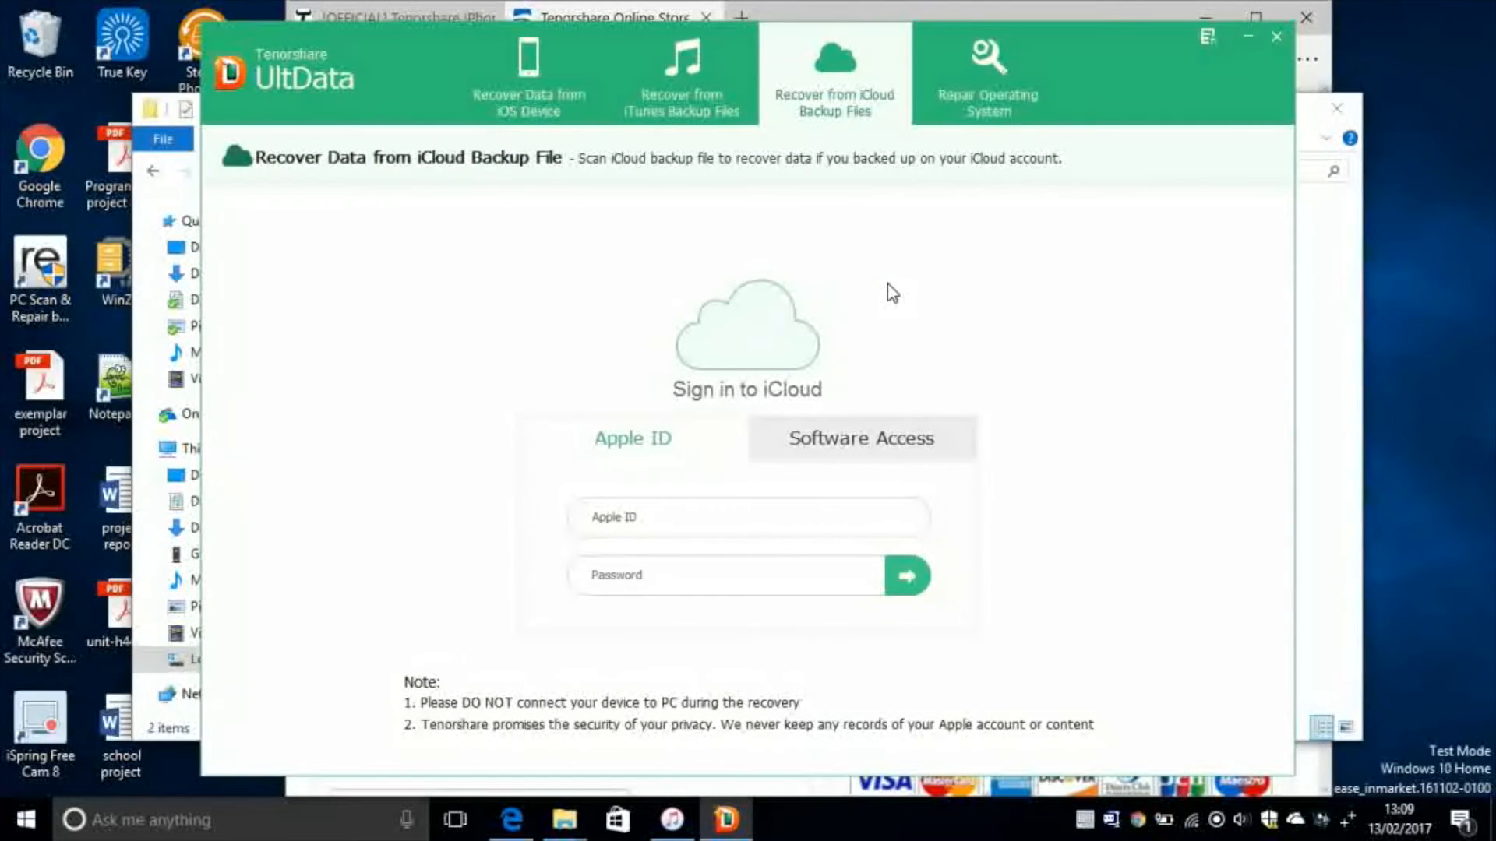
pyautogui.click(988, 76)
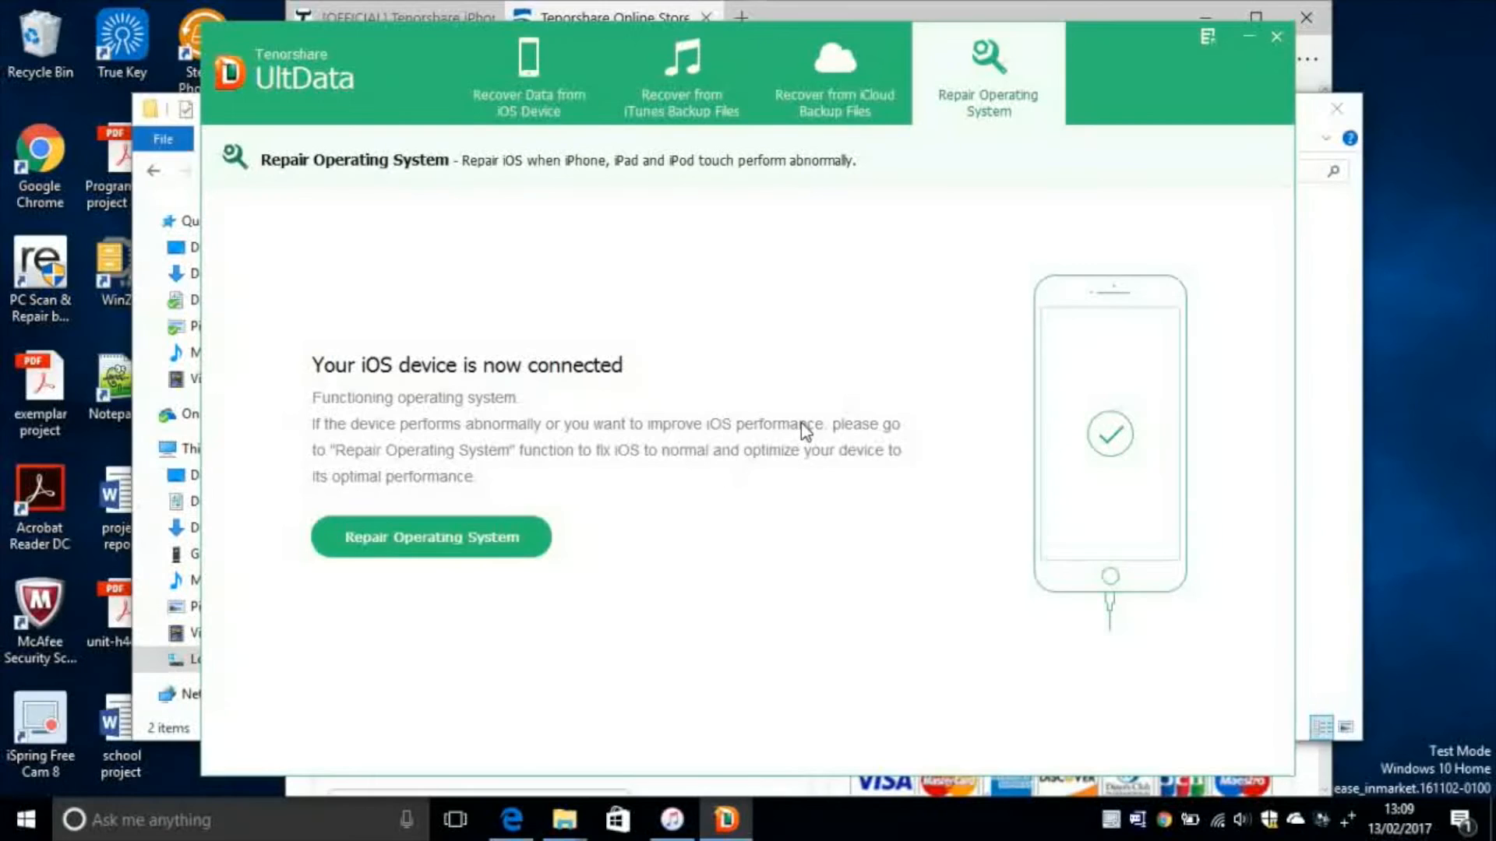
pyautogui.moveTo(1088, 109)
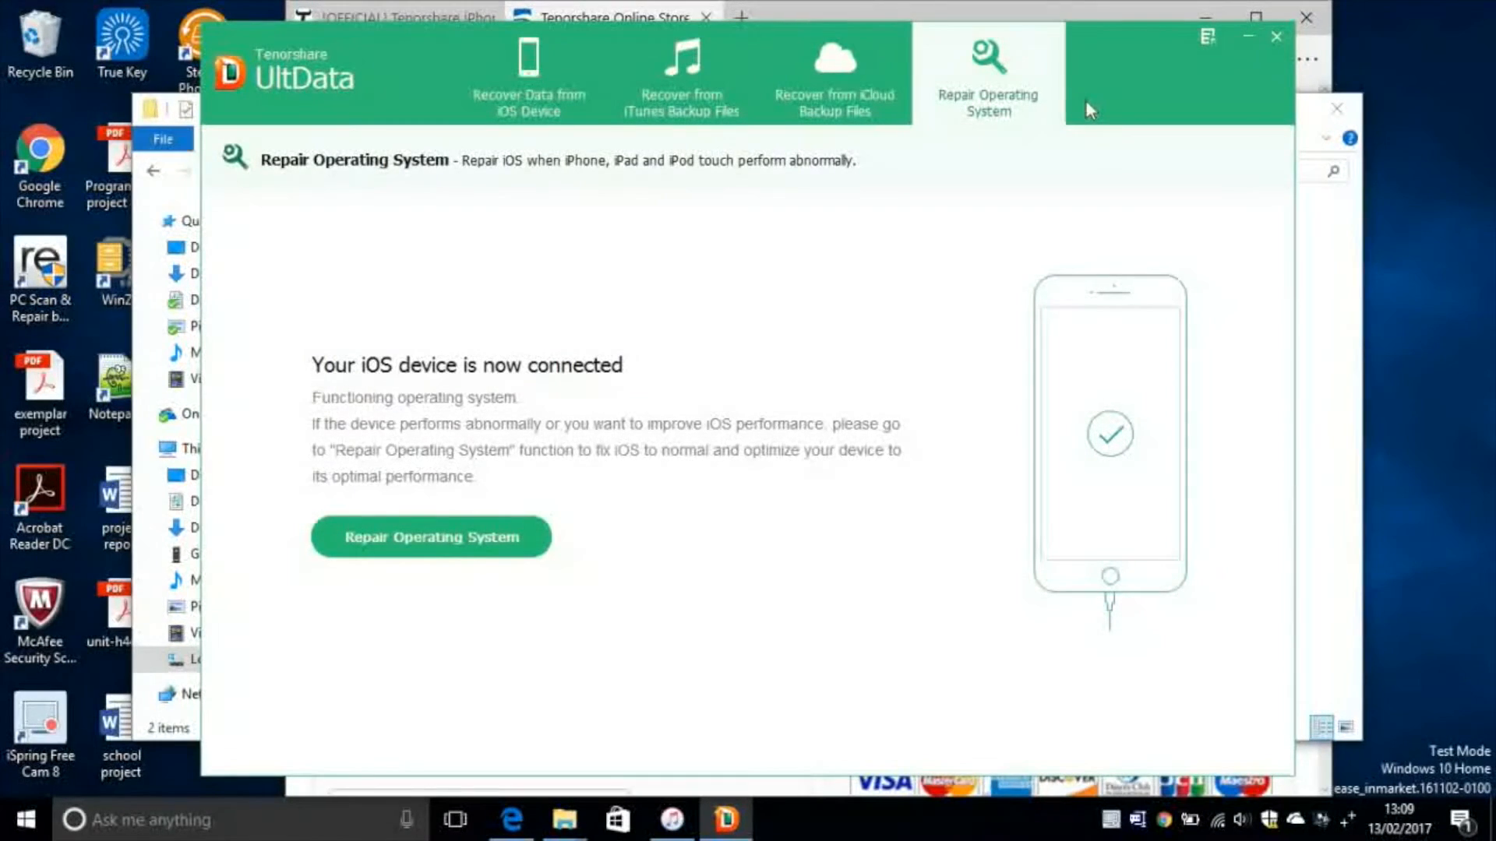
pyautogui.moveTo(1126, 84)
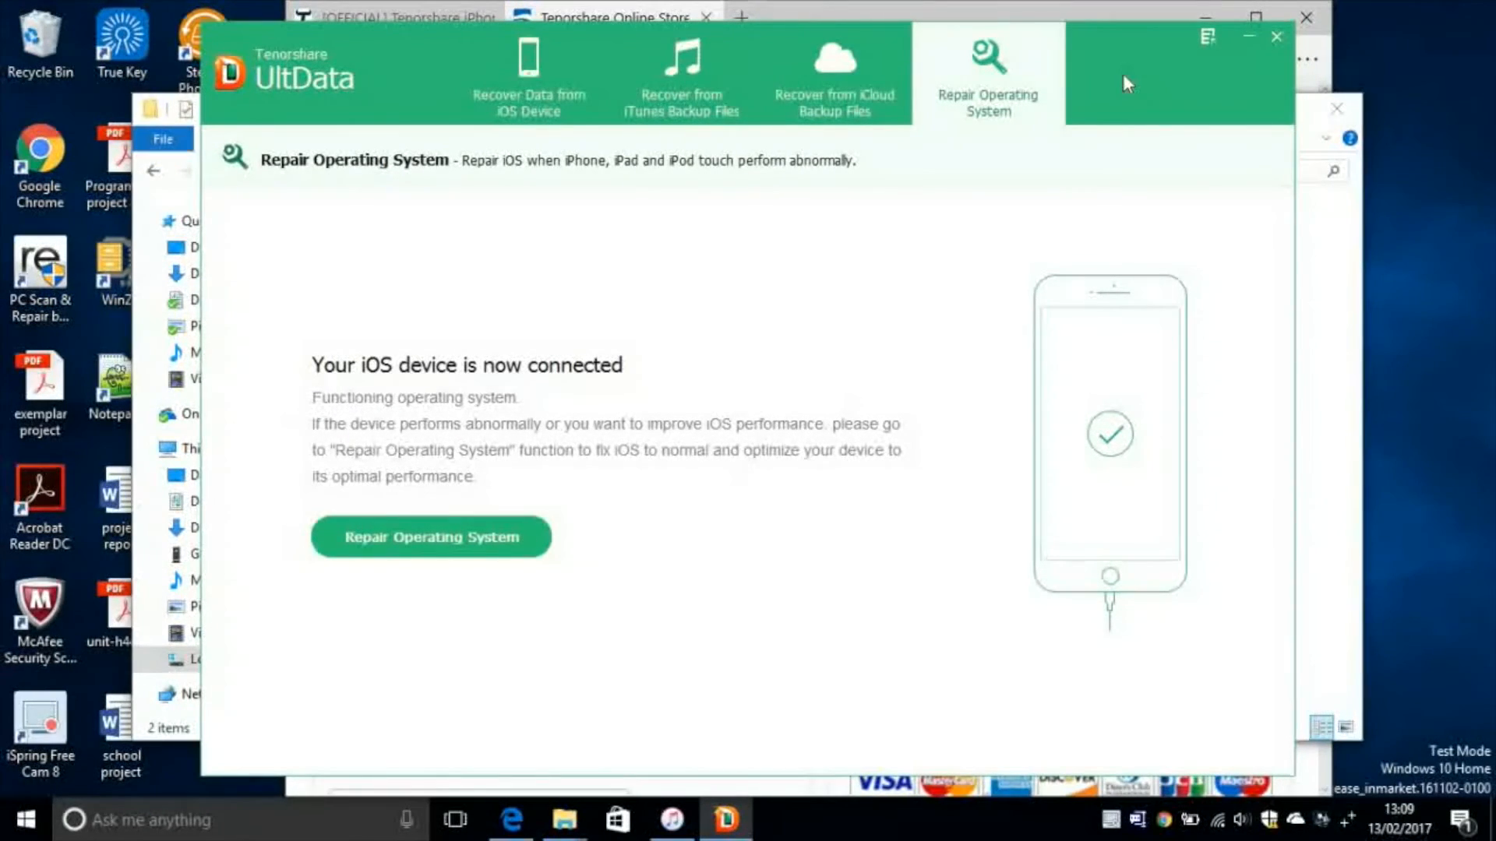